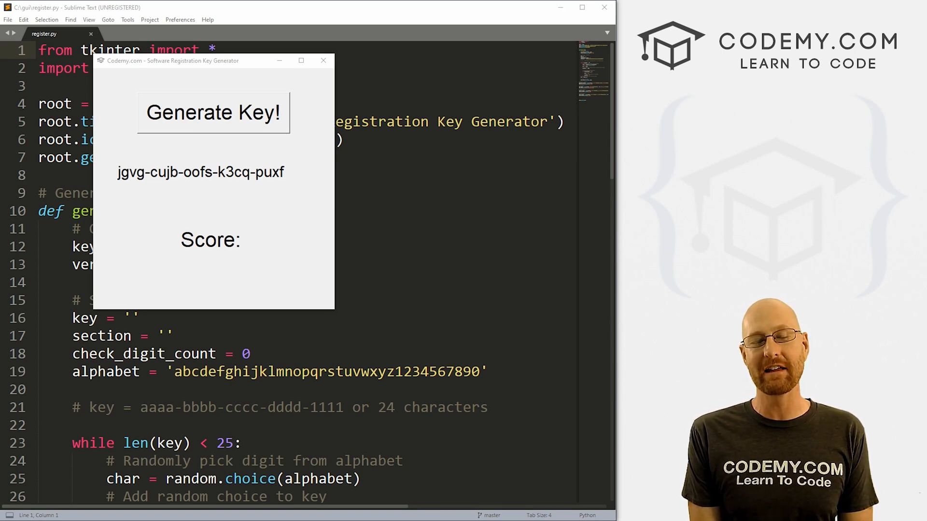
{"action": "left_click", "coordinate": [212, 112]}
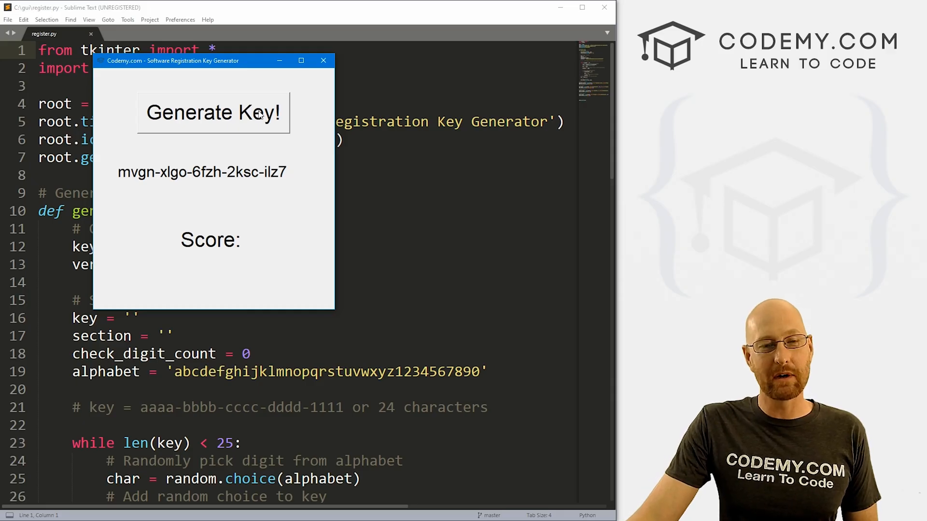
{"action": "left_click", "coordinate": [211, 112]}
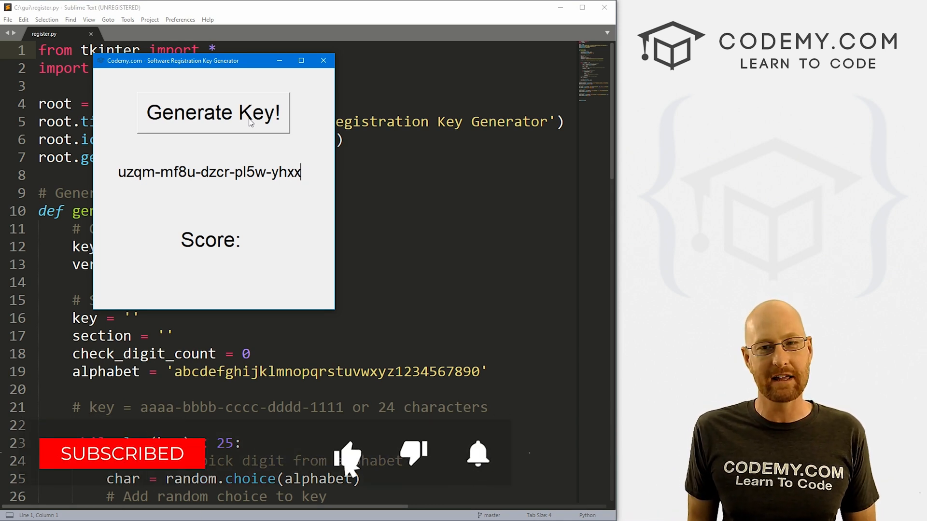
{"action": "left_click", "coordinate": [212, 112]}
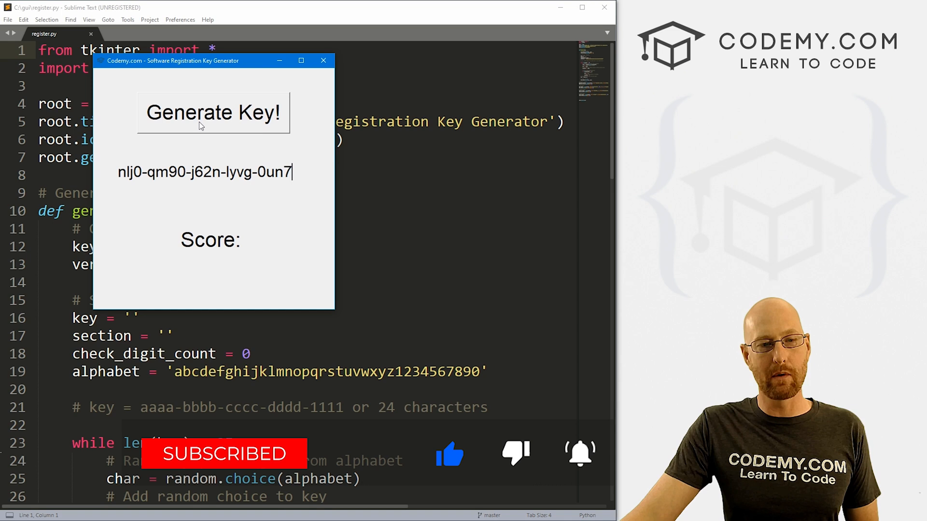
{"action": "triple_click", "coordinate": [204, 172]}
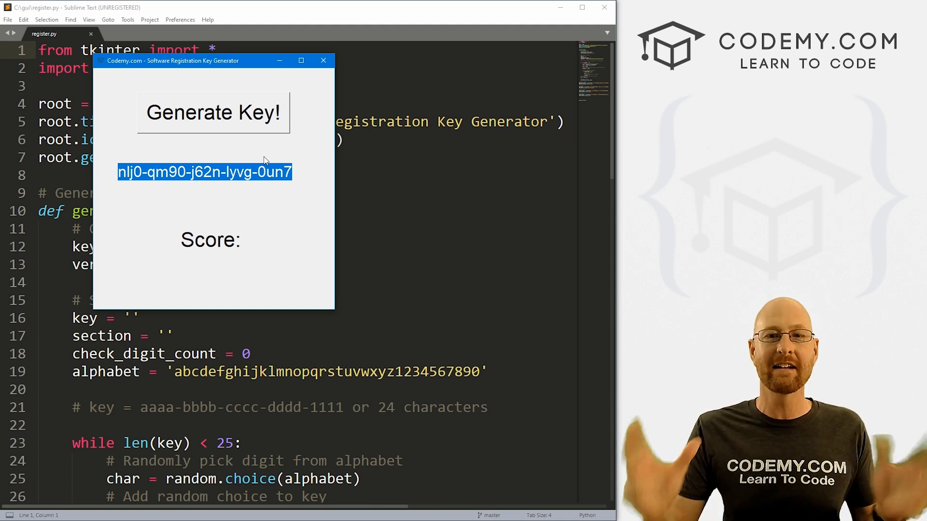
{"action": "left_click", "coordinate": [323, 61]}
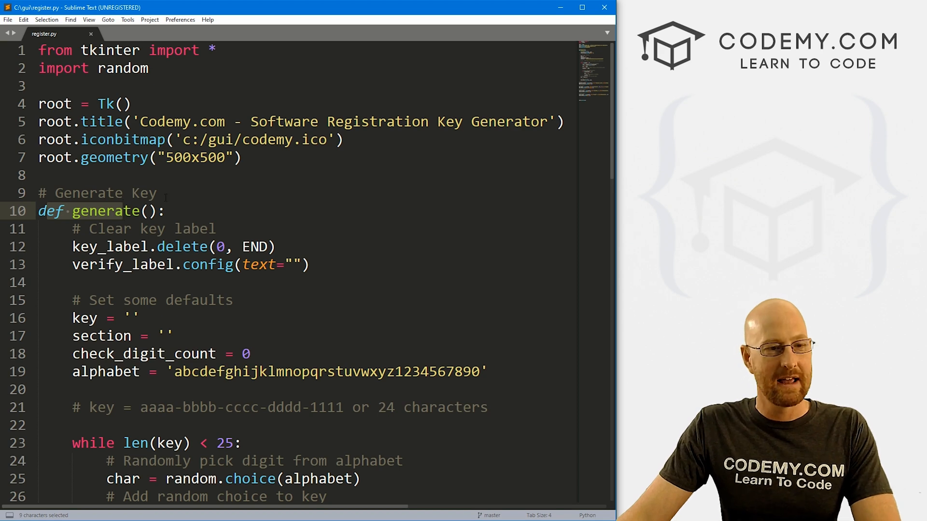
Step: Scroll down through generate() and select key in key_label.insert(0, key)
{"action": "scroll", "scroll_direction": "down", "scroll_amount": 3}
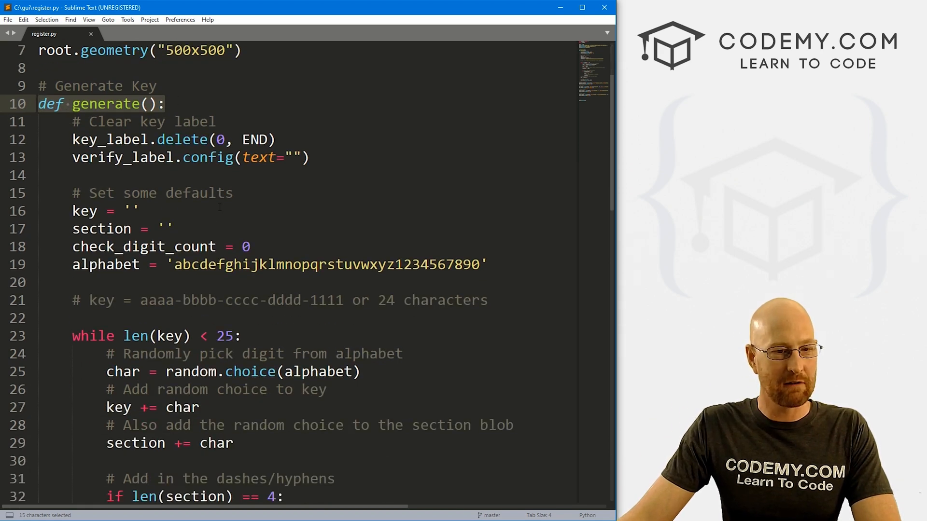
{"action": "scroll", "scroll_direction": "down", "scroll_amount": 3}
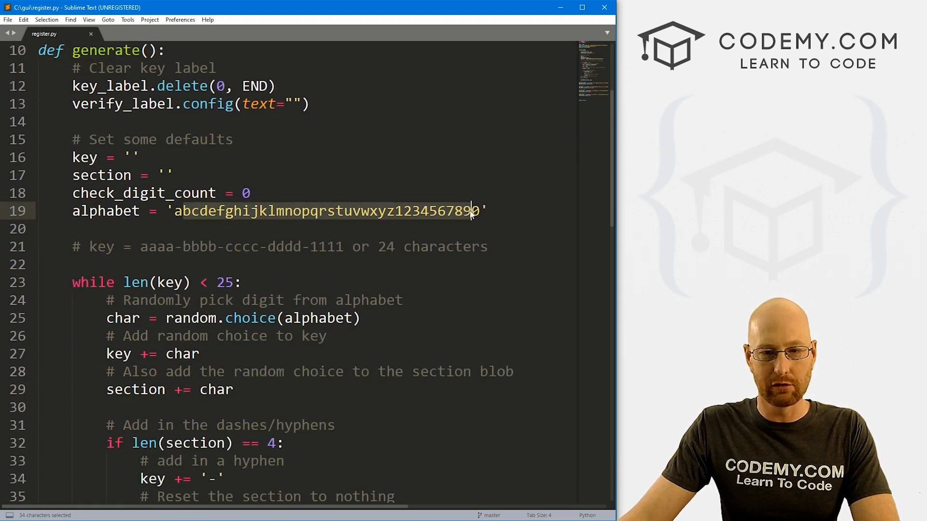
{"action": "scroll", "scroll_direction": "down", "scroll_amount": 3}
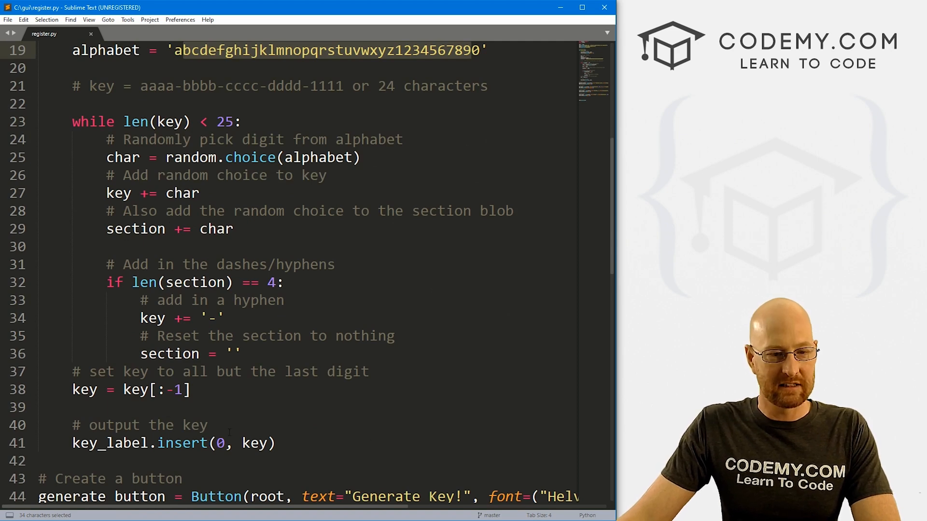
{"action": "scroll", "scroll_direction": "down", "scroll_amount": 3}
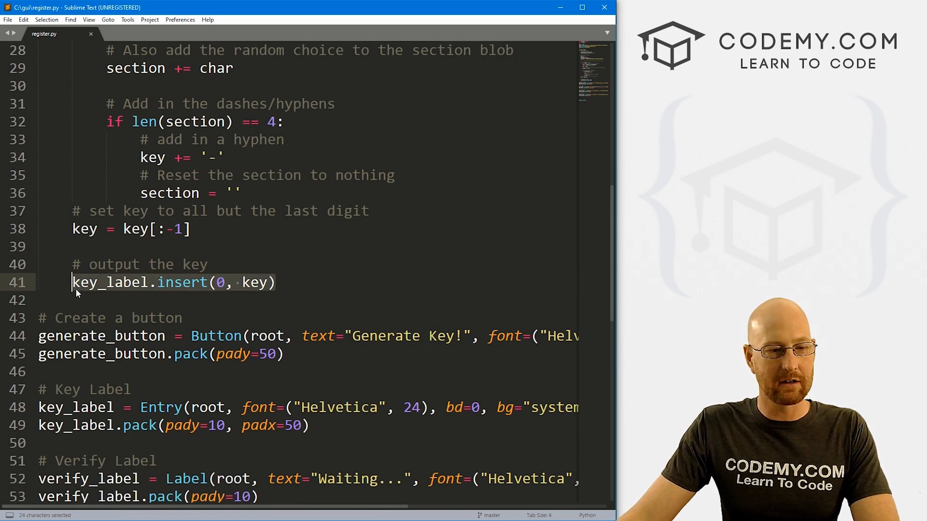
{"action": "double_click", "coordinate": [254, 283]}
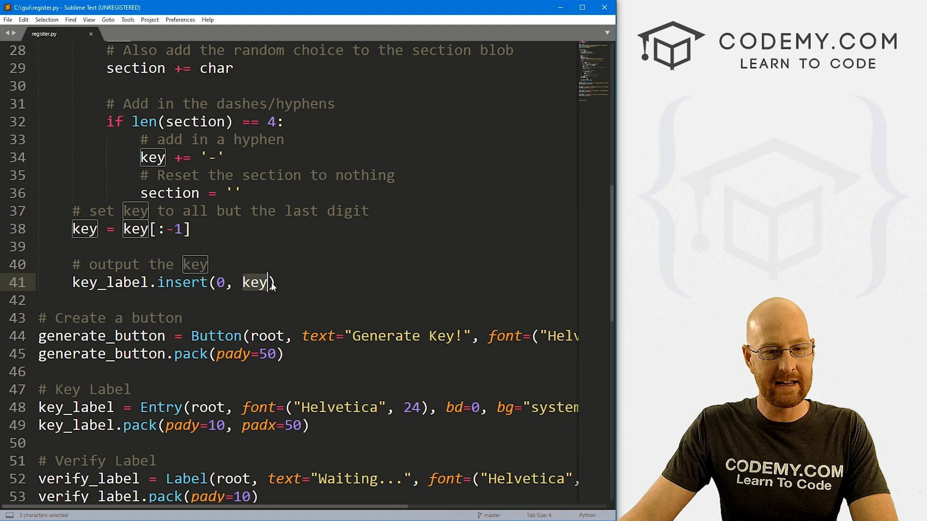
{"action": "left_click", "coordinate": [278, 282]}
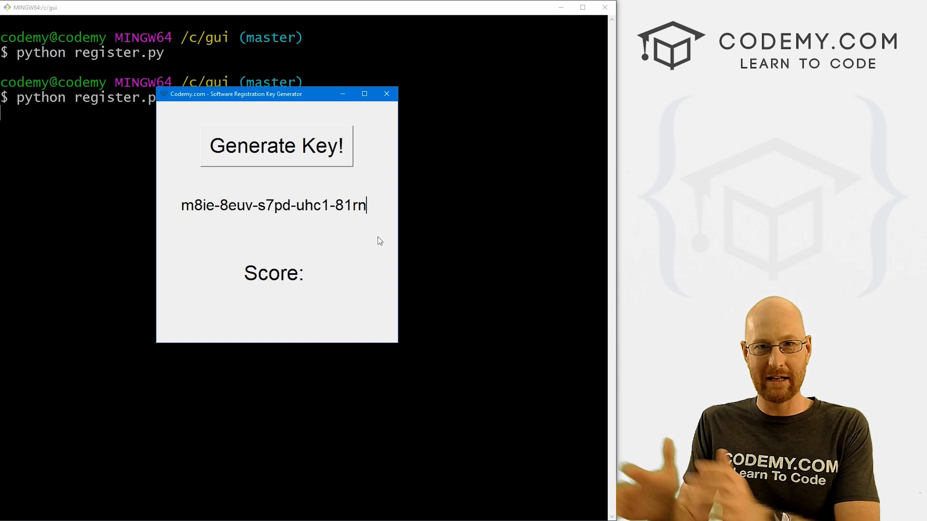
{"action": "mouse_move", "coordinate": [332, 166]}
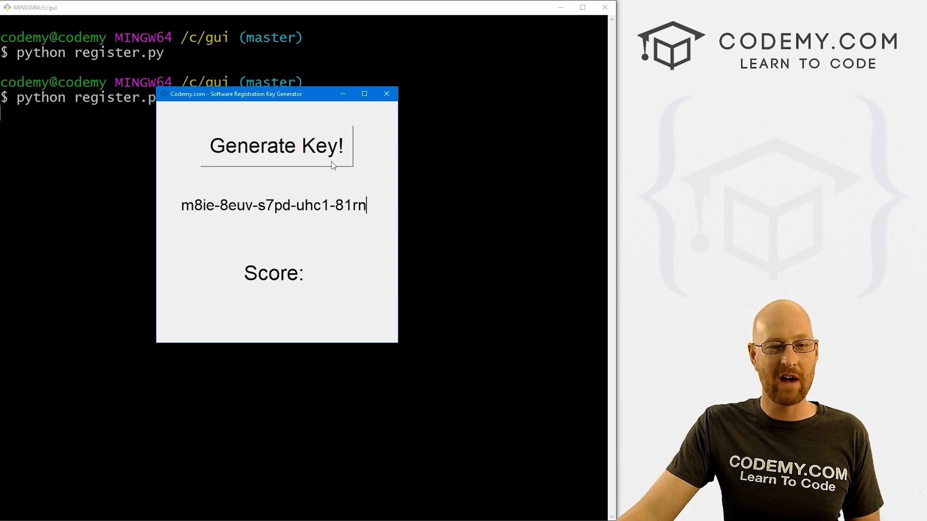
Step: Generate one more key, select its last four groups, and close the generator window
{"action": "left_click", "coordinate": [276, 145]}
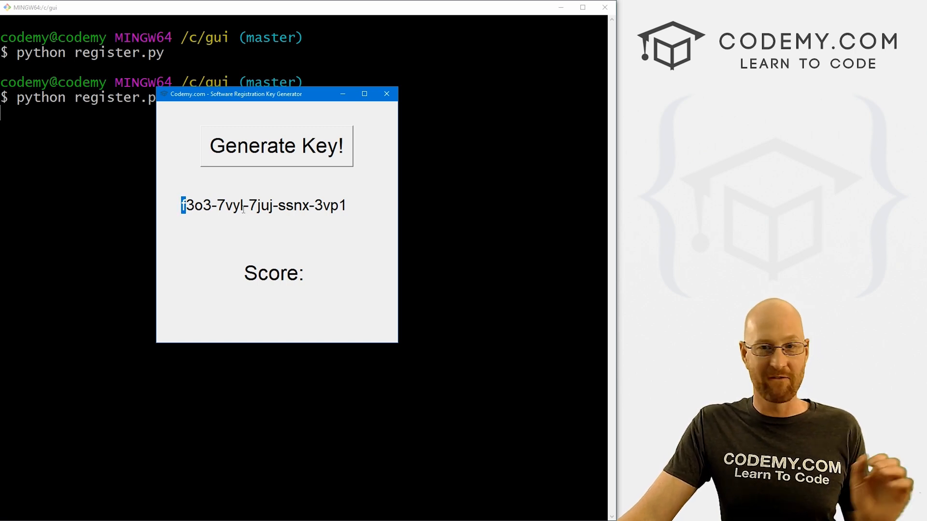
{"action": "left_click_drag", "start_coordinate": [185, 205], "coordinate": [301, 205]}
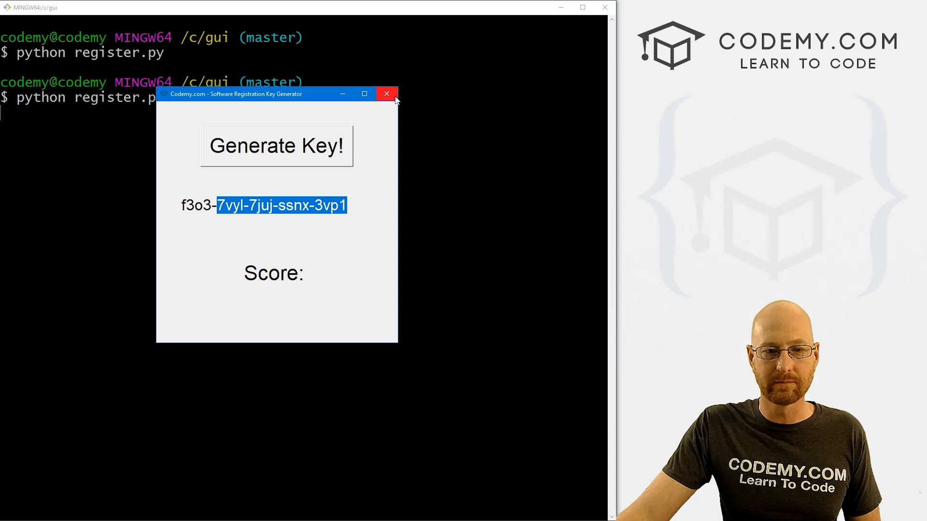
{"action": "left_click", "coordinate": [387, 93]}
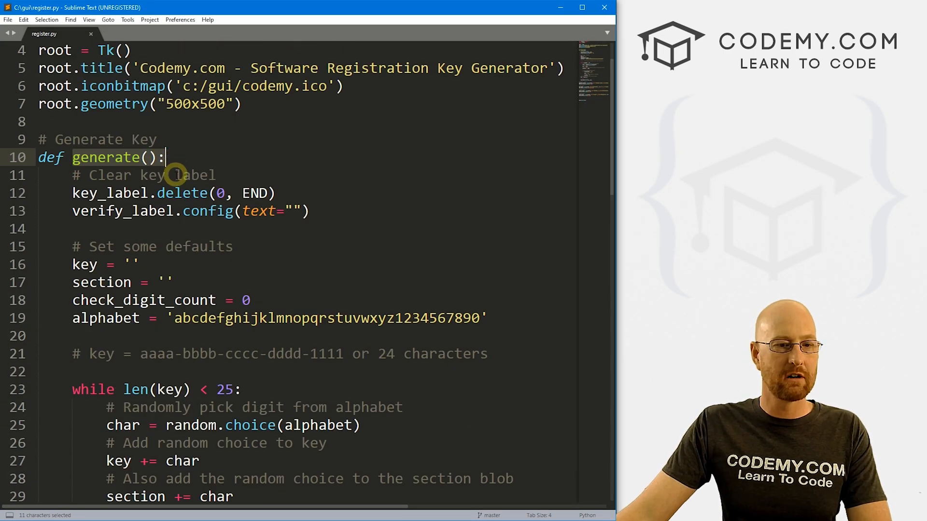
Step: Comment out key_label.insert and add '# Verify', if verify(key): and else: with pass placeholders
{"action": "scroll", "scroll_direction": "down", "scroll_amount": 3}
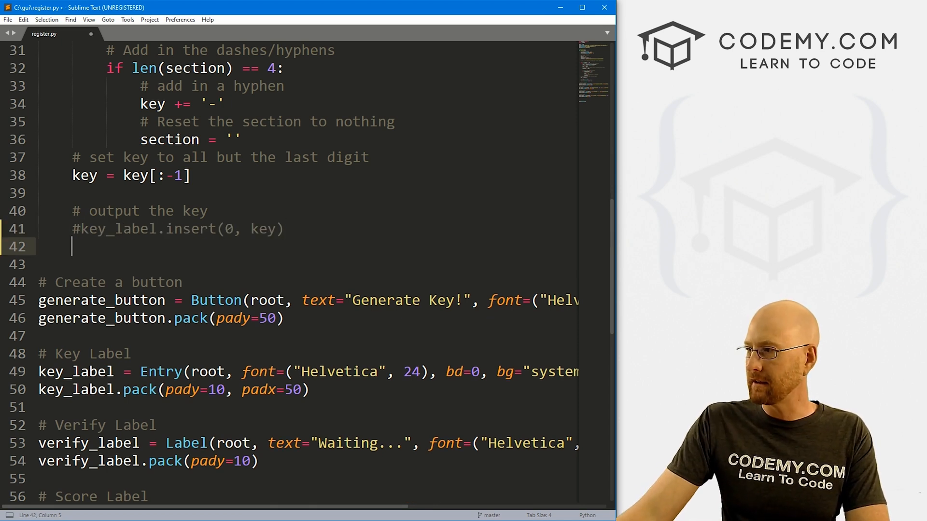
{"action": "type", "text": "# Vefrifu"}
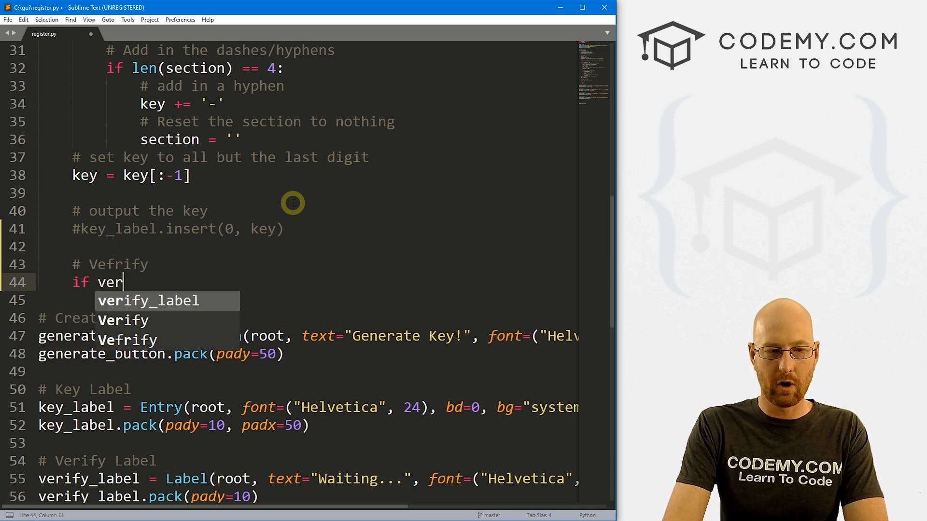
{"action": "type", "text": "ify()"}
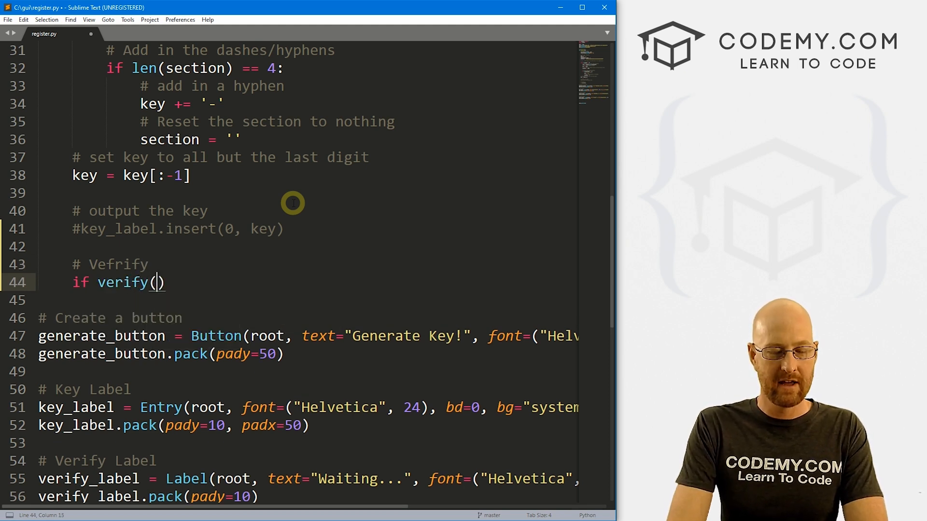
{"action": "type", "text": "key"}
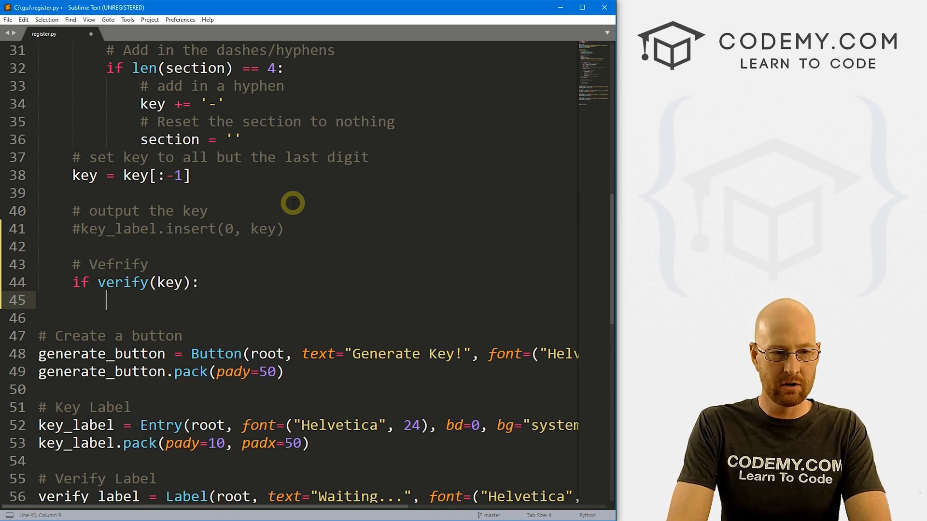
{"action": "type", "text": "# Key is veriv"}
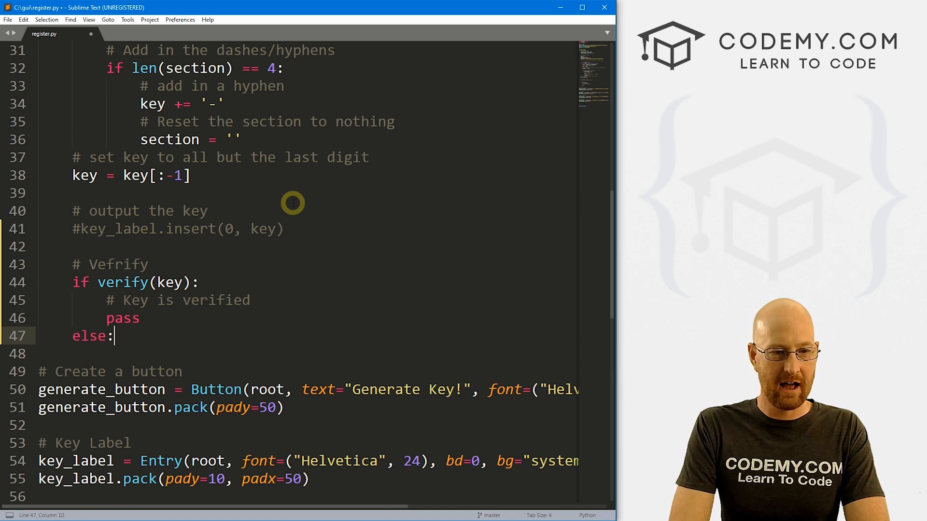
{"action": "type", "text": "# key is not verified"}
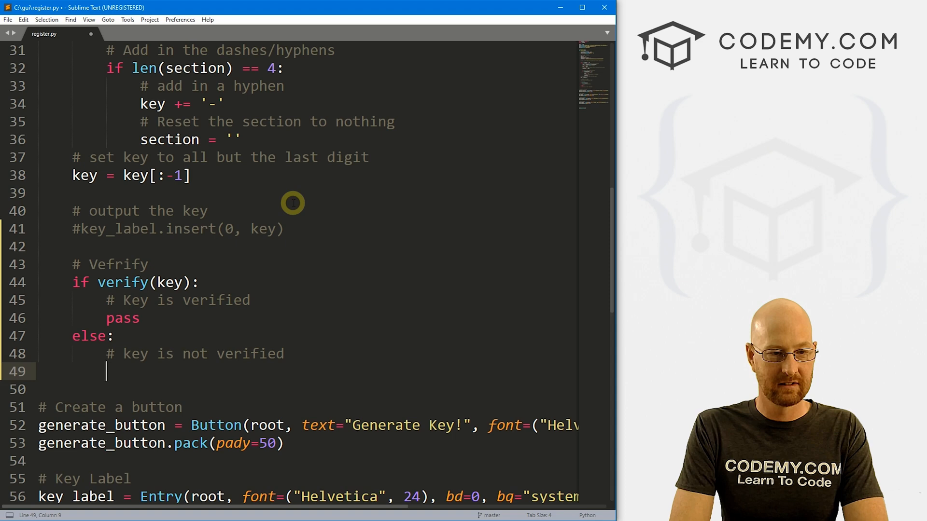
{"action": "type", "text": "pass"}
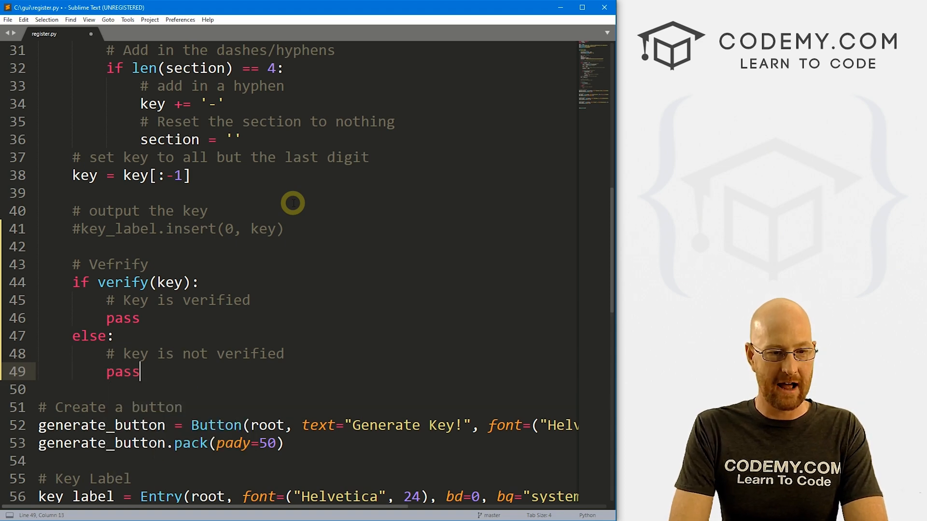
{"action": "double_click", "coordinate": [122, 282]}
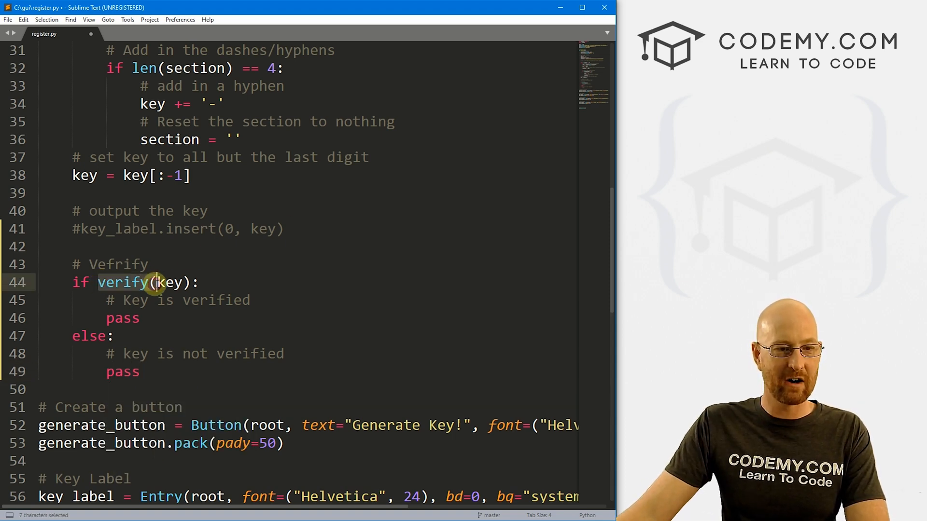
{"action": "scroll", "scroll_direction": "up", "scroll_amount": 3}
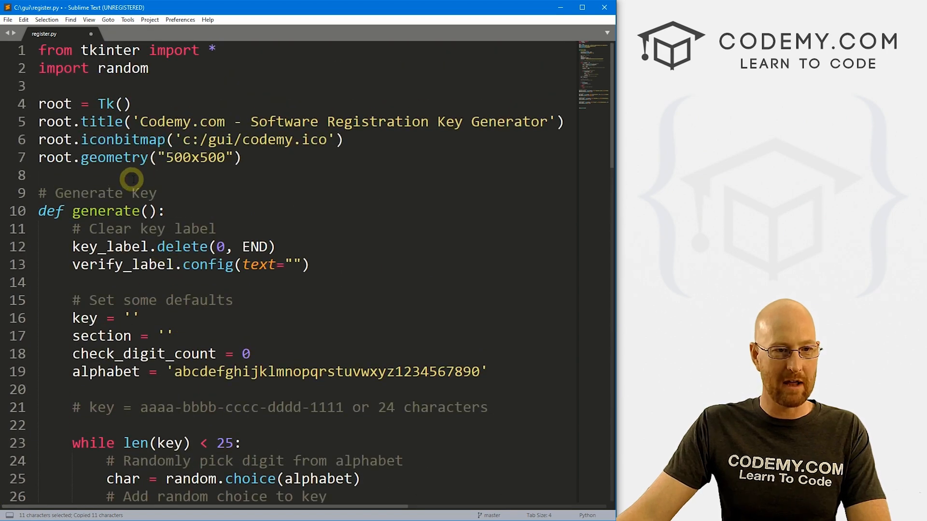
Step: Add a '# Verify the key' comment plus global score and score = 0 in verify
{"action": "type", "text": "#"}
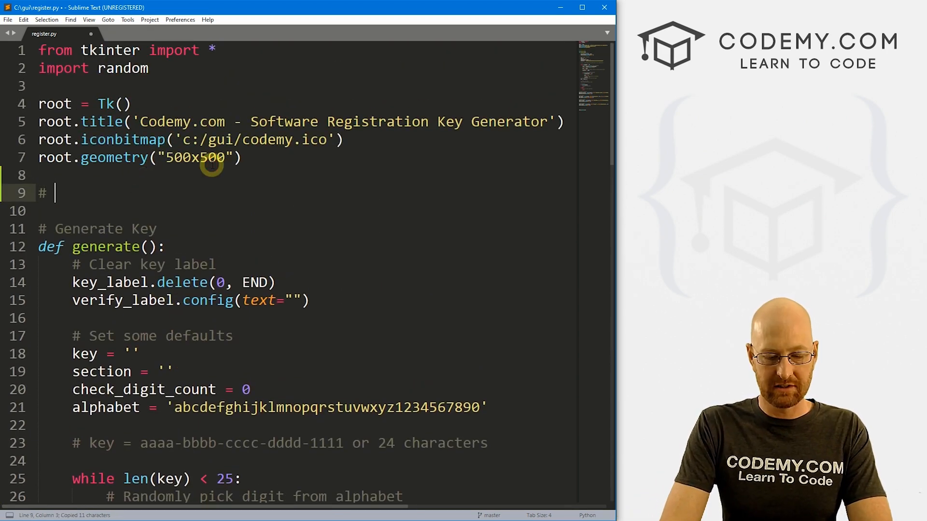
{"action": "type", "text": "Verify the key"}
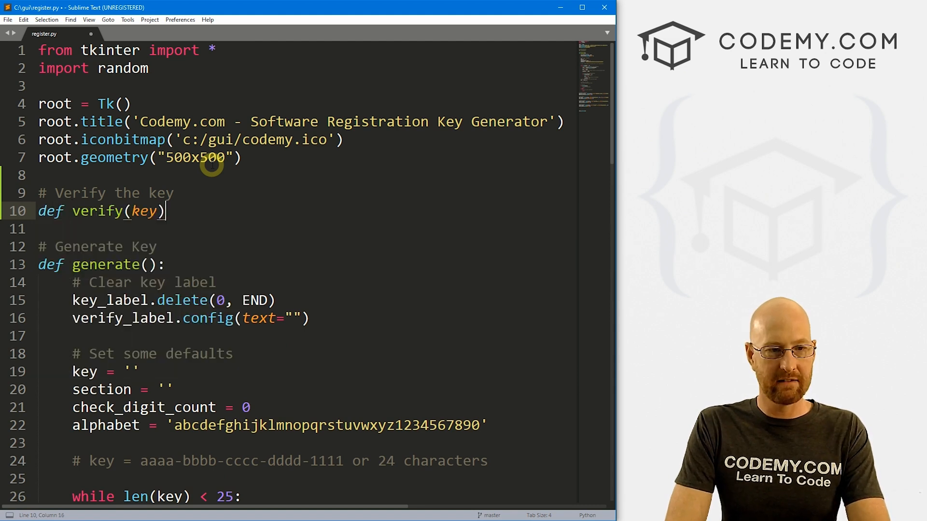
{"action": "key", "text": "enter"}
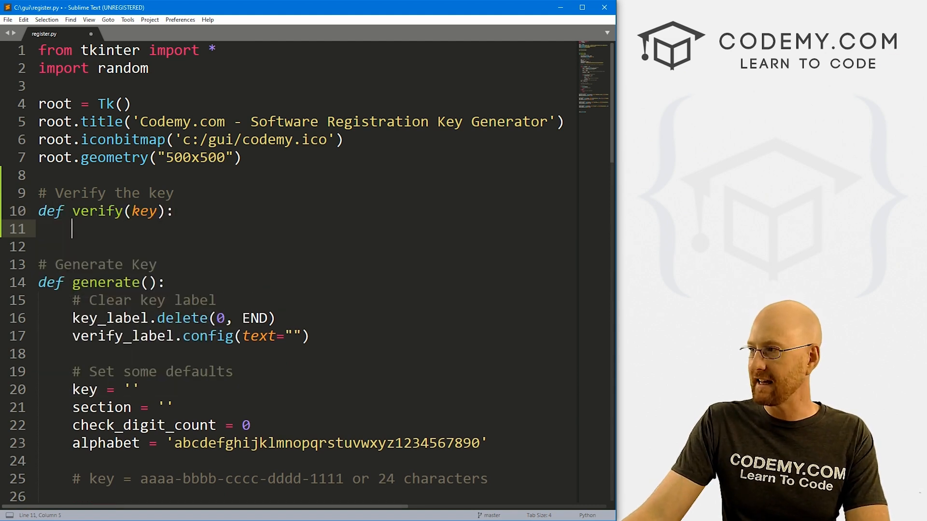
{"action": "key", "text": "Return"}
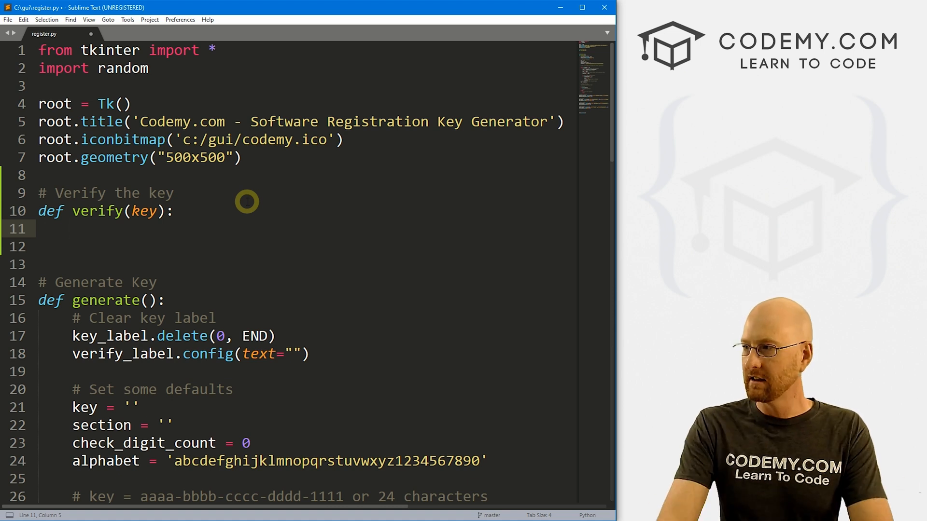
{"action": "type", "text": "global score"}
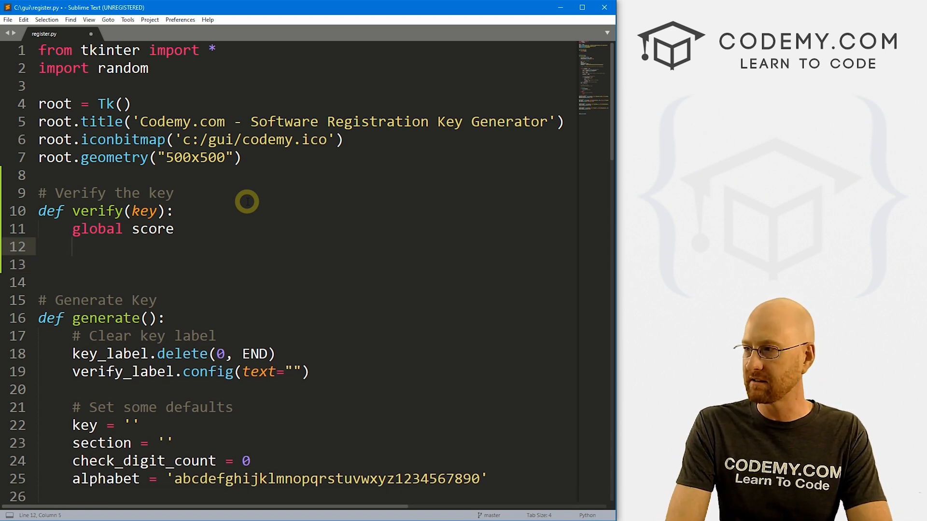
{"action": "type", "text": "score =0"}
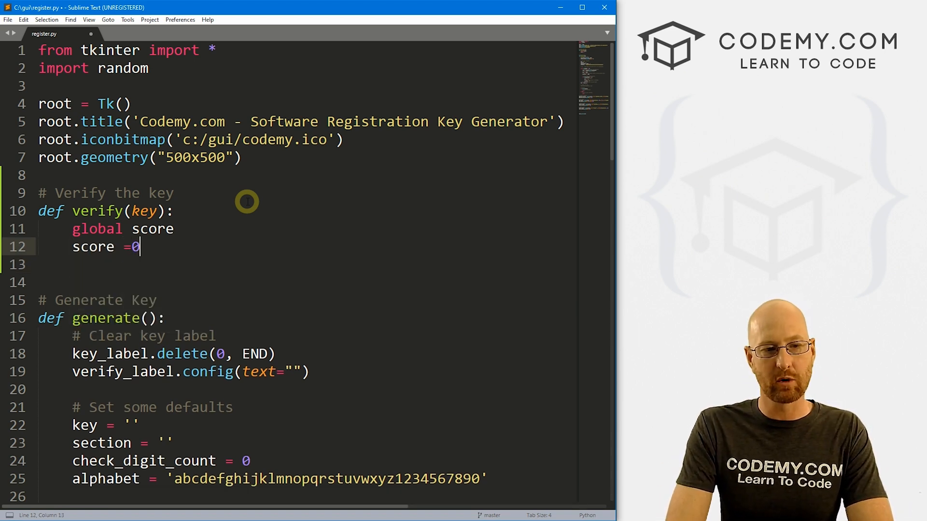
{"action": "key", "text": "enter"}
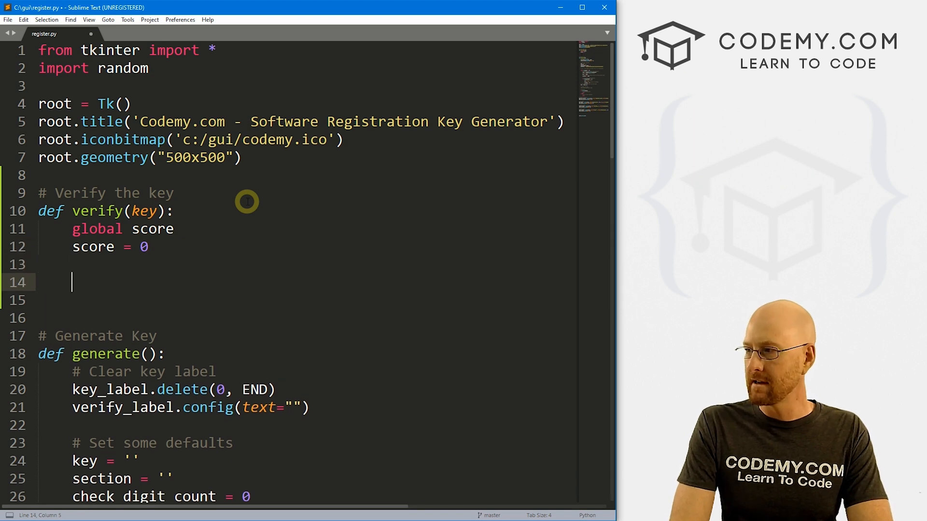
Step: Add the comment '# Definie Our Check Digit' and begin the check_digit line
{"action": "type", "text": "# Definite"}
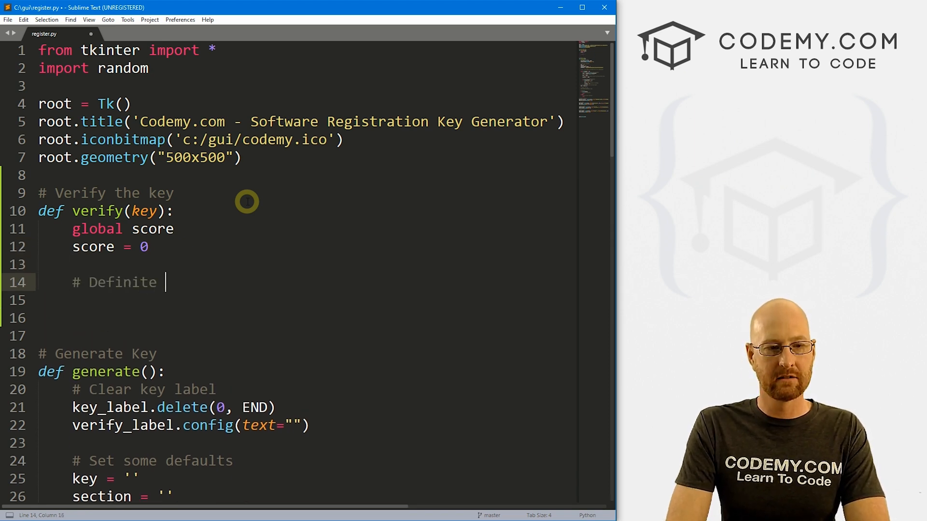
{"action": "type", "text": "nie Our Check D"}
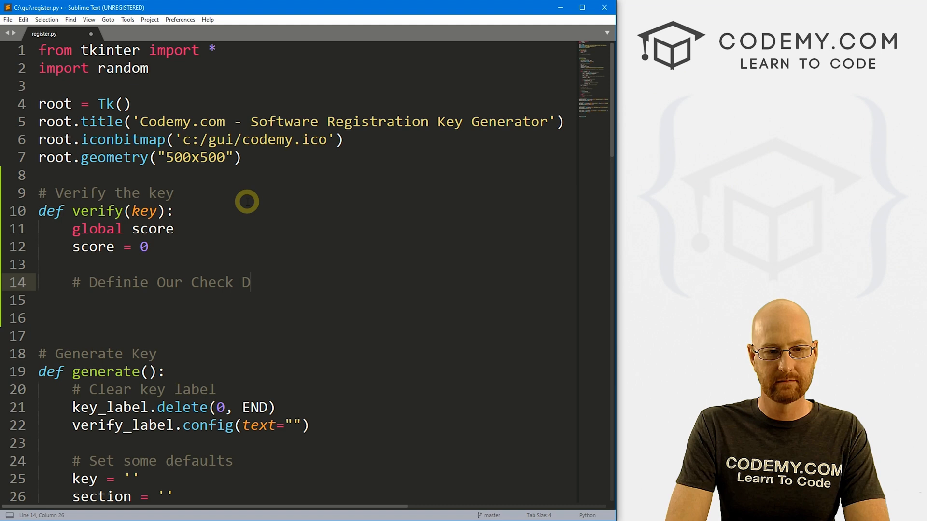
{"action": "type", "text": "igit"}
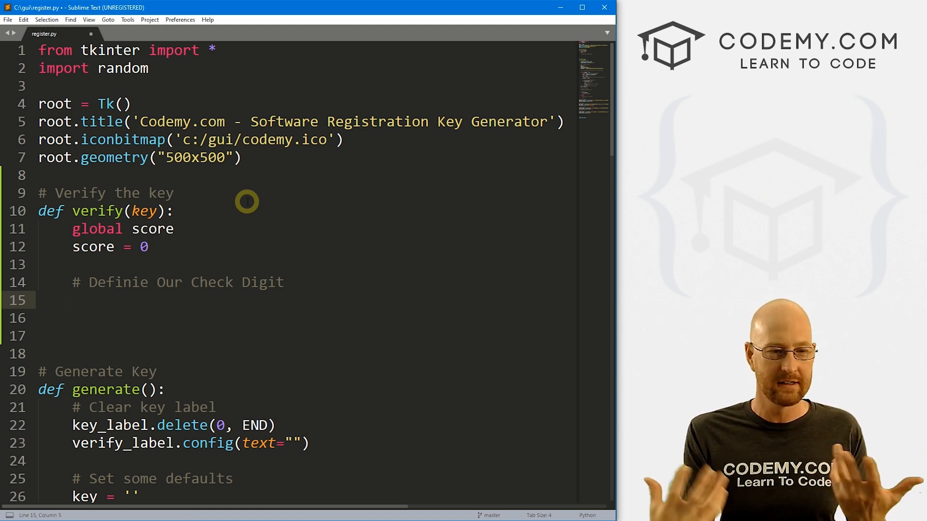
{"action": "type", "text": "check_digit = key["}
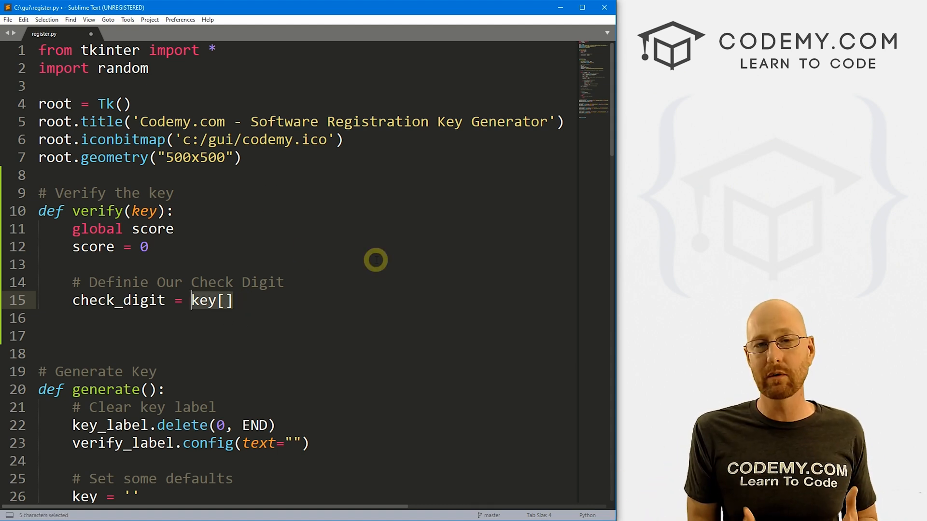
Step: Set check_digit = key[2] and begin the check_digit_count = 0 line
{"action": "left_click", "coordinate": [233, 301]}
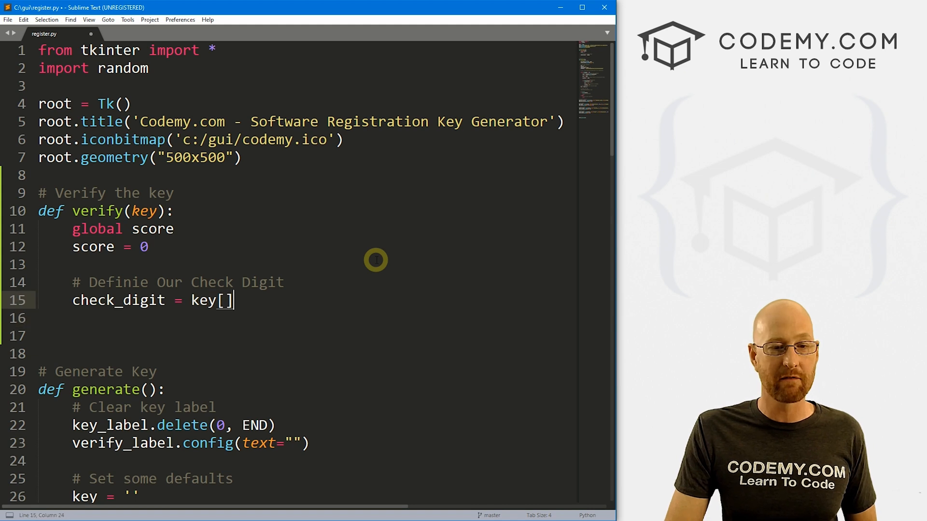
{"action": "key", "text": "Left"}
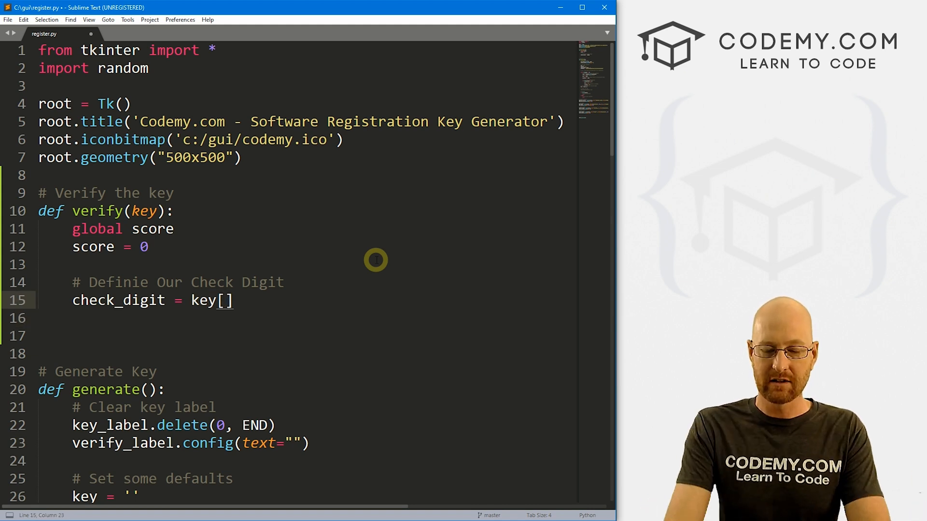
{"action": "type", "text": "0"}
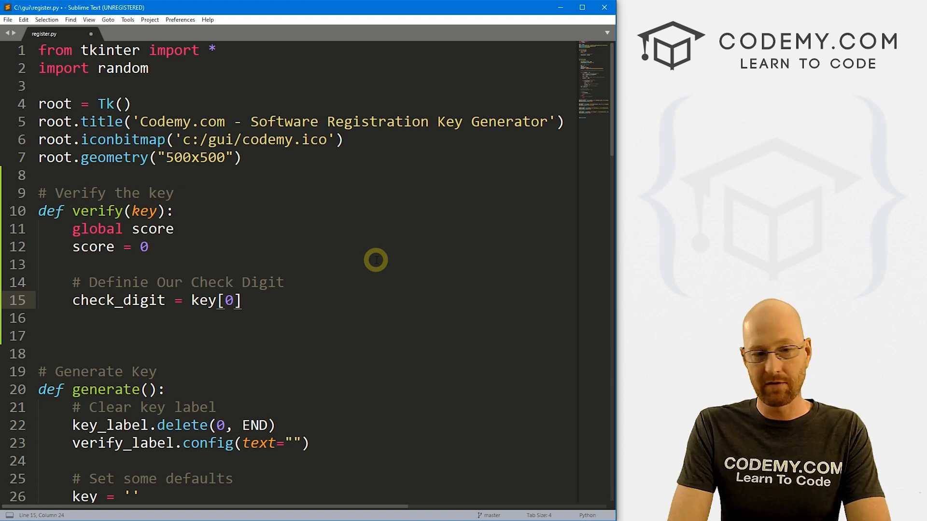
{"action": "type", "text": "2"}
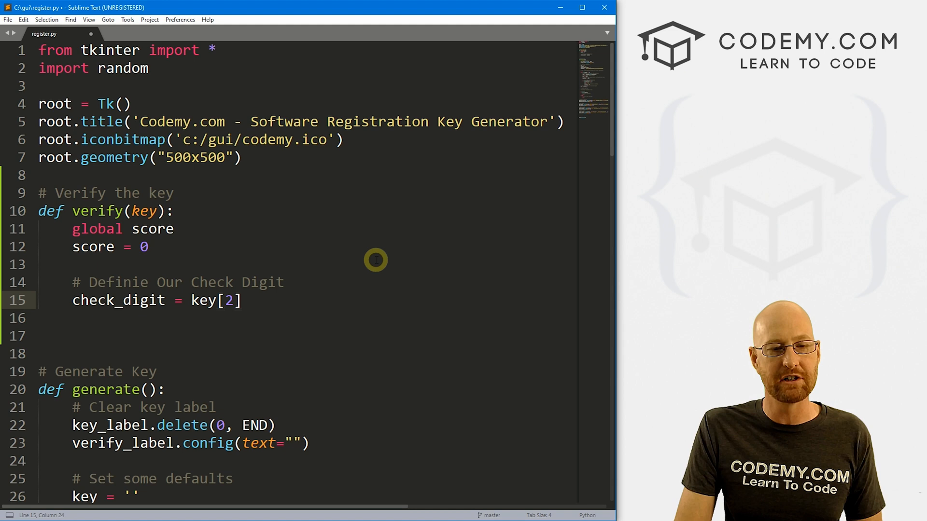
{"action": "key", "text": "Return"}
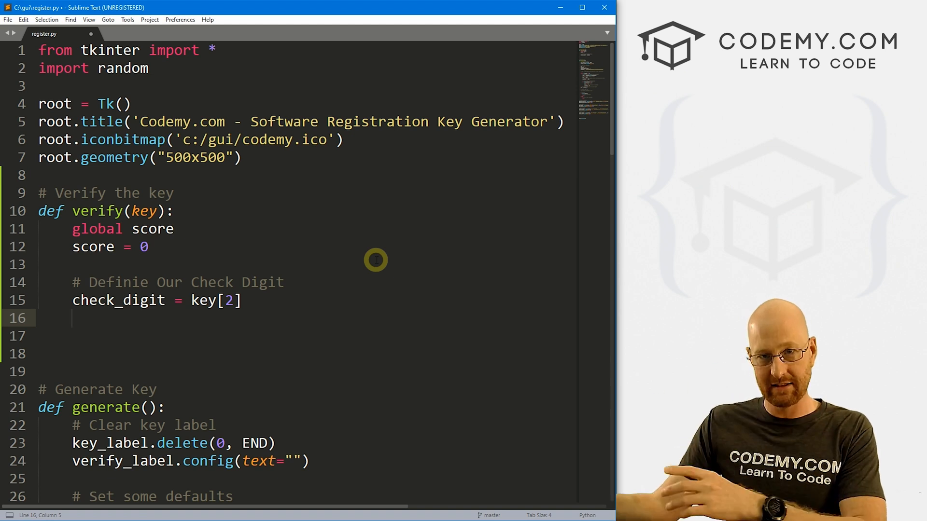
{"action": "type", "text": "ch"}
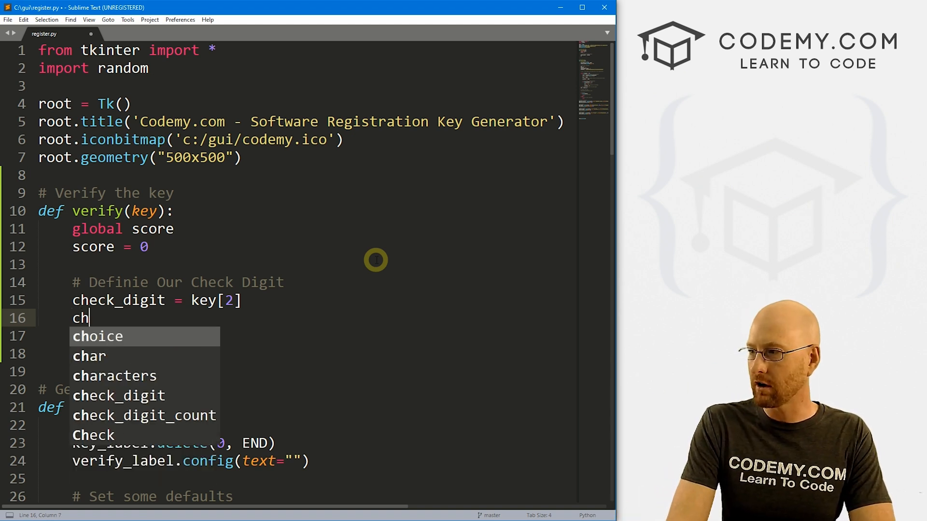
{"action": "type", "text": "eck_"}
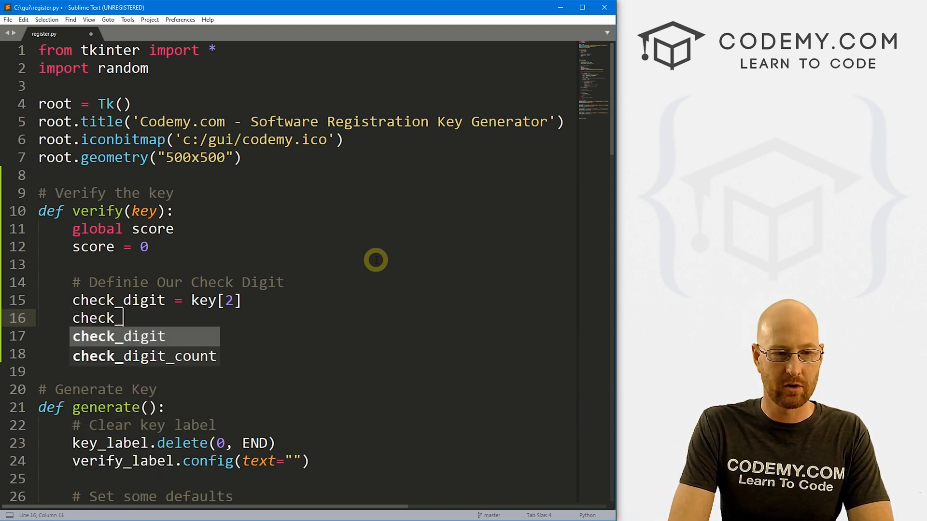
{"action": "type", "text": "_count = 0"}
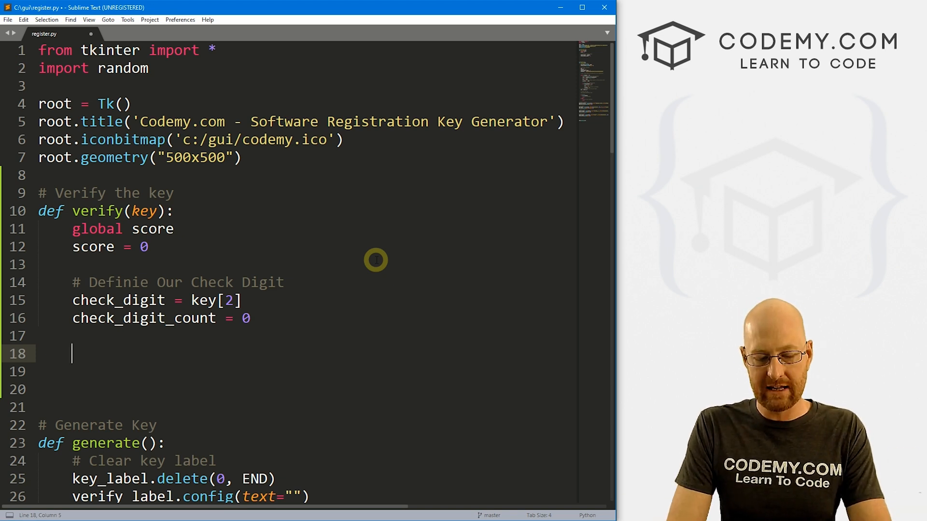
Step: Add the #aaaa-bbbb-cccc-dddd-1111 comment, '# Separate By Dash' and chunks = key.split('-')
{"action": "type", "text": "aaaa-bbbb-cccc-dddd-1111"}
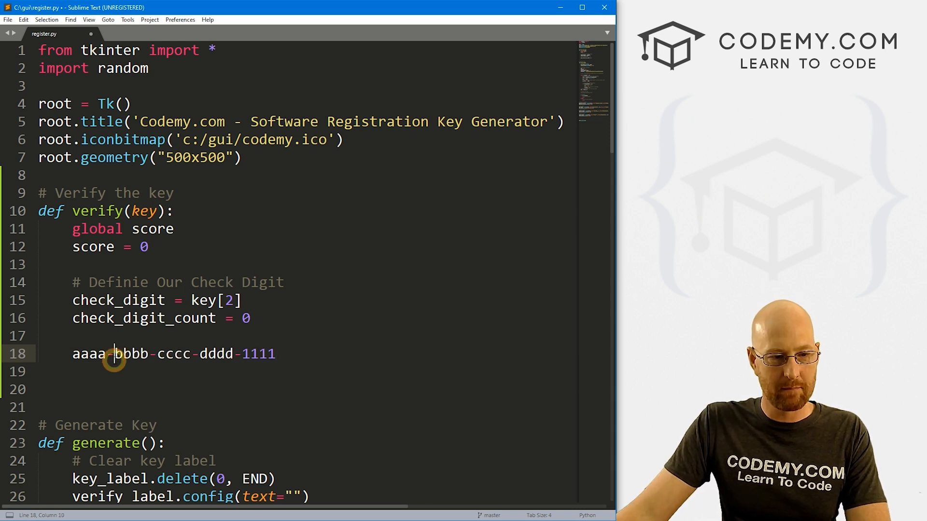
{"action": "left_click", "coordinate": [72, 353]}
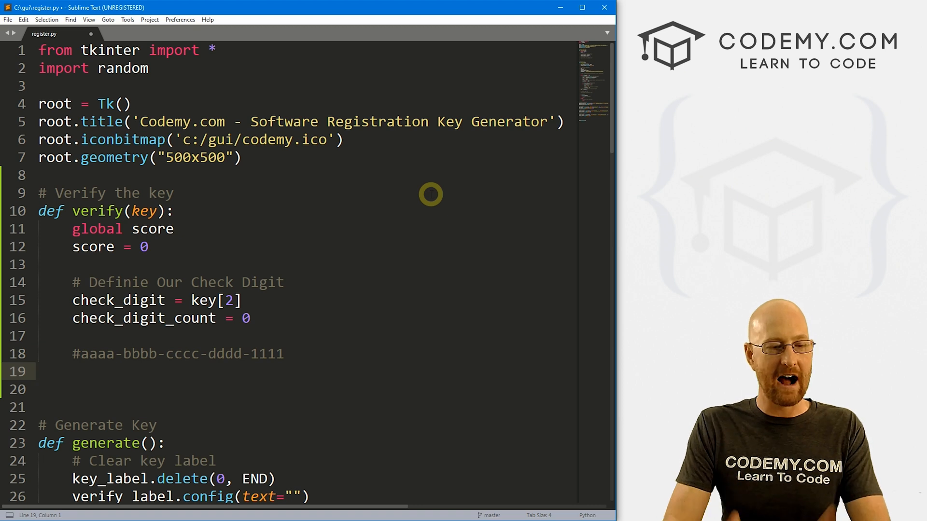
{"action": "type", "text": "@"}
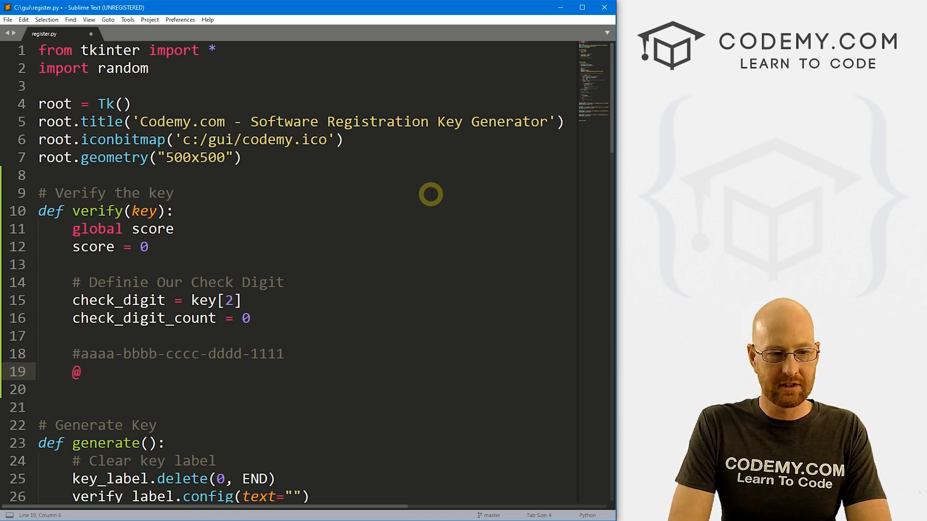
{"action": "type", "text": "# Separate By Dash"}
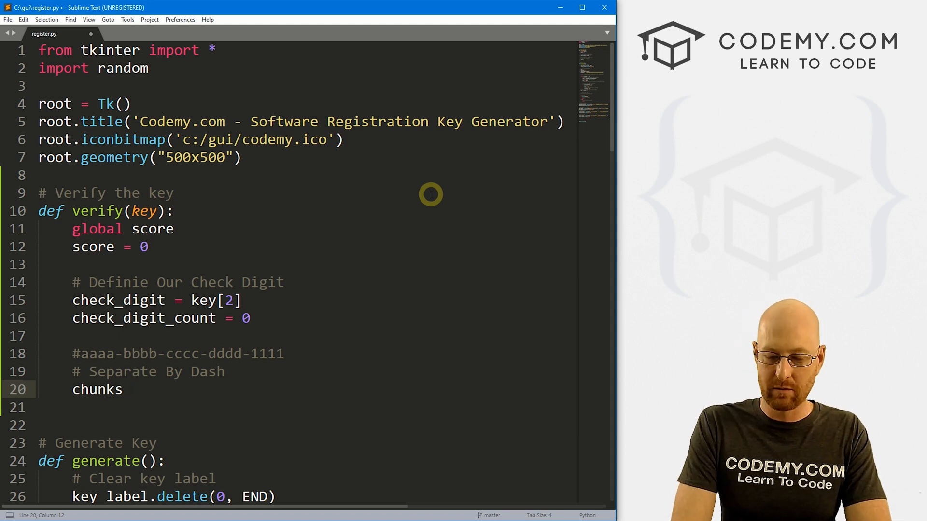
{"action": "type", "text": "= key.split('"}
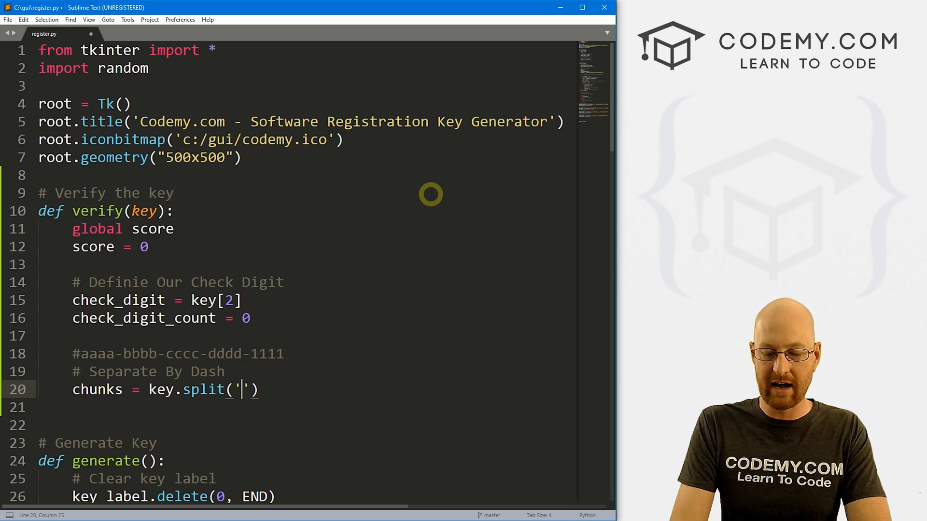
{"action": "type", "text": "-"}
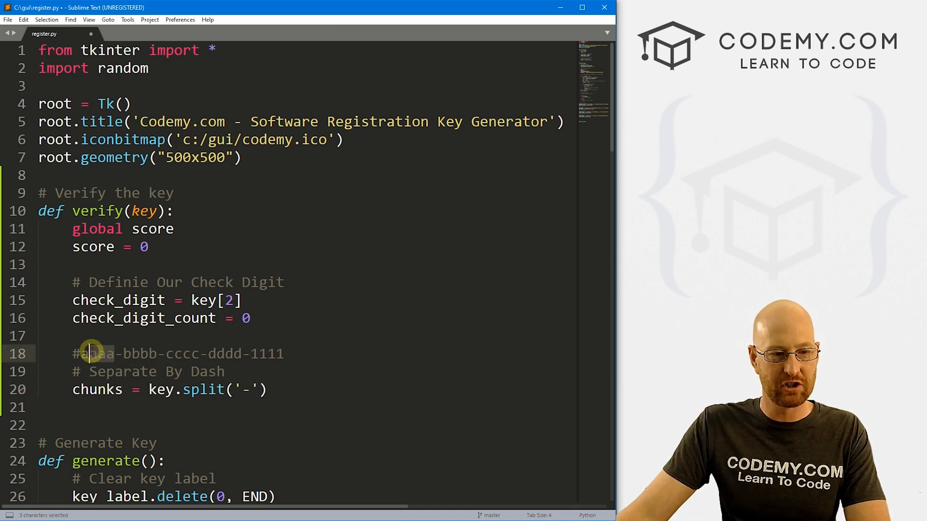
{"action": "left_click", "coordinate": [121, 390]}
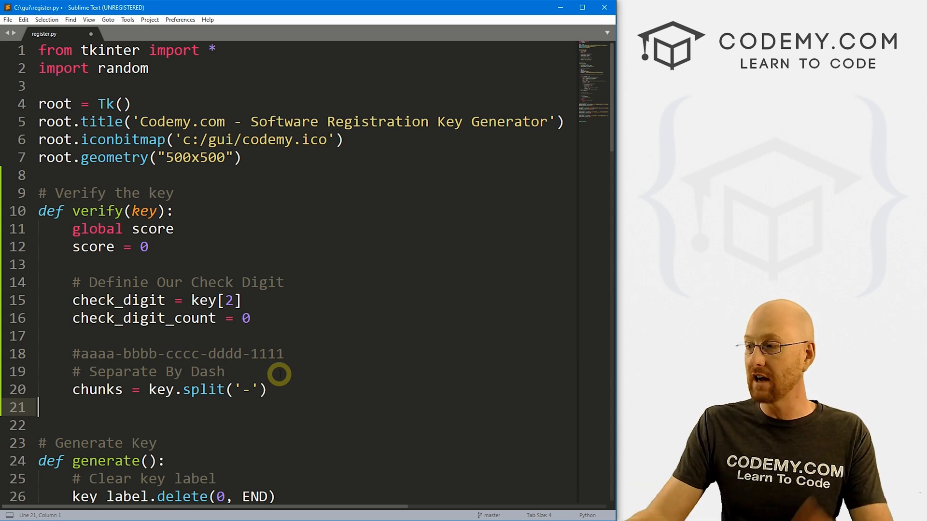
{"action": "type", "text": "# Loo"}
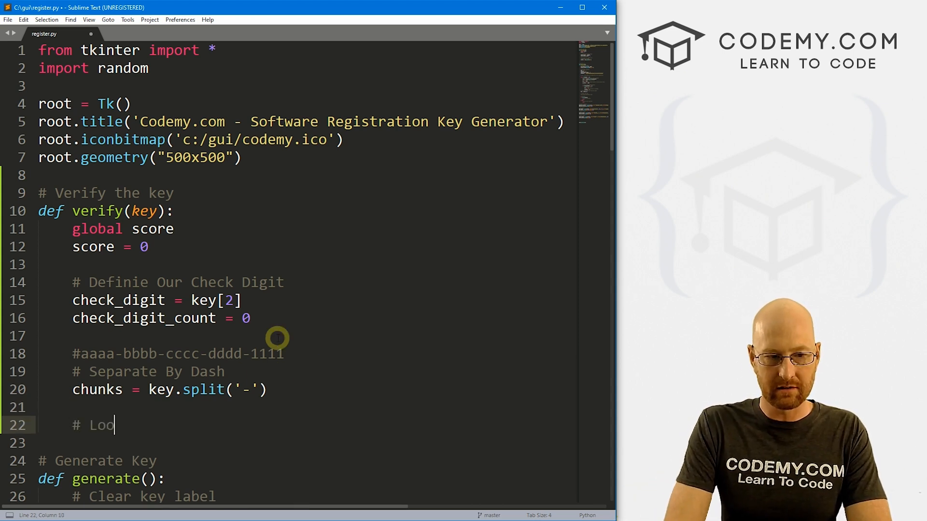
Step: Add '# Loops thru and check stuff', for chunk in chunks:, and if len(chunk) != 4: return False
{"action": "type", "text": "ps thru and check stuf"}
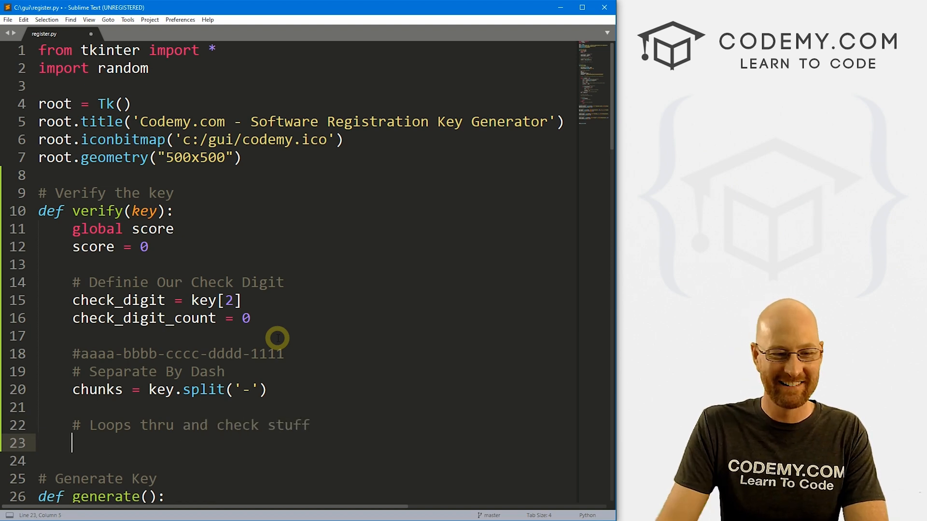
{"action": "type", "text": "for chunc"}
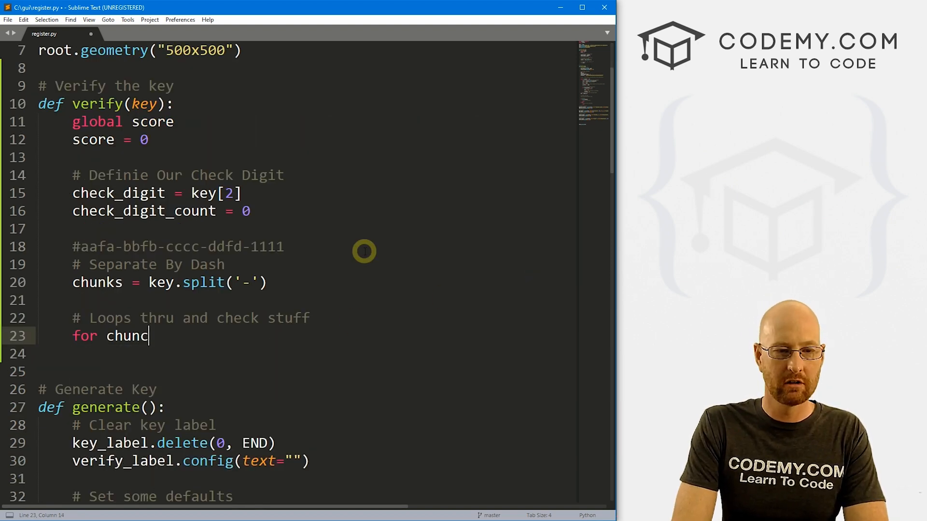
{"action": "type", "text": "k in chunks:"}
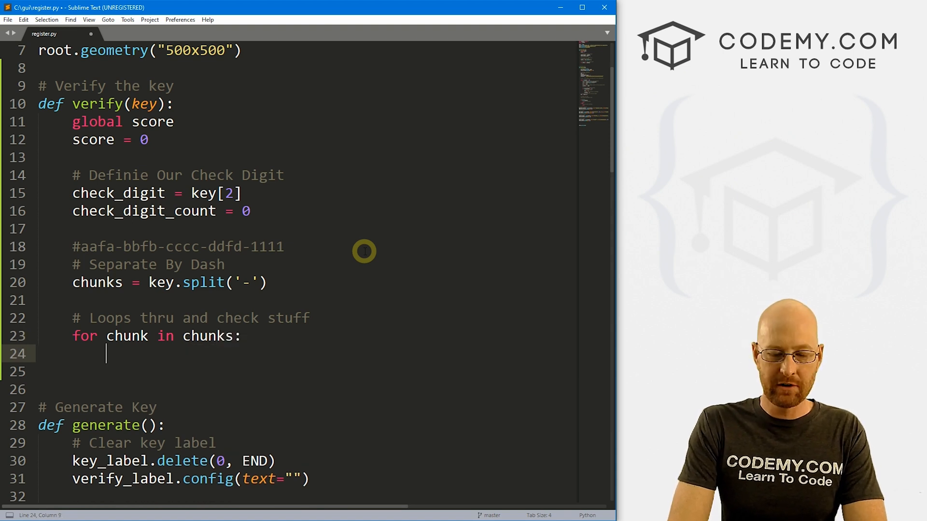
{"action": "type", "text": "if"}
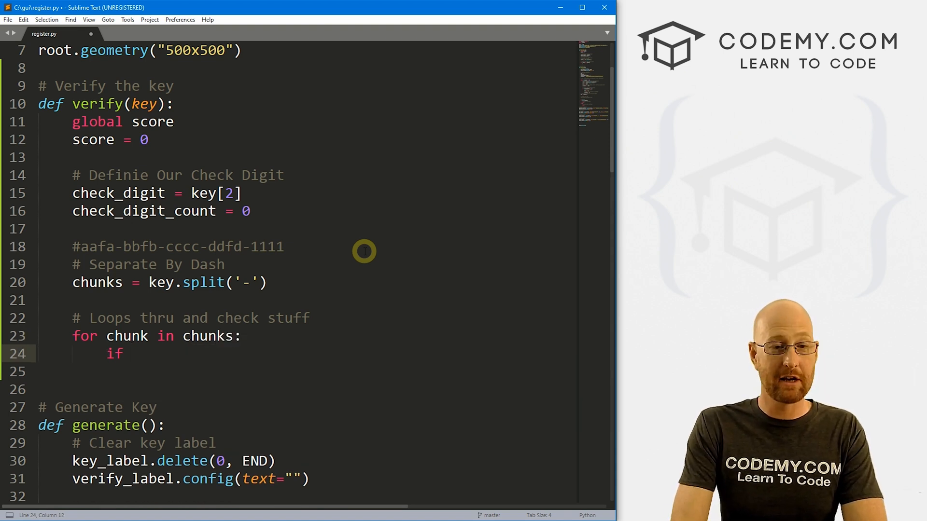
{"action": "type", "text": "l"}
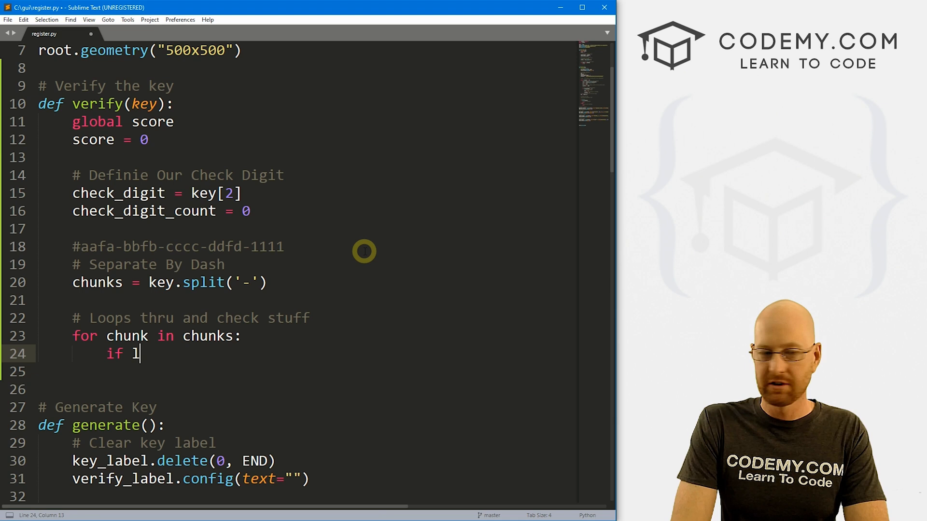
{"action": "type", "text": "en(c"}
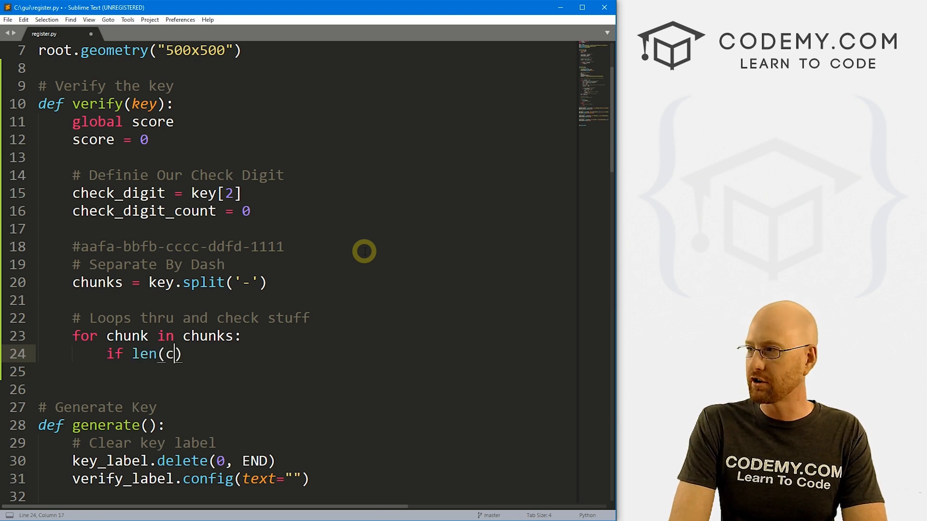
{"action": "type", "text": "hunk) !="}
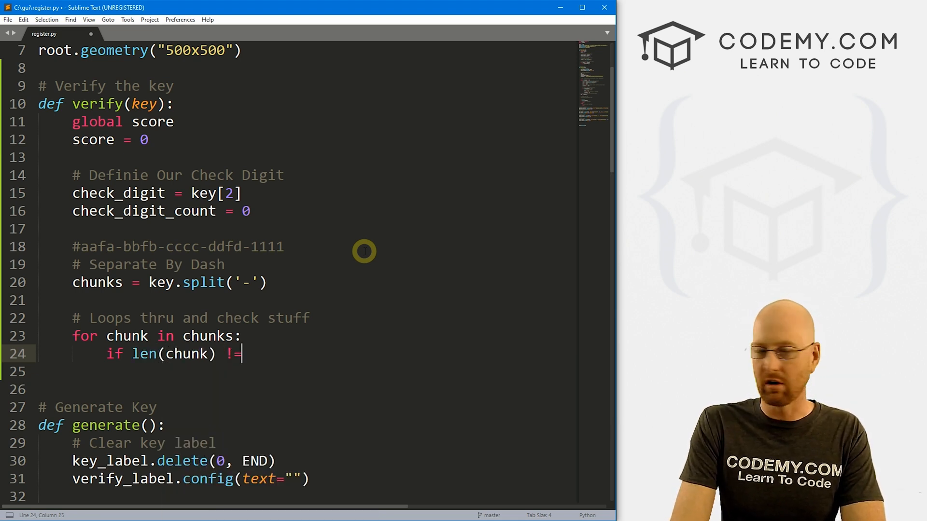
{"action": "type", "text": "4:"}
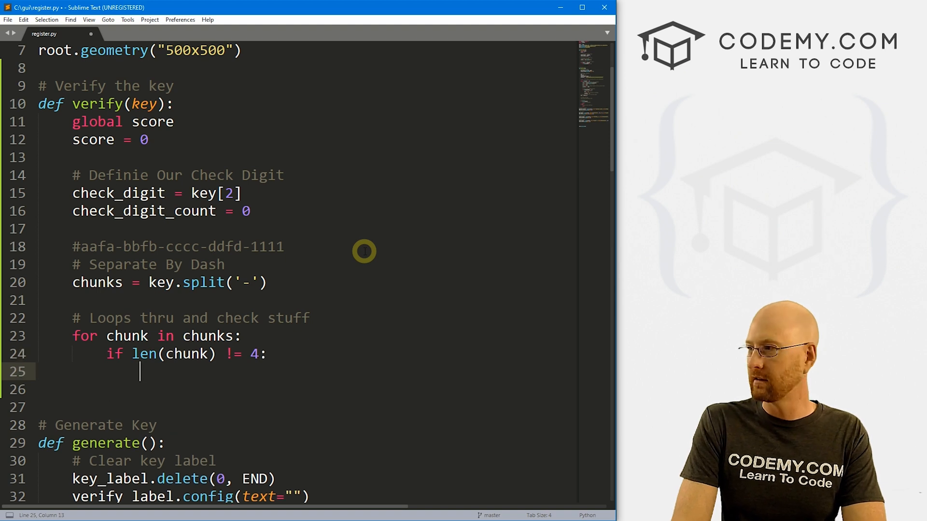
{"action": "type", "text": "return False"}
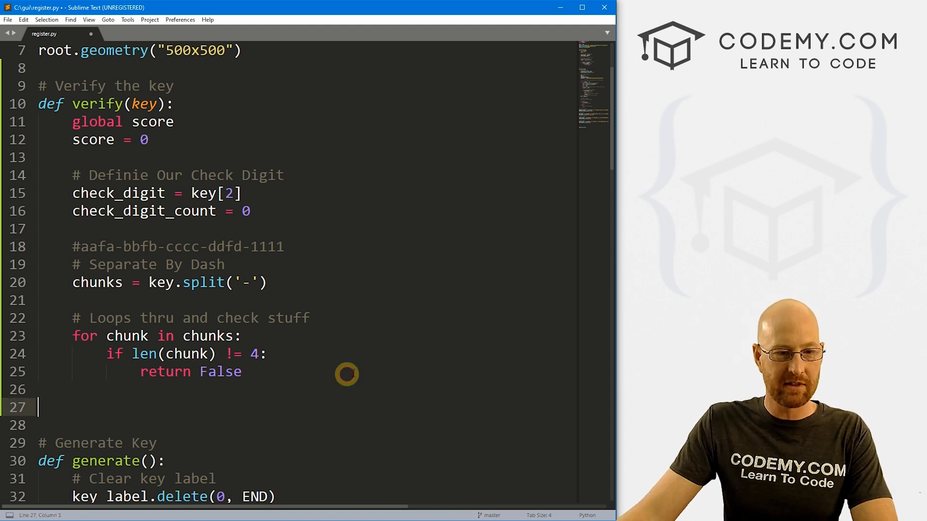
Step: Loop over each char in chunk, incrementing check_digit_count when char equals check_digit
{"action": "type", "text": "for"}
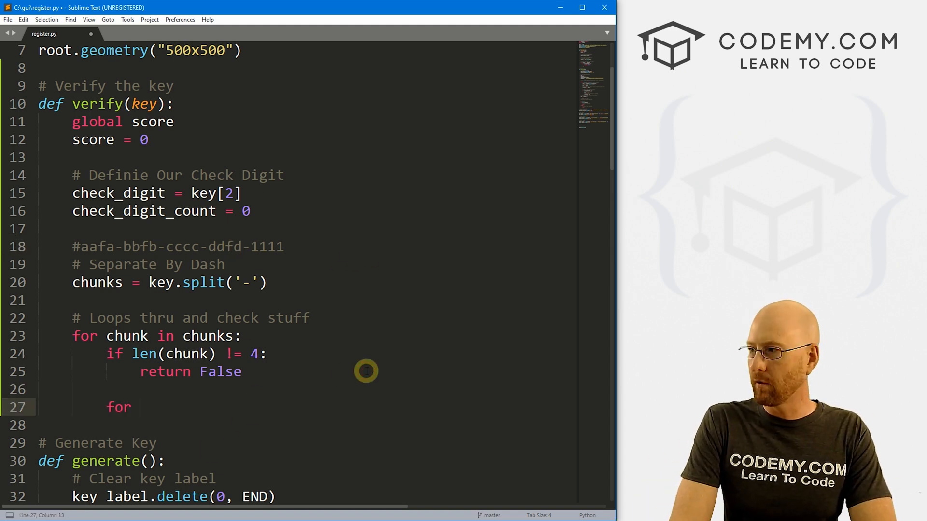
{"action": "type", "text": "char in"}
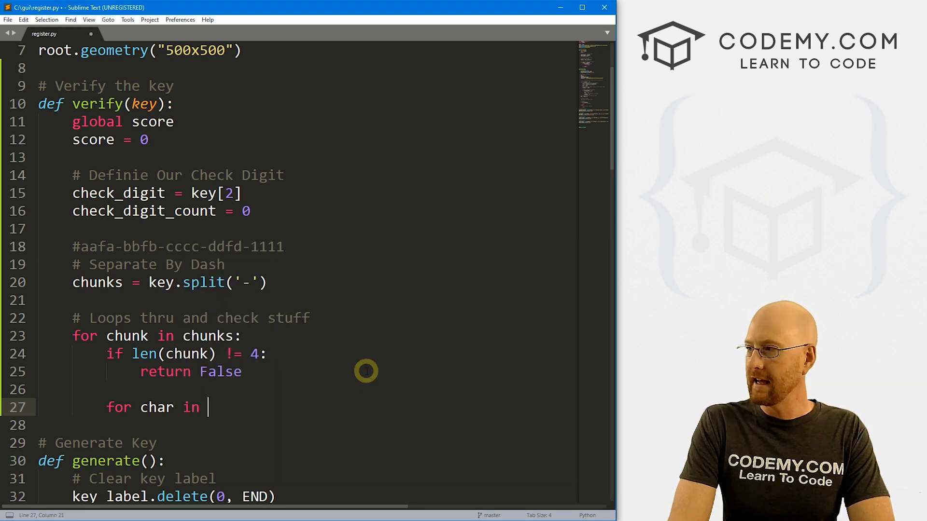
{"action": "type", "text": "chunk:"}
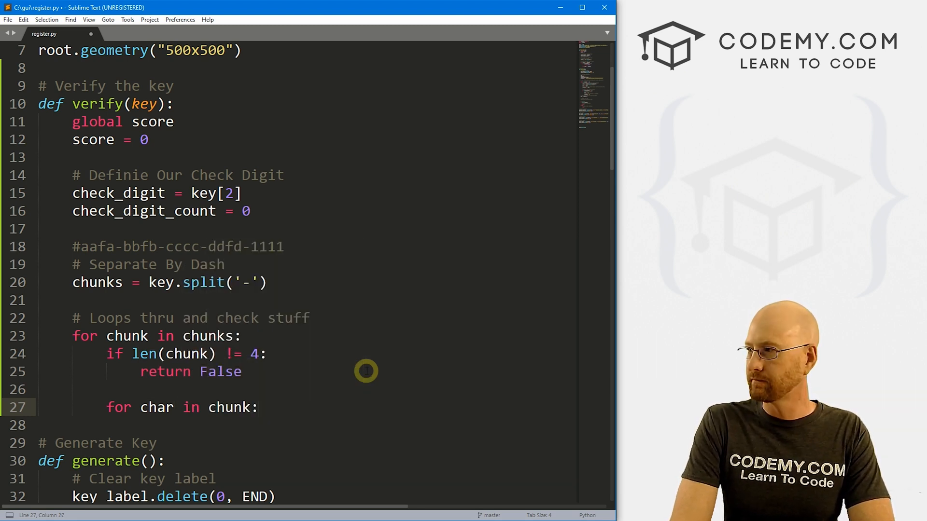
{"action": "type", "text": "if char"}
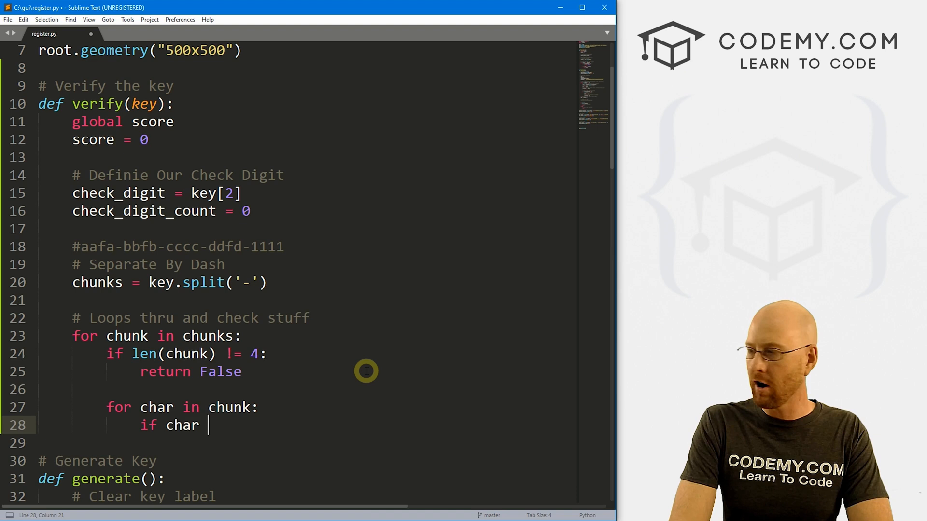
{"action": "type", "text": "== check_digit:"}
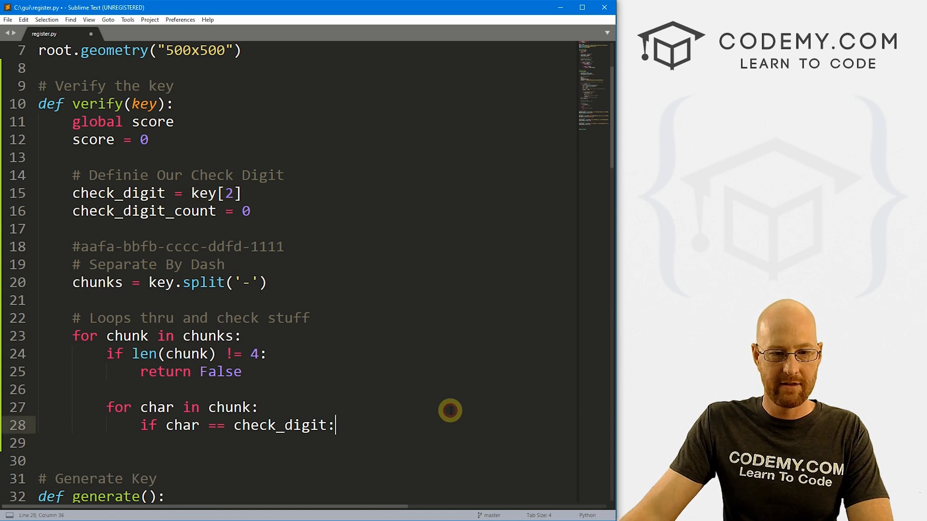
{"action": "key", "text": "enter"}
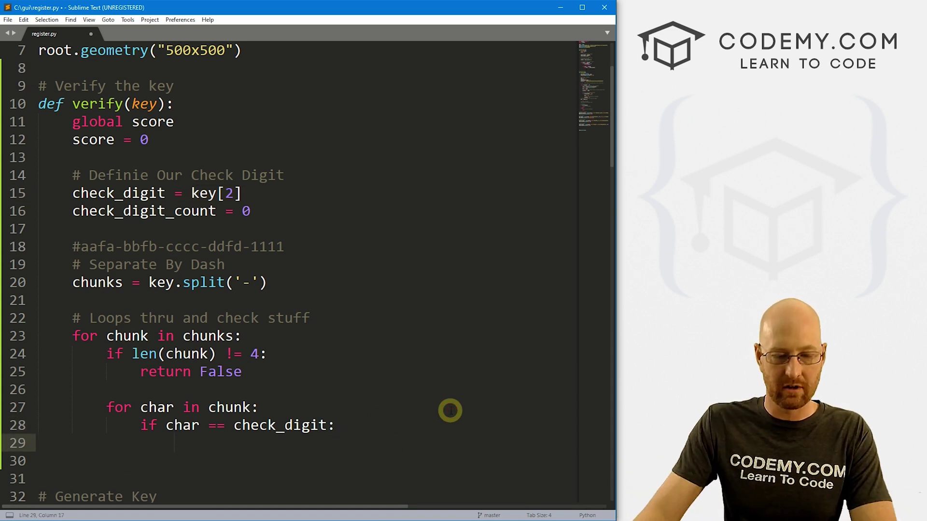
{"action": "type", "text": "check_digit_count"}
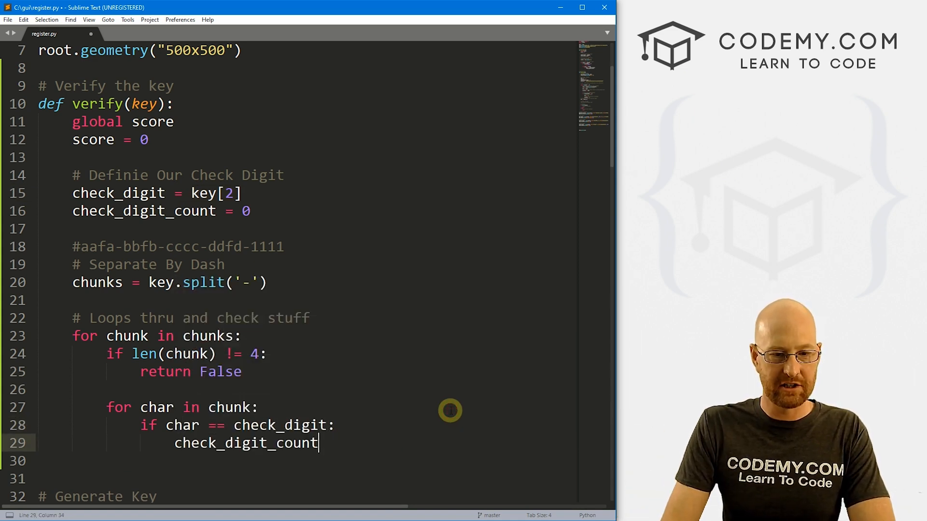
{"action": "type", "text": "+= 1"}
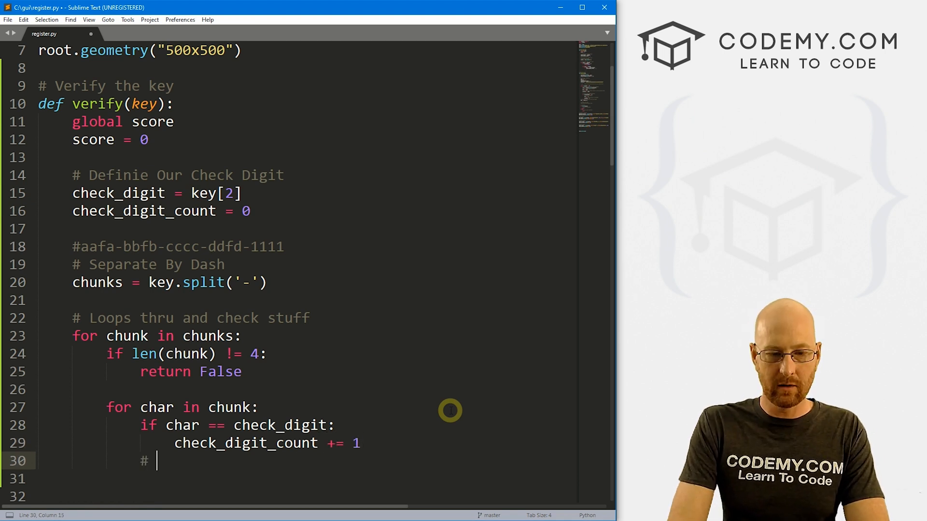
Step: Add the comment '# Grab the score of the ANSCII character'
{"action": "type", "text": "Grab the scr"}
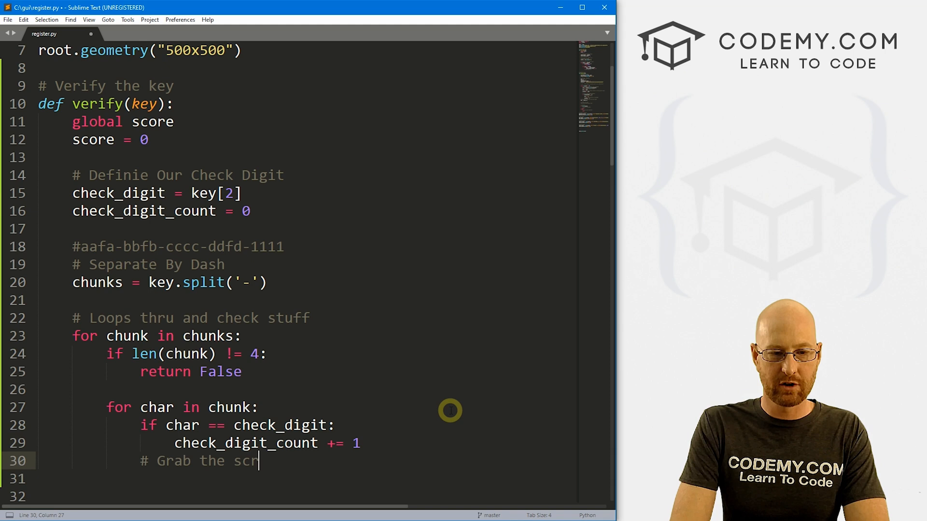
{"action": "type", "text": "ore of the"}
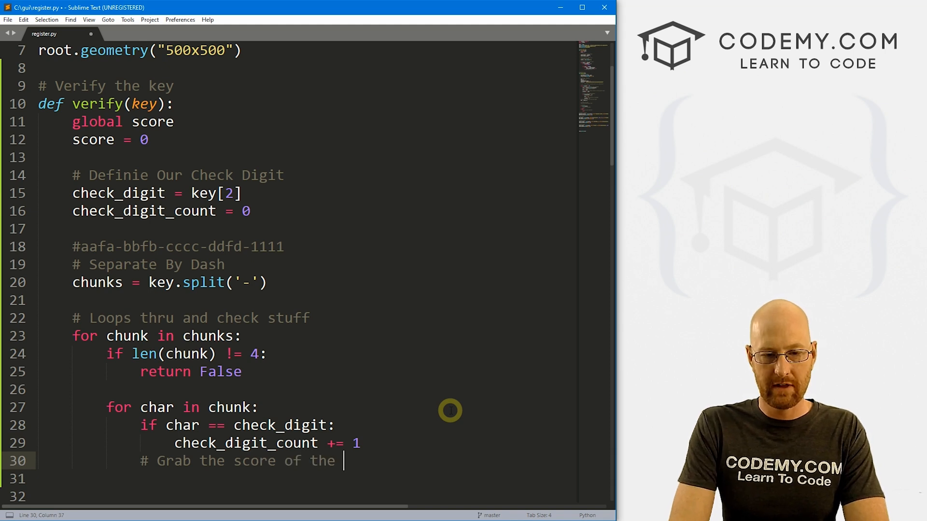
{"action": "type", "text": "ANSCII character"}
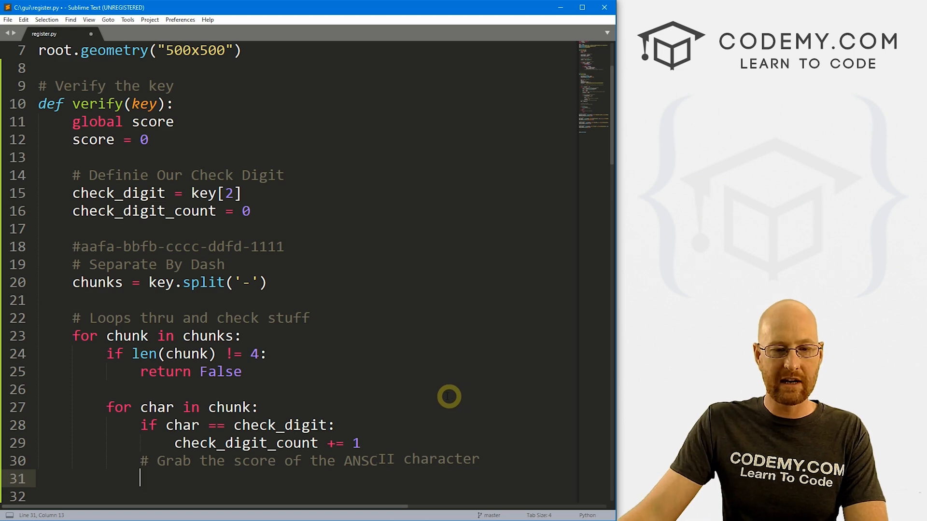
{"action": "scroll", "scroll_direction": "down", "scroll_amount": 3}
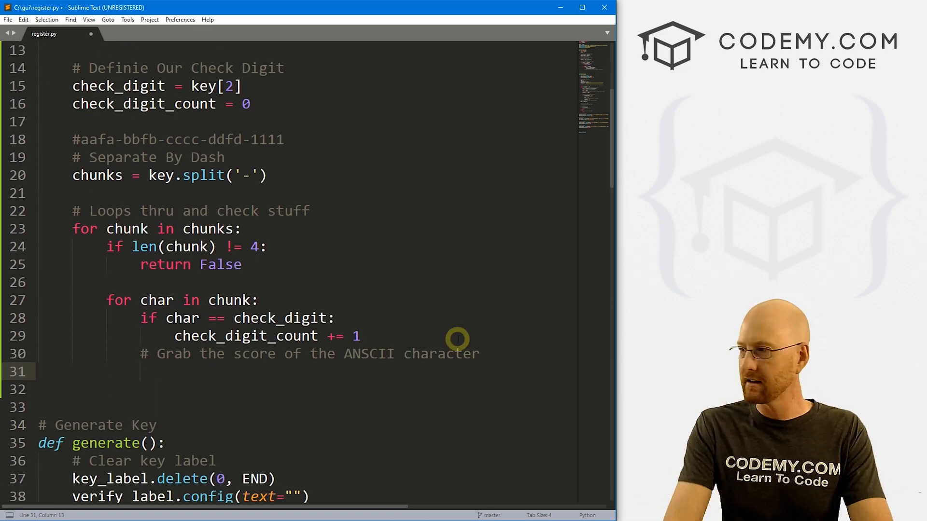
Step: Add score += ord(char) in the character loop, then revisit the check_digit definition
{"action": "type", "text": "score +"}
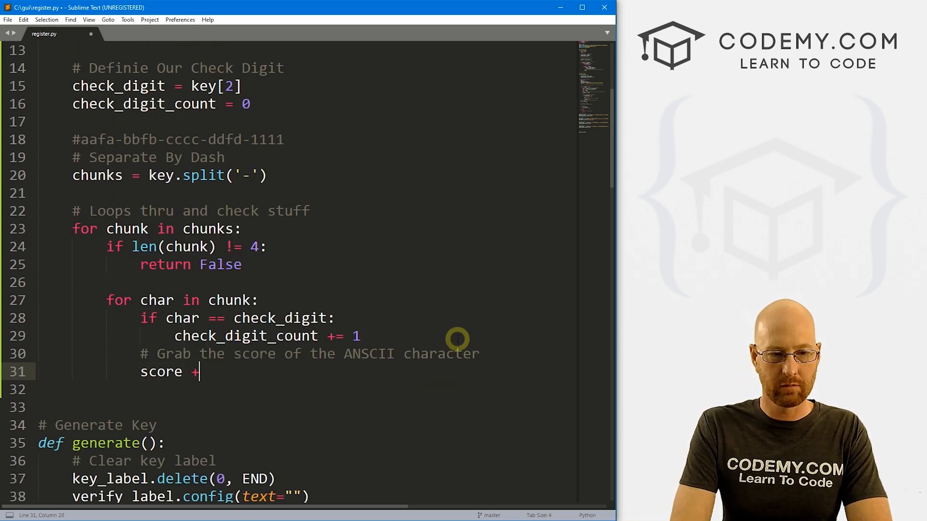
{"action": "type", "text": "= ord()"}
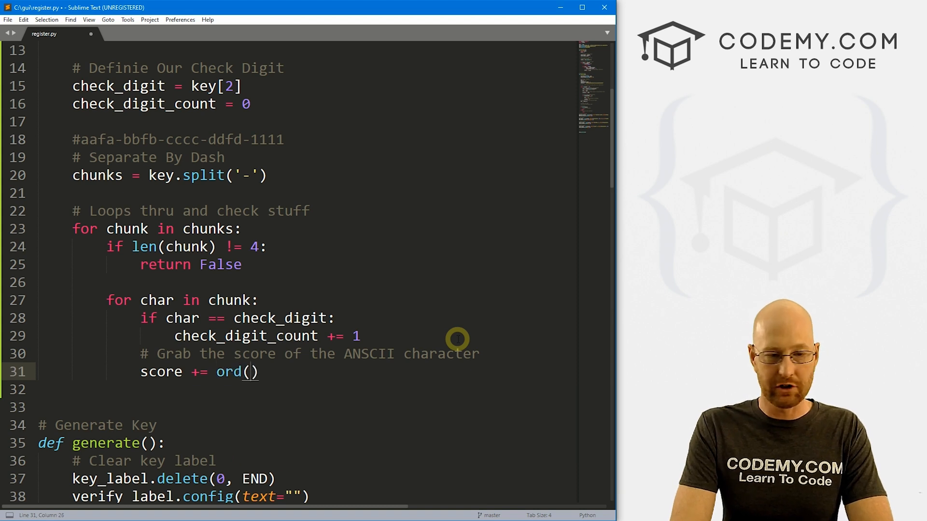
{"action": "type", "text": "char"}
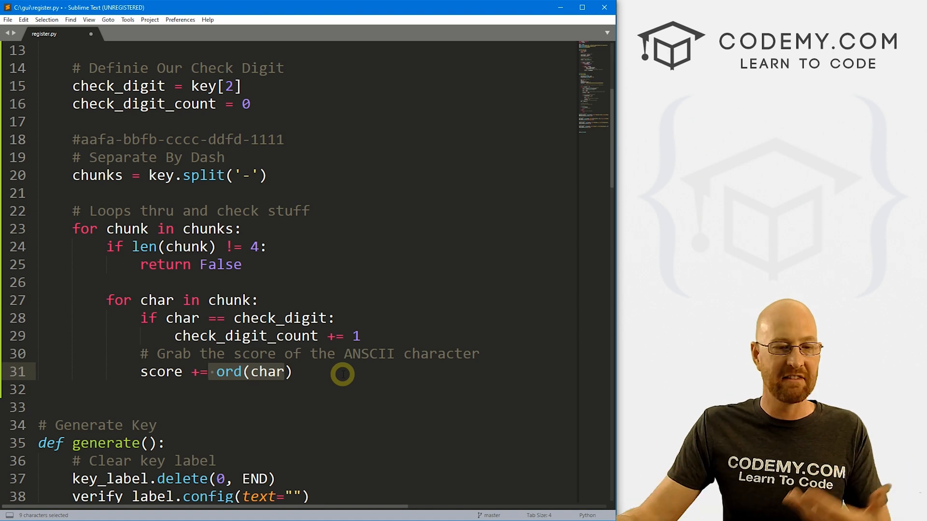
{"action": "mouse_move", "coordinate": [136, 175]}
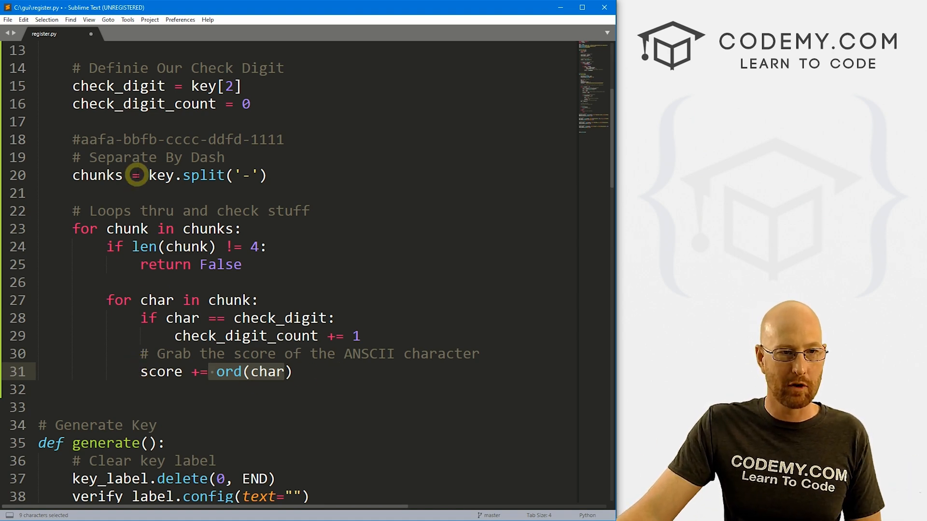
{"action": "scroll", "scroll_direction": "up", "scroll_amount": 3}
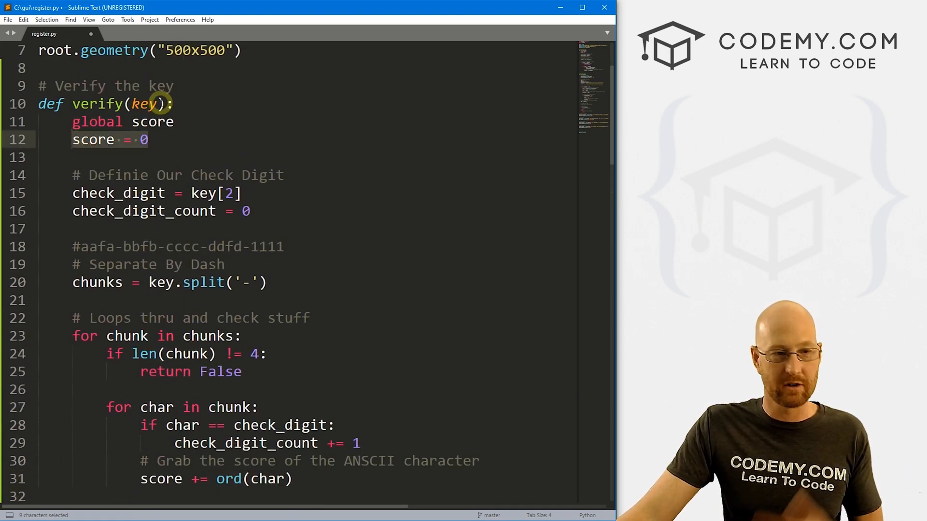
{"action": "scroll", "scroll_direction": "down", "scroll_amount": 3}
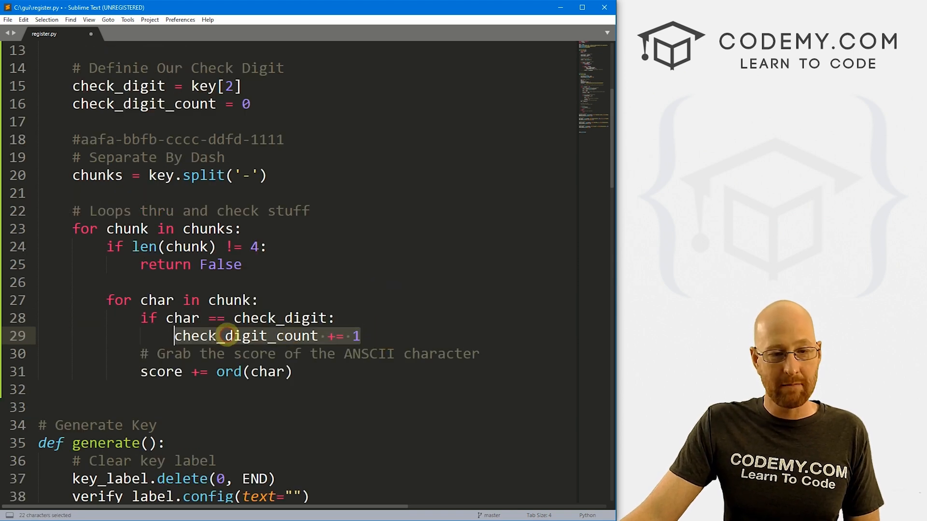
{"action": "left_click", "coordinate": [76, 86]}
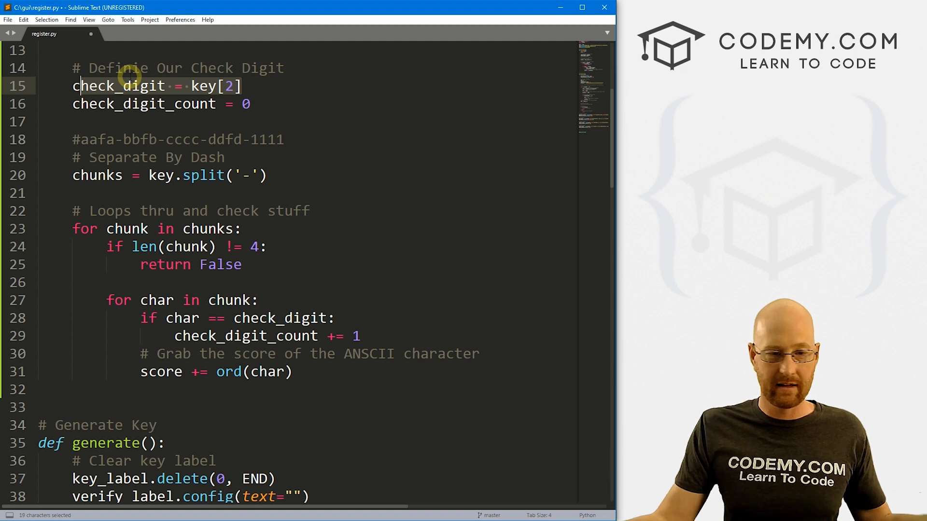
{"action": "mouse_move", "coordinate": [131, 383]}
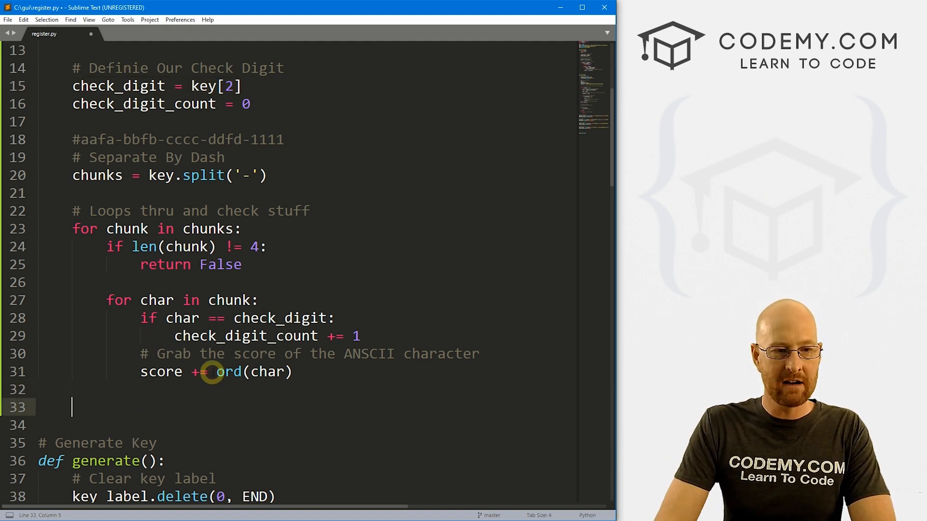
Step: Add '# Check for rules' and if score > 1700 and score < 1800 and check_digit_count == 3:
{"action": "type", "text": "# Check"}
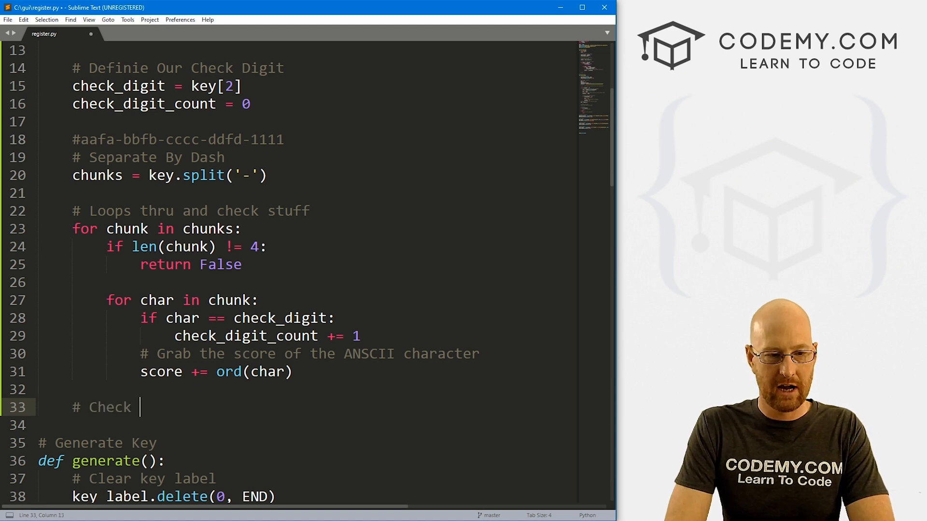
{"action": "type", "text": "for rules"}
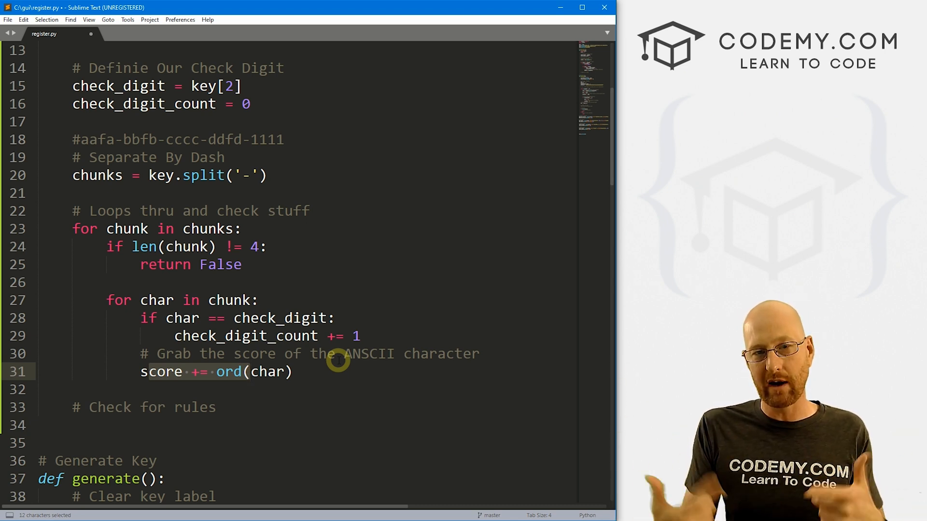
{"action": "left_click", "coordinate": [72, 424]}
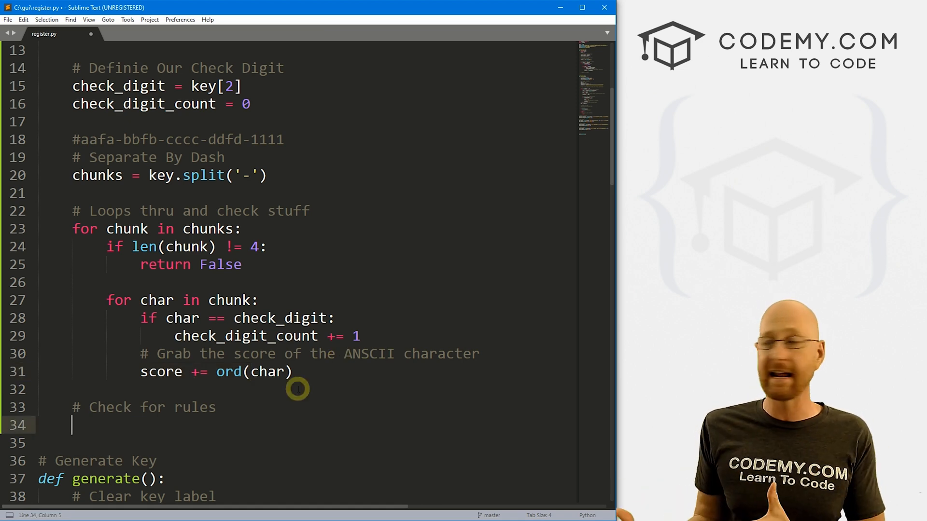
{"action": "type", "text": "if score >"}
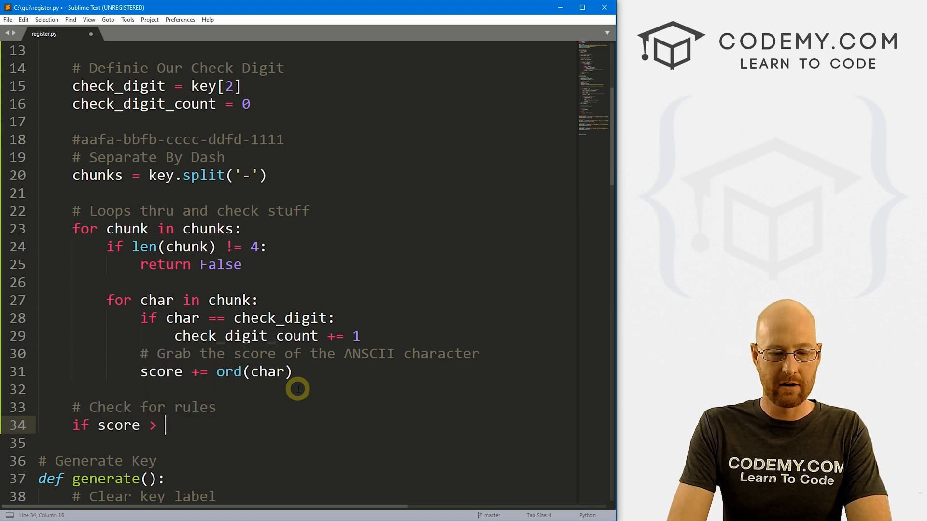
{"action": "type", "text": "1700 n"}
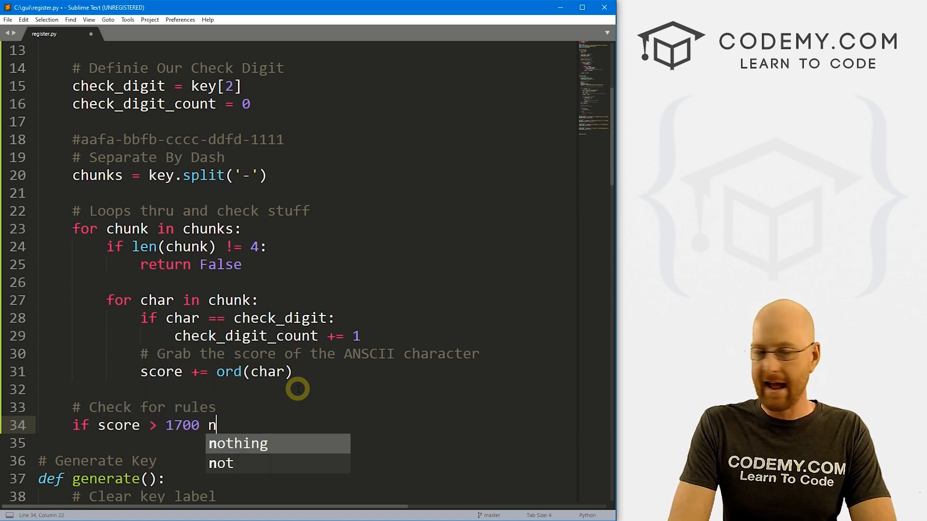
{"action": "type", "text": "and score"}
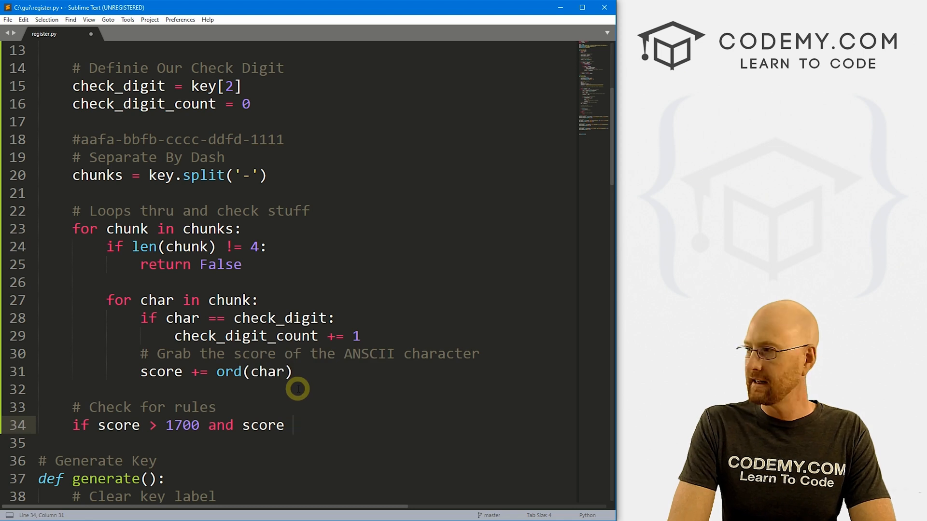
{"action": "type", "text": "< 1800"}
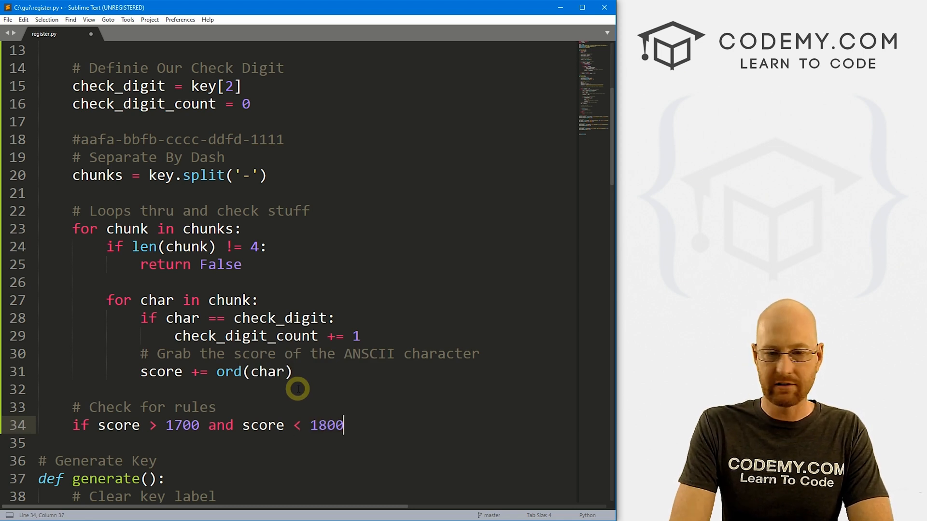
{"action": "type", "text": "and"}
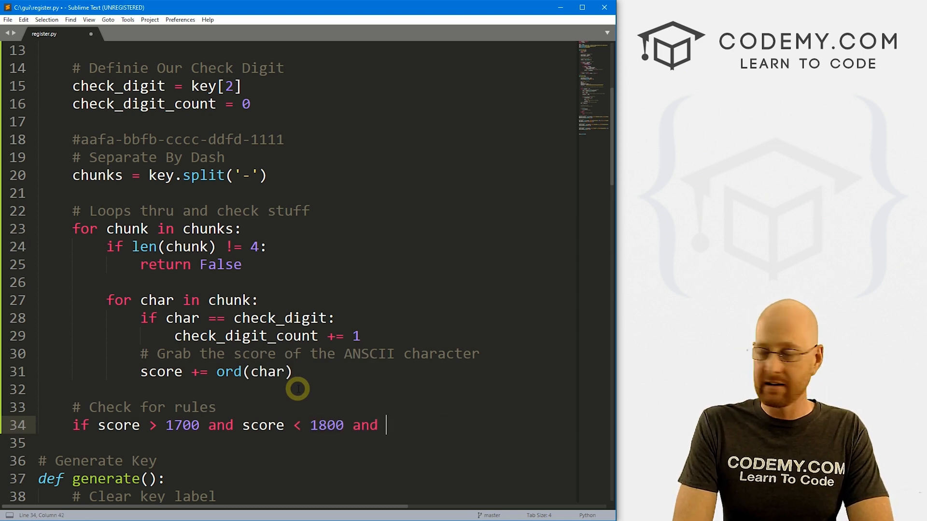
{"action": "type", "text": "check_"}
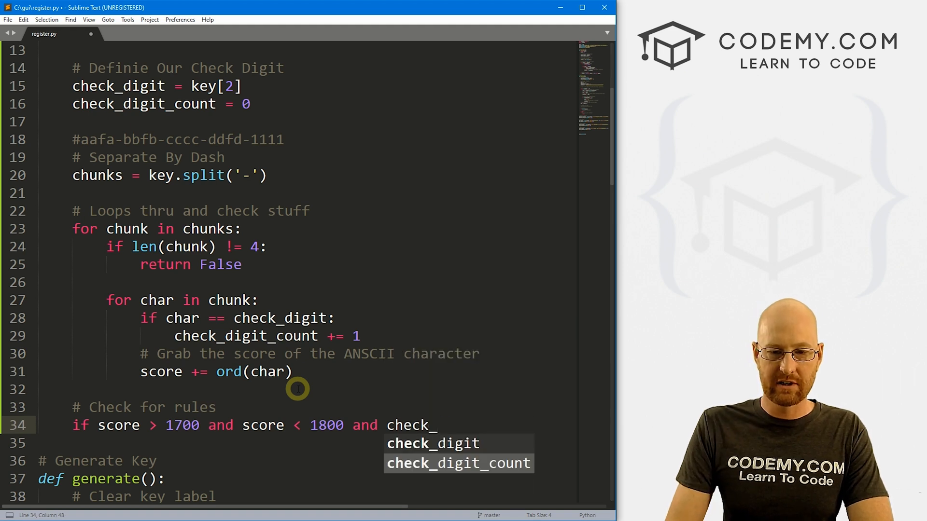
{"action": "type", "text": "check_digit_count =="}
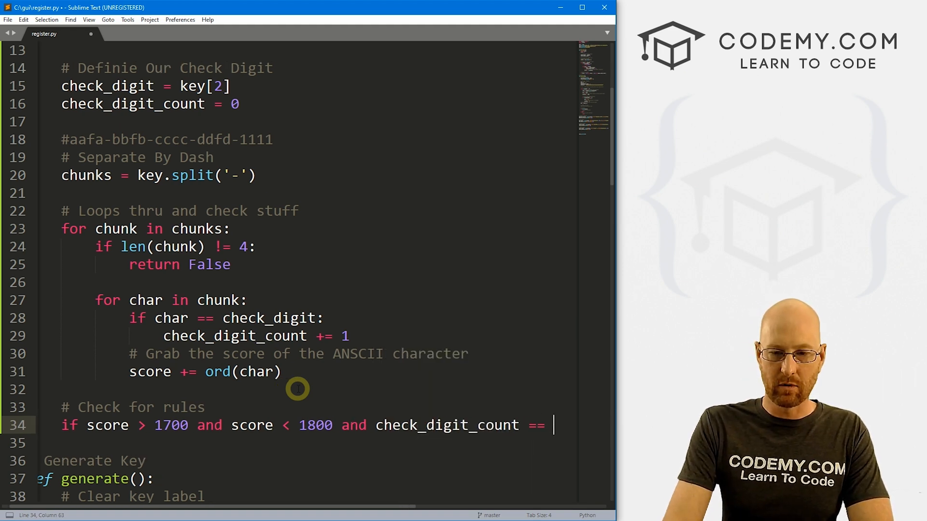
{"action": "type", "text": "3:"}
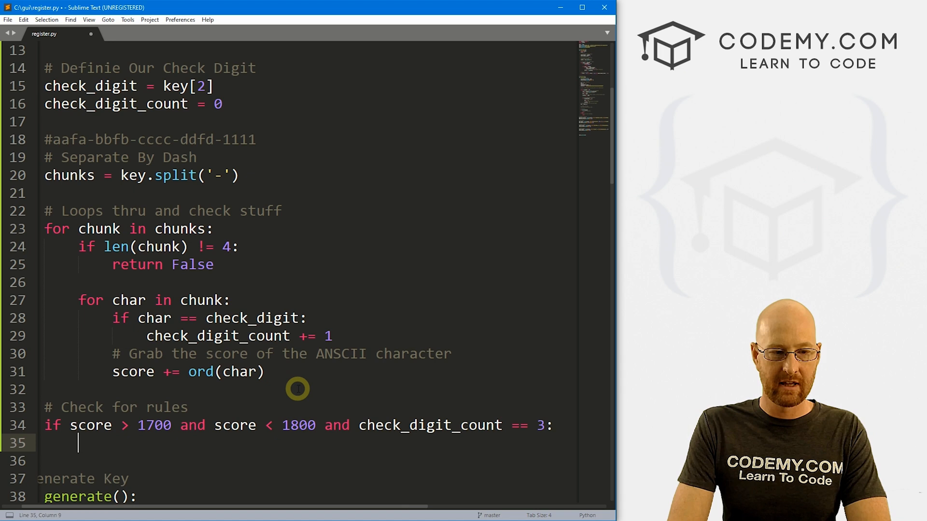
{"action": "type", "text": "rer"}
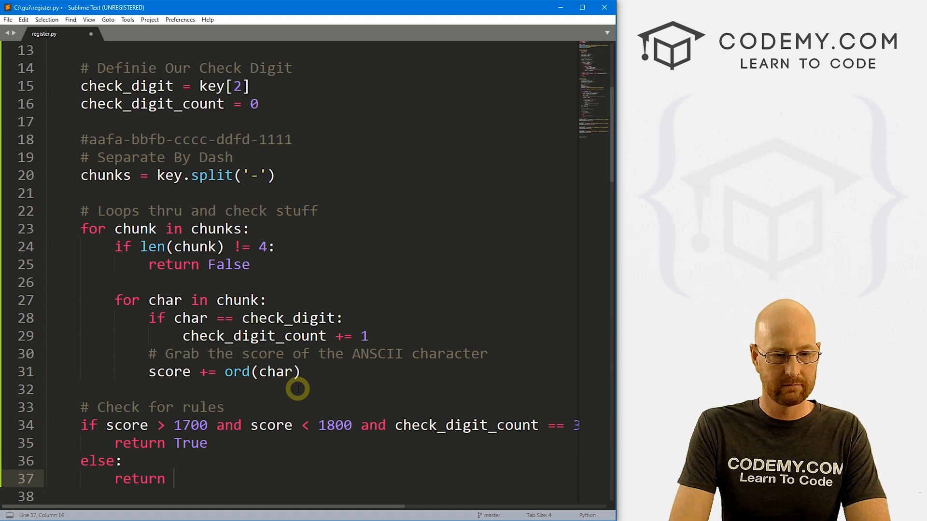
Step: Review verify()'s 1800 upper score limit and the check digit position in the sample key
{"action": "scroll", "scroll_direction": "up", "scroll_amount": 3}
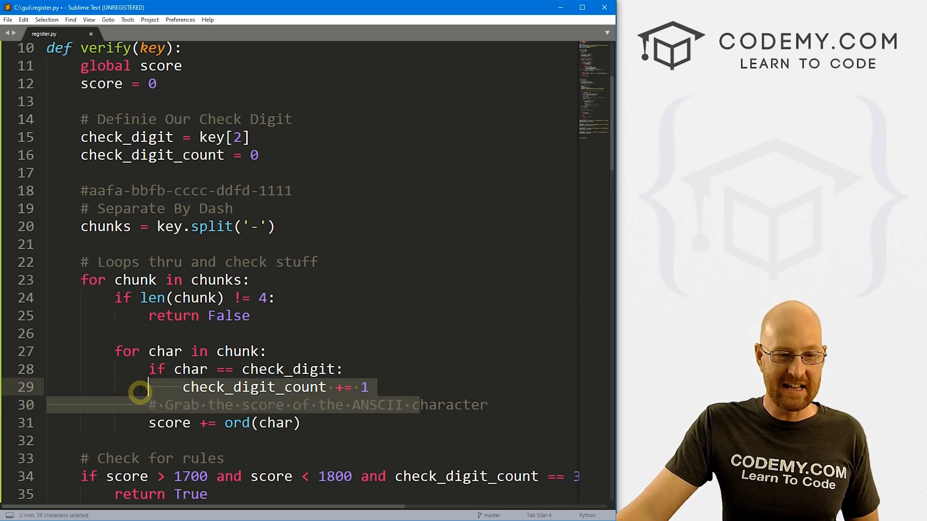
{"action": "scroll", "scroll_direction": "down", "scroll_amount": 3}
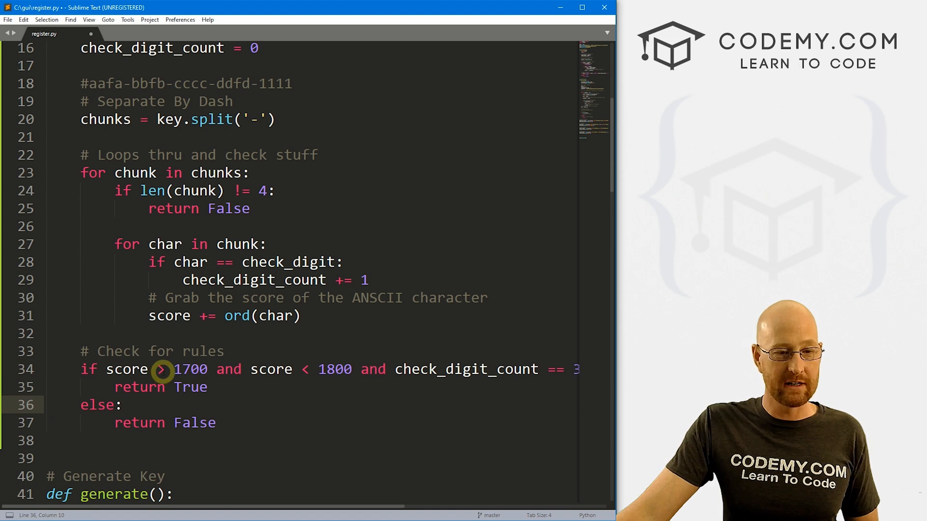
{"action": "left_click", "coordinate": [321, 369]}
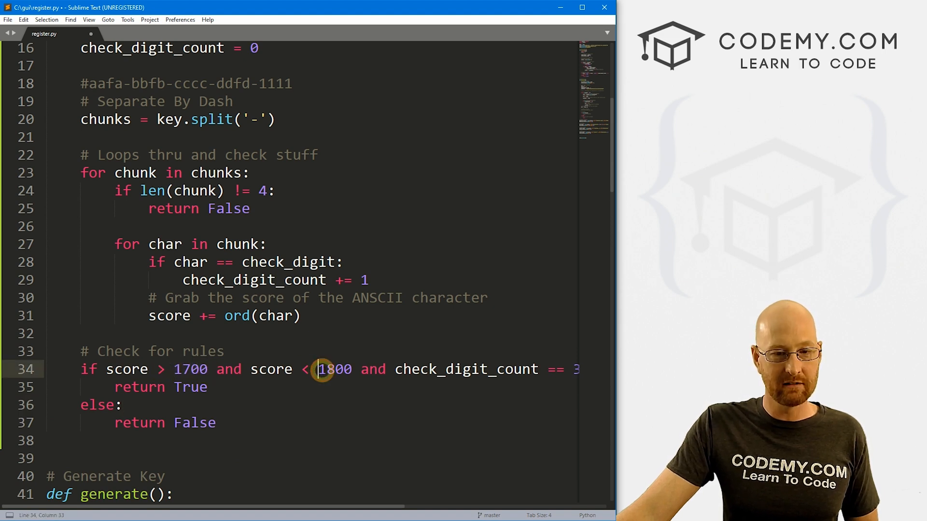
{"action": "double_click", "coordinate": [335, 369]}
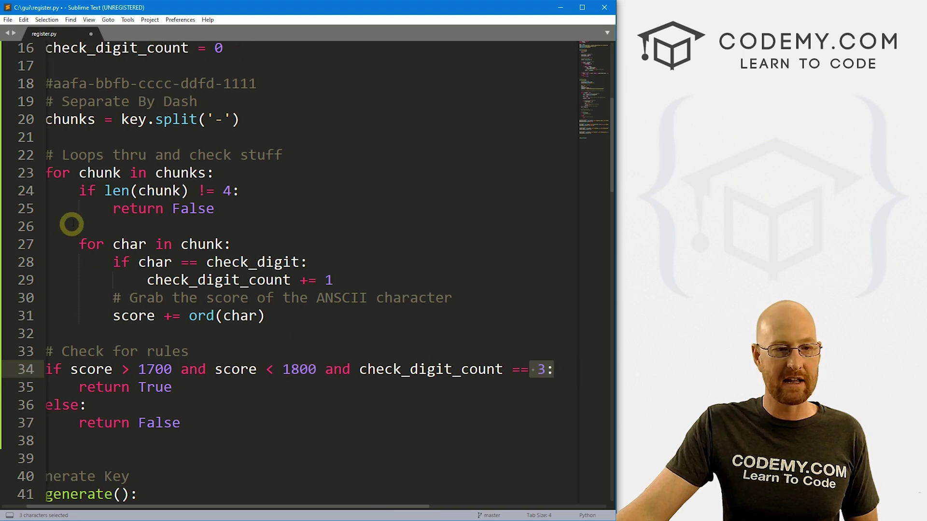
{"action": "scroll", "scroll_direction": "up", "scroll_amount": 3}
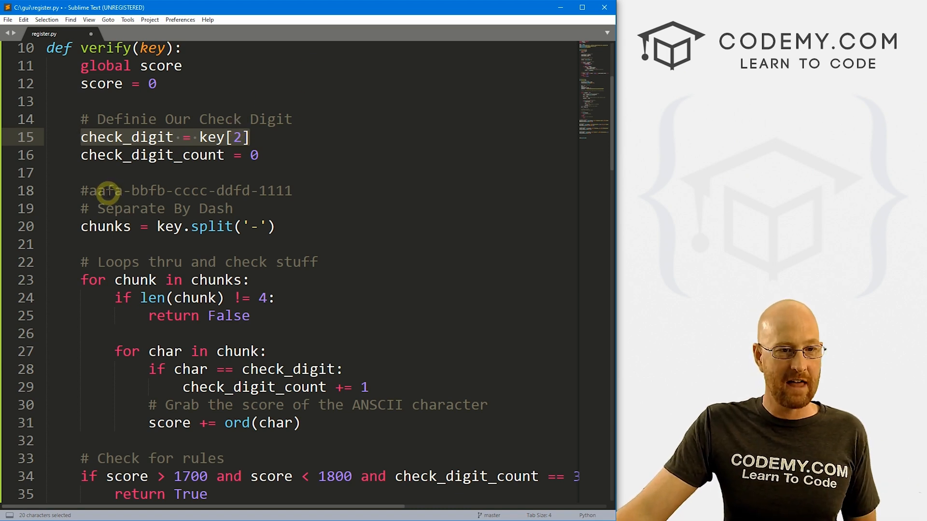
{"action": "left_click", "coordinate": [231, 190]}
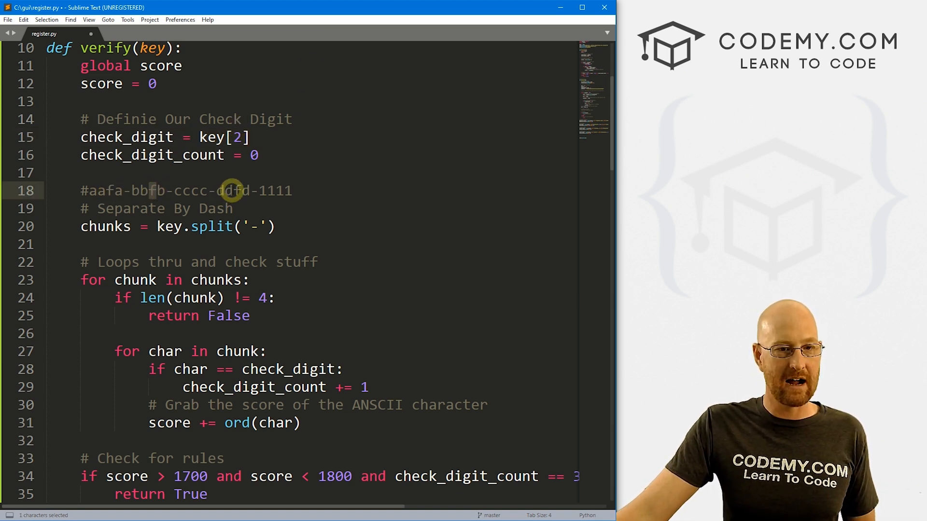
{"action": "left_click", "coordinate": [104, 190]}
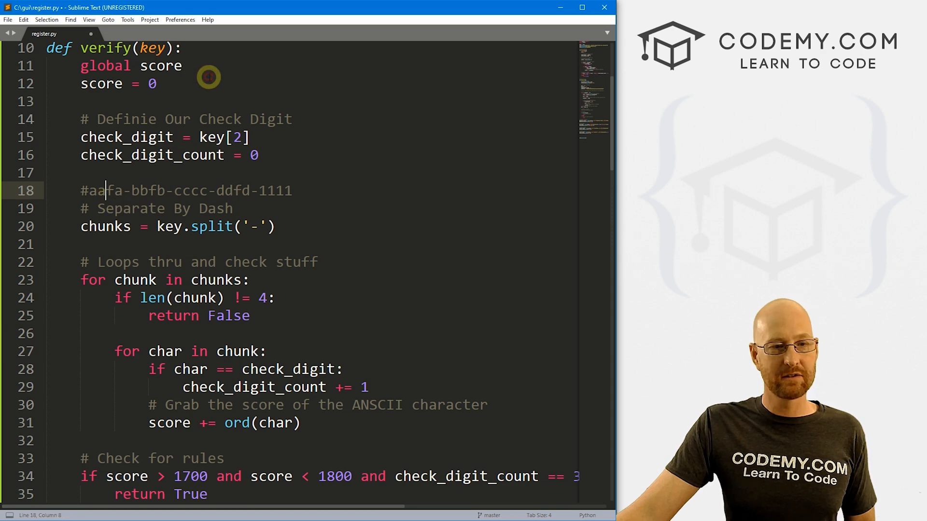
Step: Scroll to the not-verified branch and clear its placeholder pass on line 80
{"action": "scroll", "scroll_direction": "down", "scroll_amount": 3}
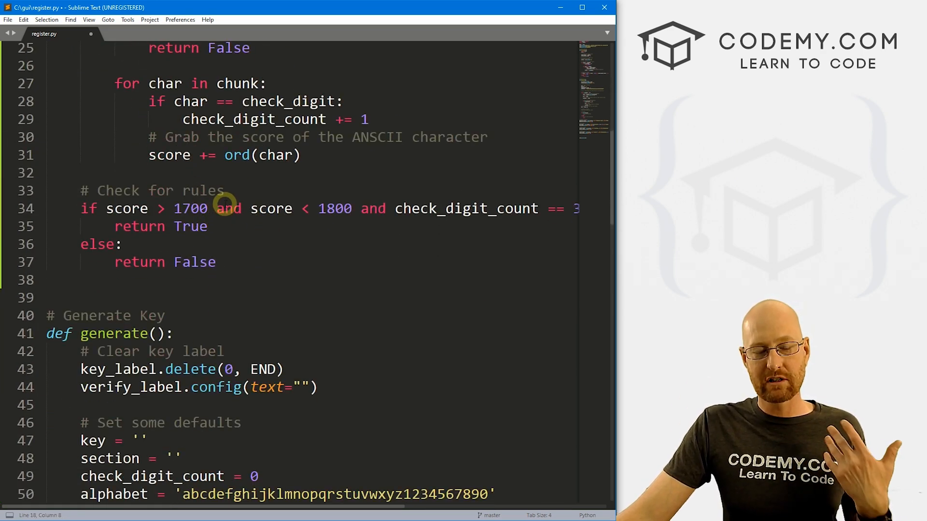
{"action": "scroll", "scroll_direction": "down", "scroll_amount": 3}
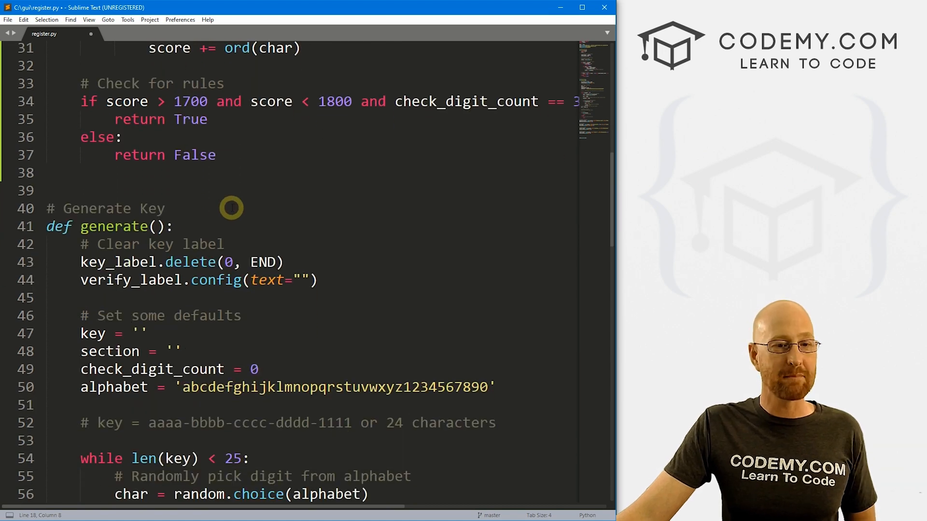
{"action": "scroll", "scroll_direction": "down", "scroll_amount": 3}
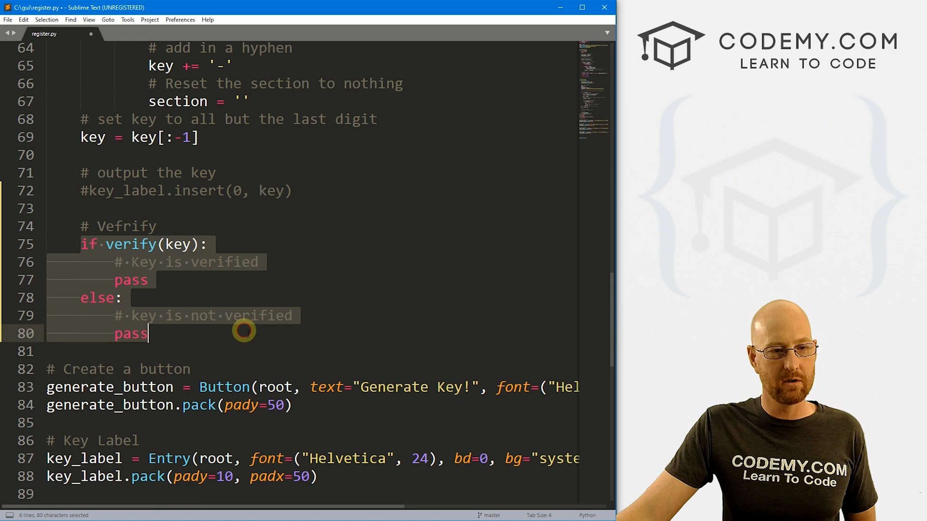
{"action": "scroll", "scroll_direction": "up", "scroll_amount": 3}
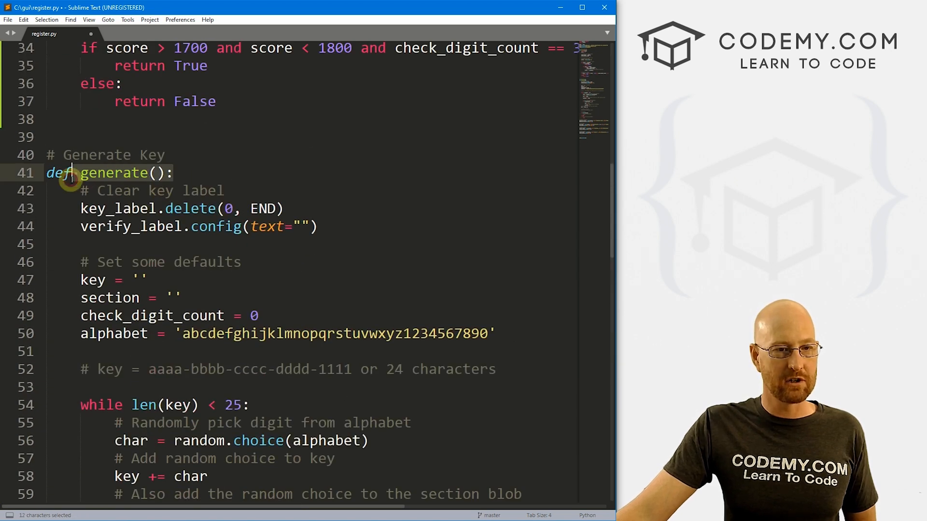
{"action": "scroll", "scroll_direction": "down", "scroll_amount": 3}
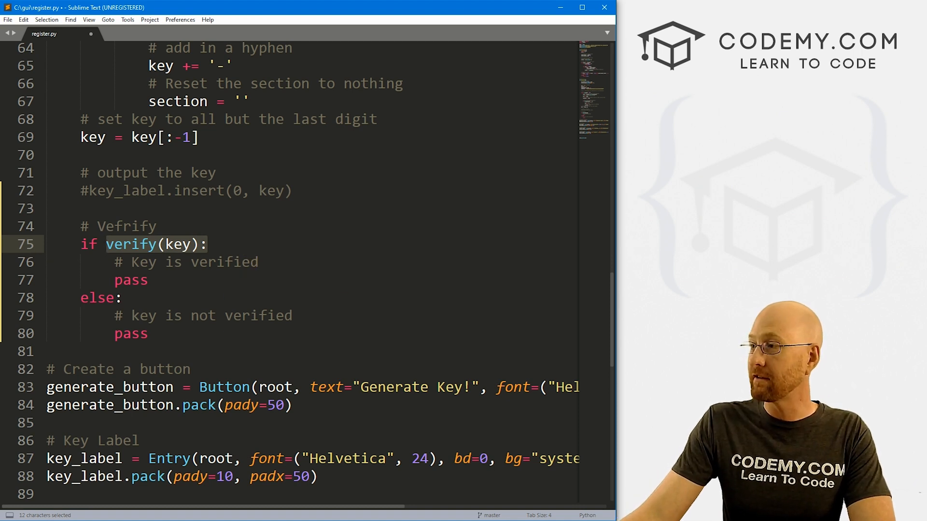
{"action": "left_click", "coordinate": [152, 334]}
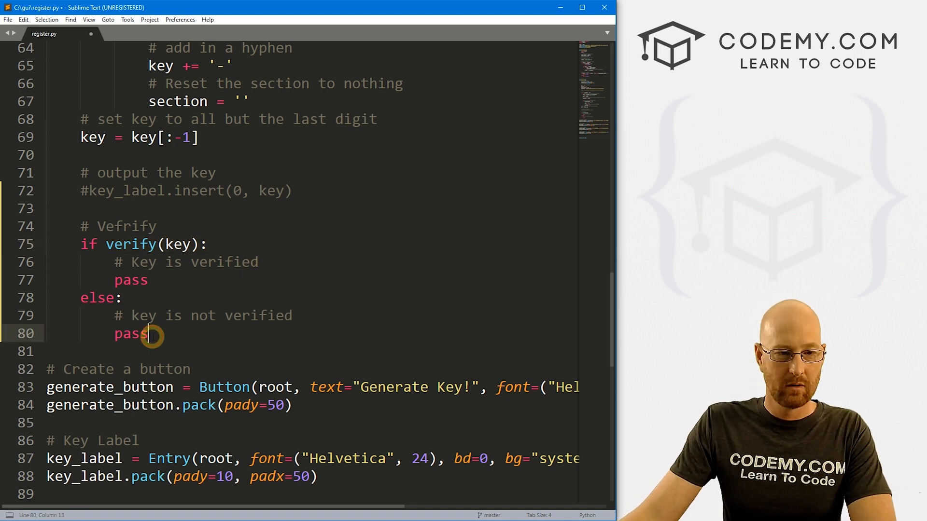
{"action": "scroll", "scroll_direction": "up", "scroll_amount": 3}
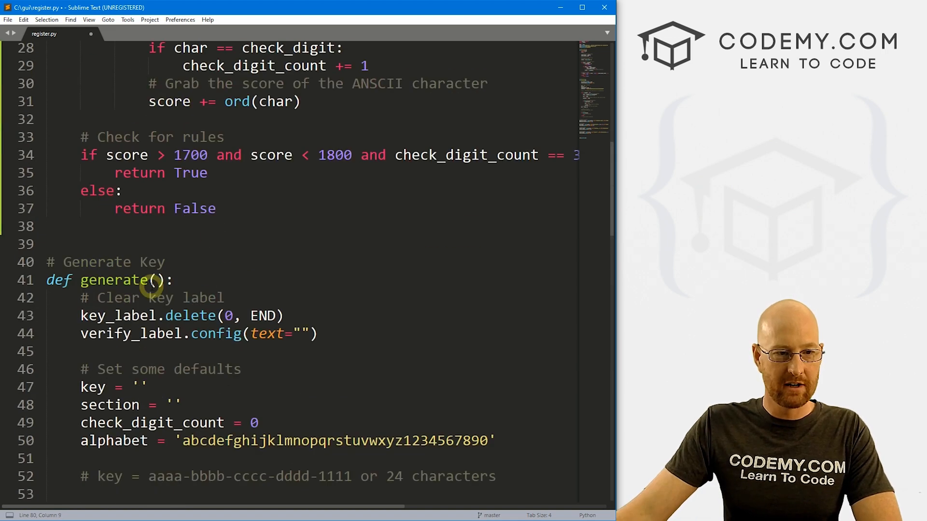
{"action": "scroll", "scroll_direction": "down", "scroll_amount": 3}
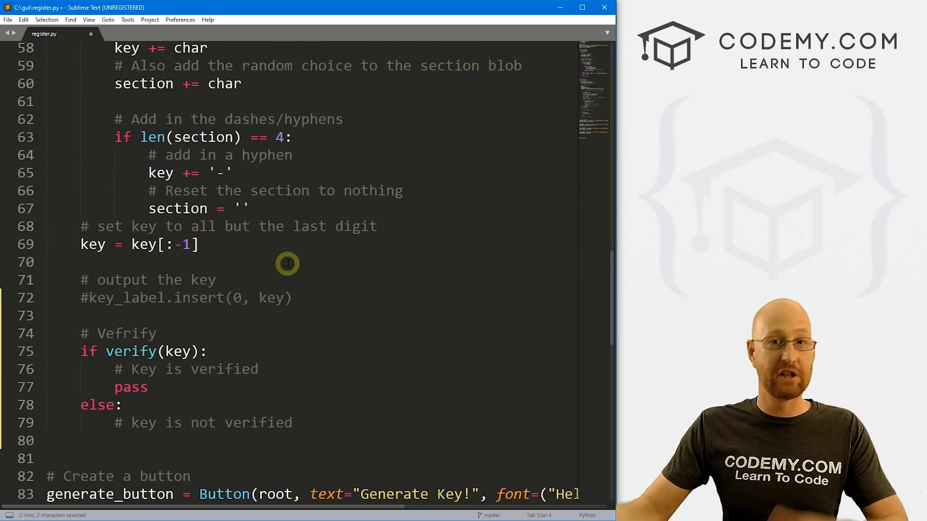
Step: Add a generate() call with the comment '# Run the generate function again' in the else branch
{"action": "left_click", "coordinate": [115, 441]}
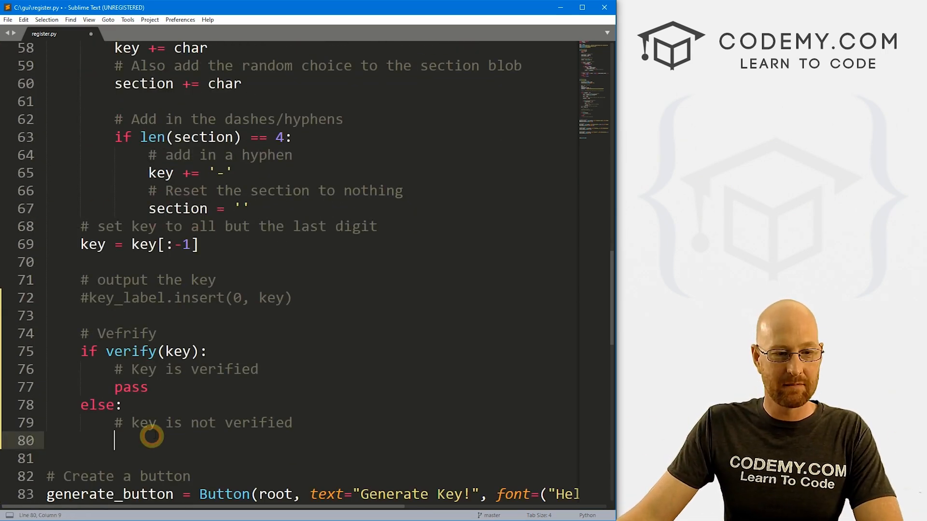
{"action": "type", "text": "generate("}
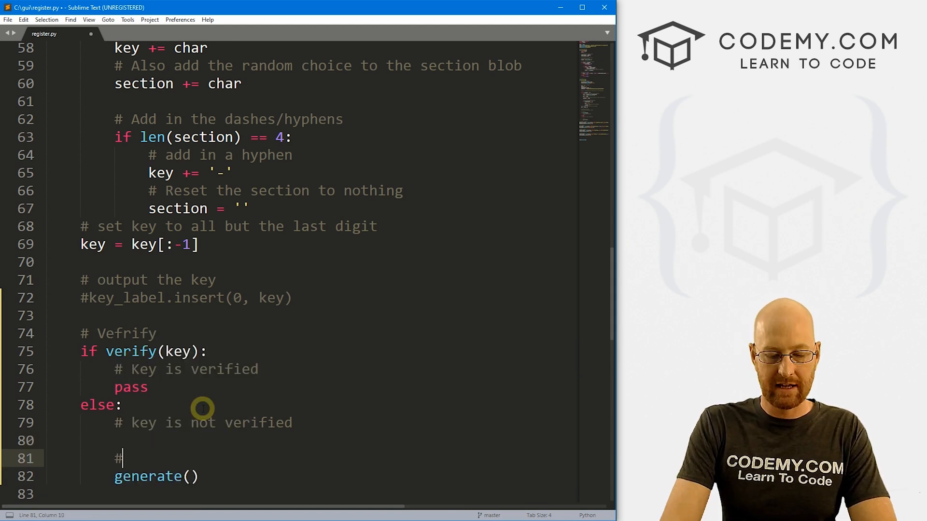
{"action": "type", "text": "Run the generate"}
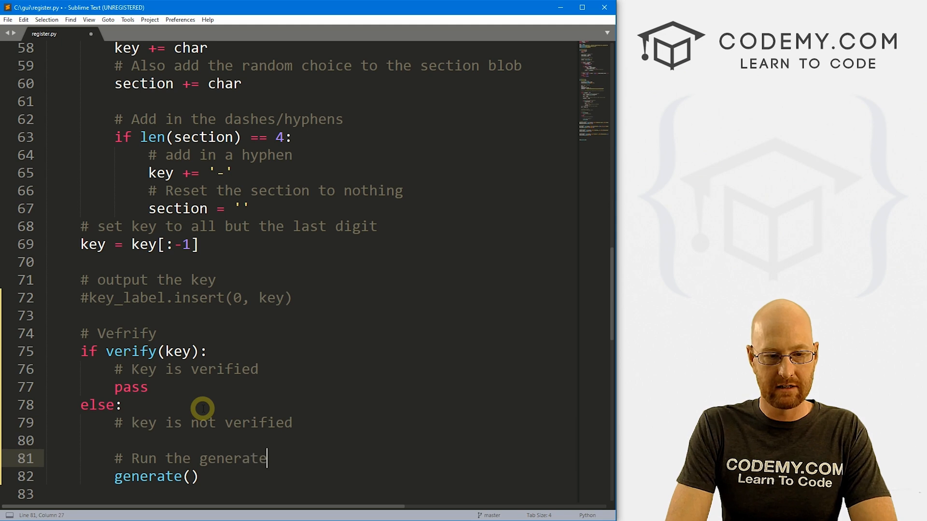
{"action": "type", "text": "function again"}
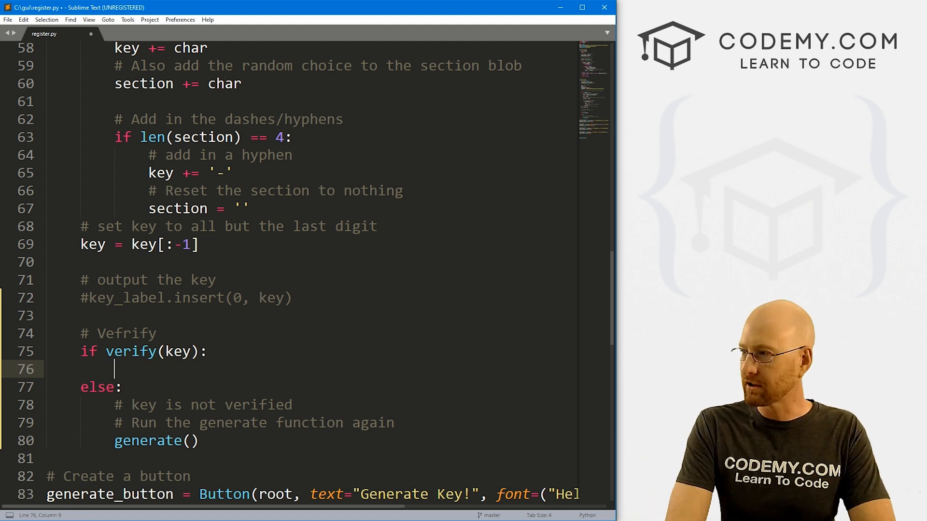
Step: Insert the key with key_label.insert(0, key) and set verify_label text to 'Valid!!'
{"action": "type", "text": "key_labe"}
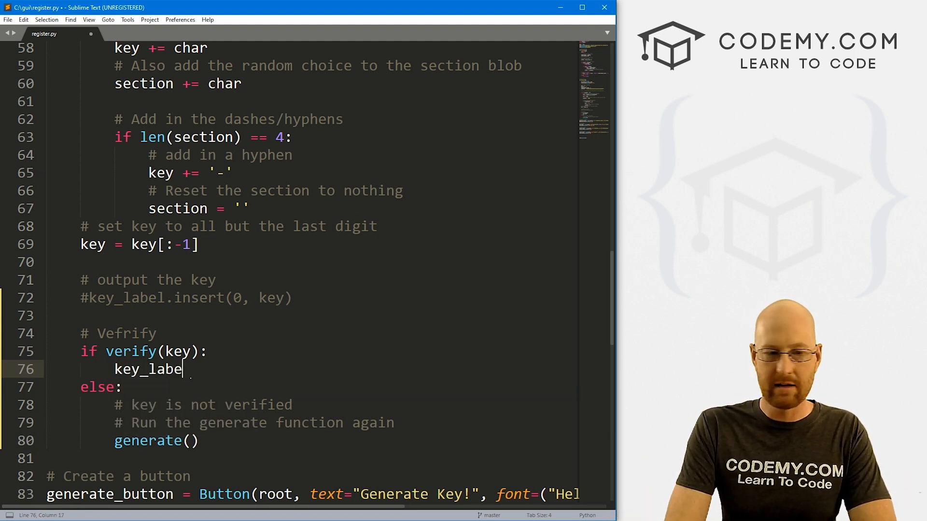
{"action": "type", "text": ".insert"}
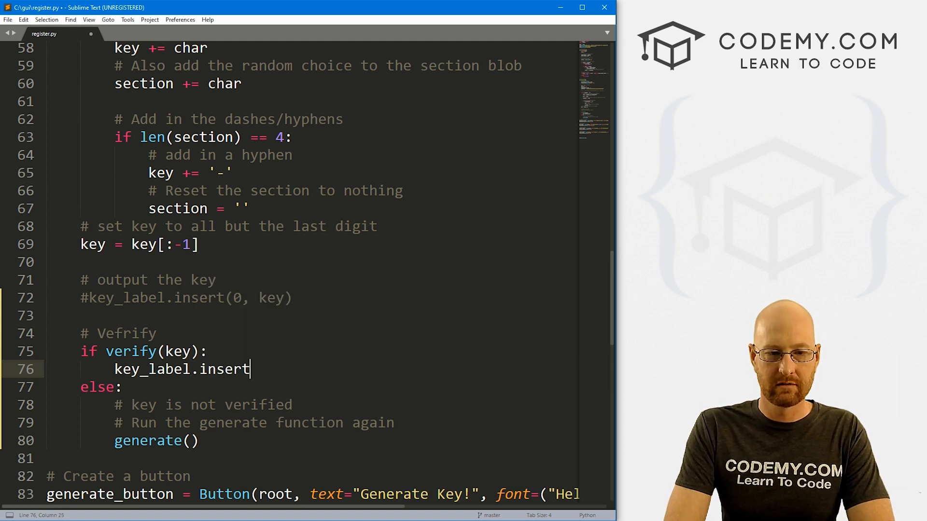
{"action": "type", "text": "(0m"}
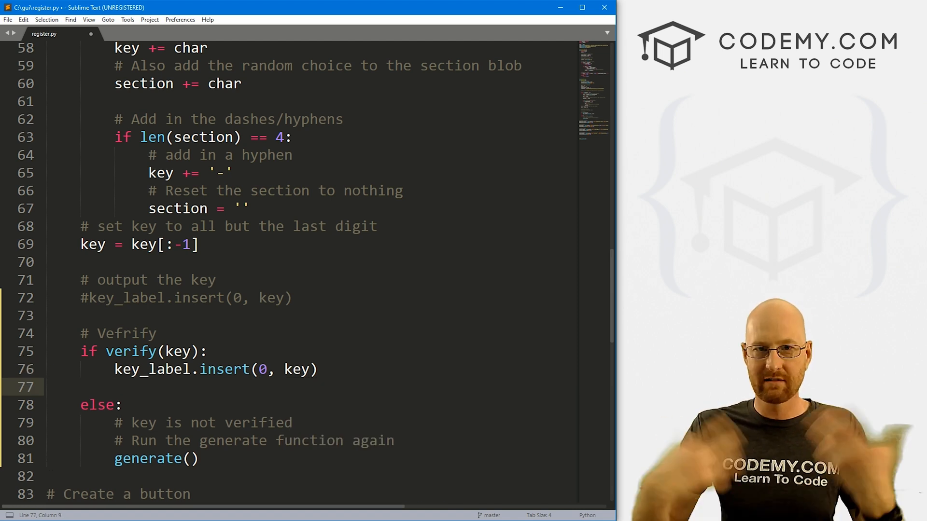
{"action": "type", "text": "verify_label"}
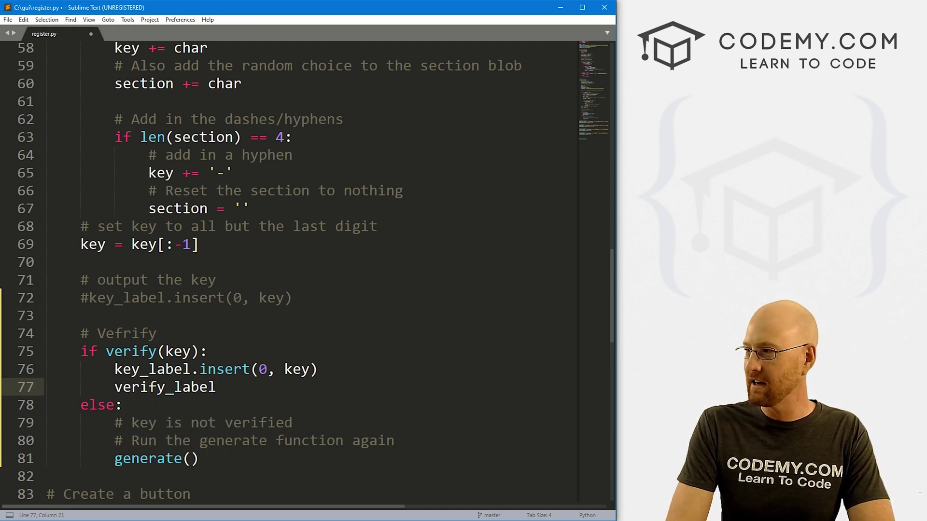
{"action": "type", "text": ".config(t"}
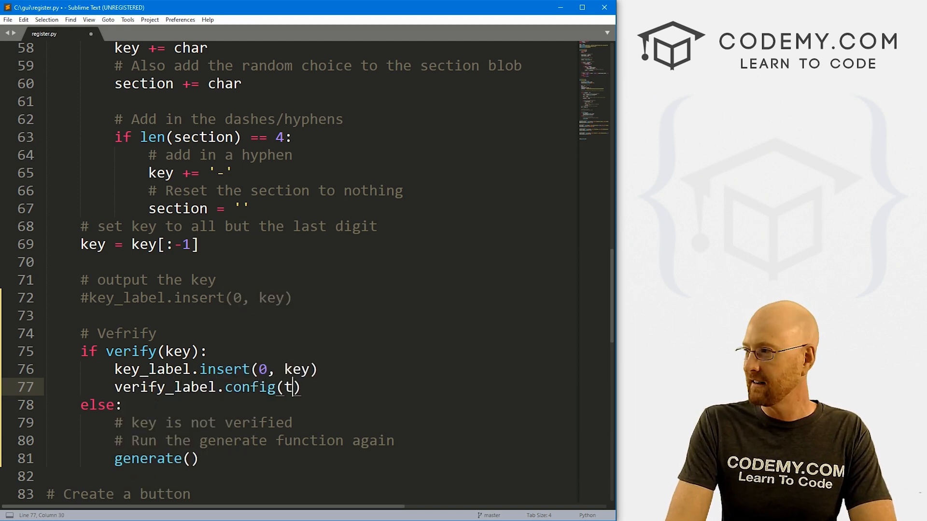
{"action": "type", "text": "text=\"Valid!!"}
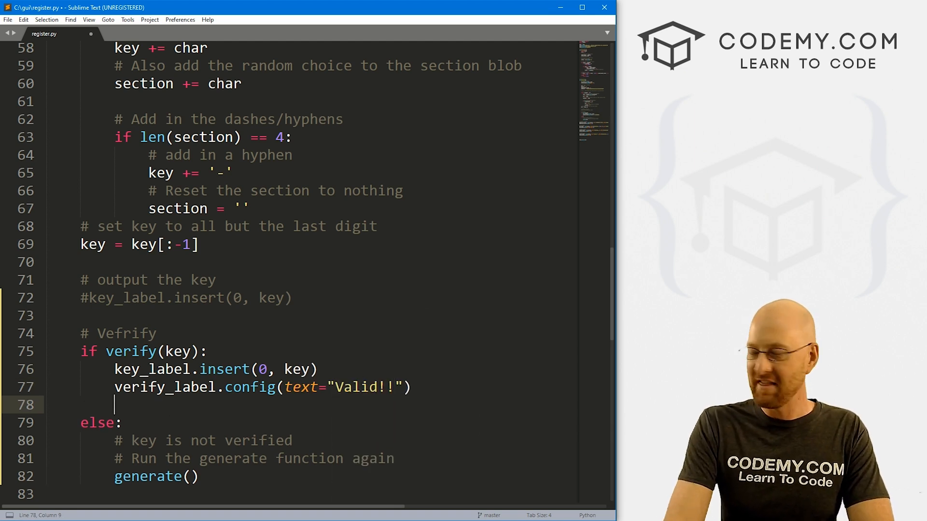
{"action": "type", "text": "score_label"}
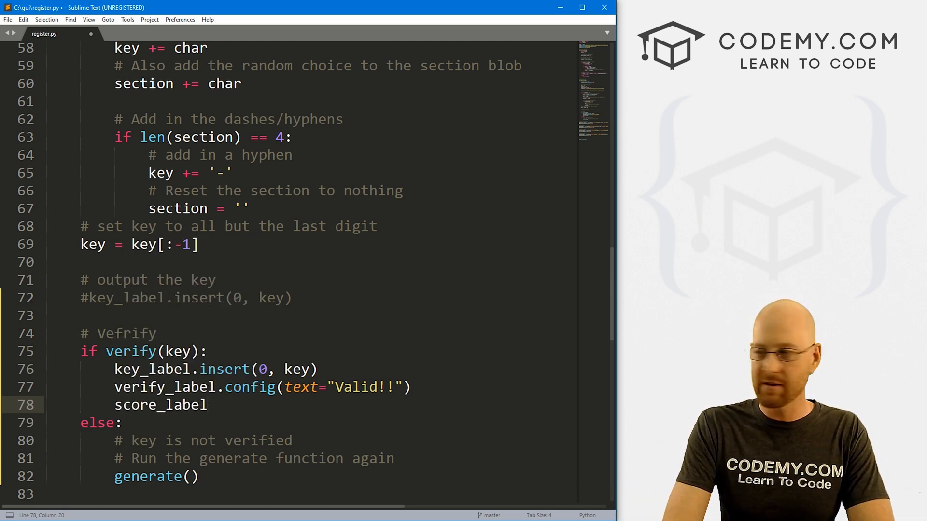
Step: Set score_label text to f'Score: {score}'
{"action": "type", "text": ".config()"}
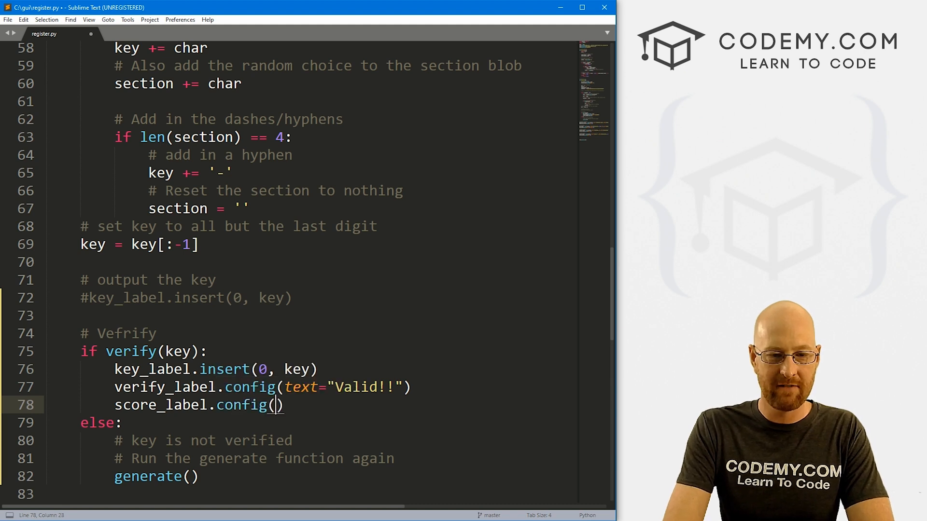
{"action": "type", "text": "text"}
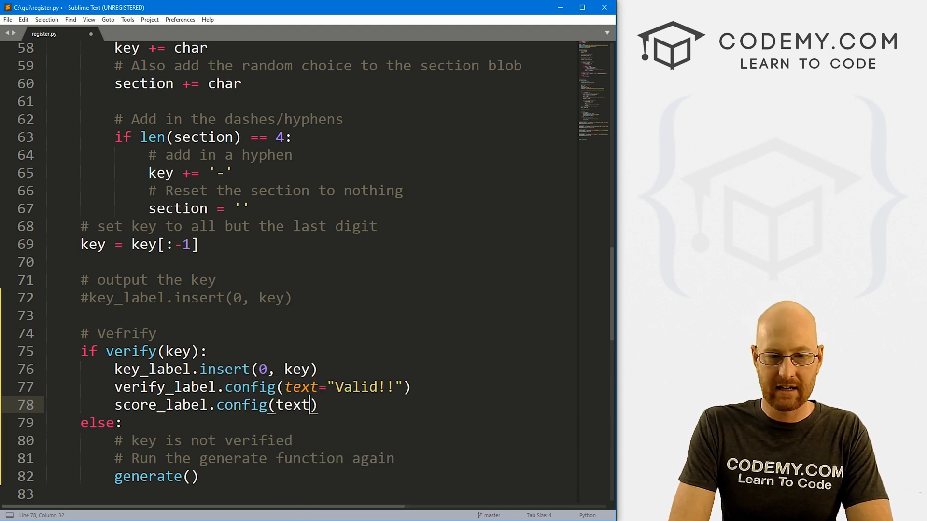
{"action": "type", "text": "=f''"}
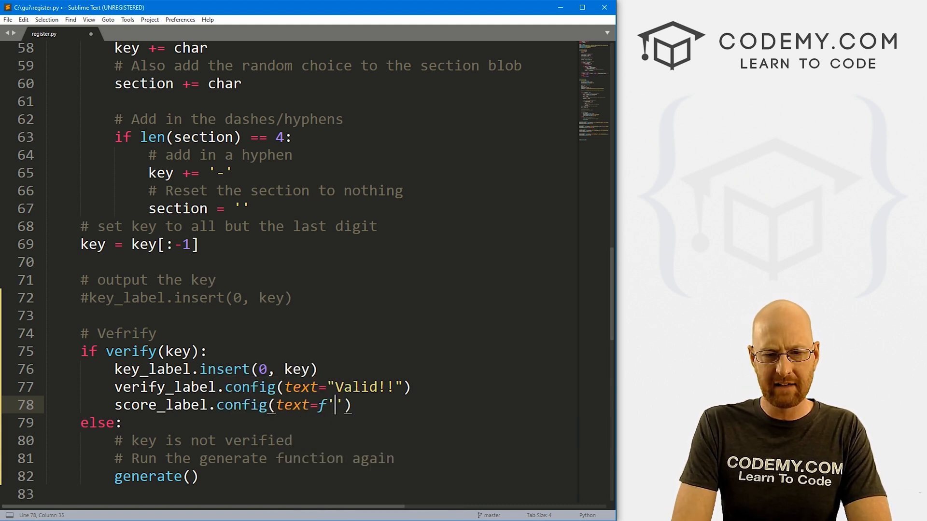
{"action": "type", "text": "Score: {"}
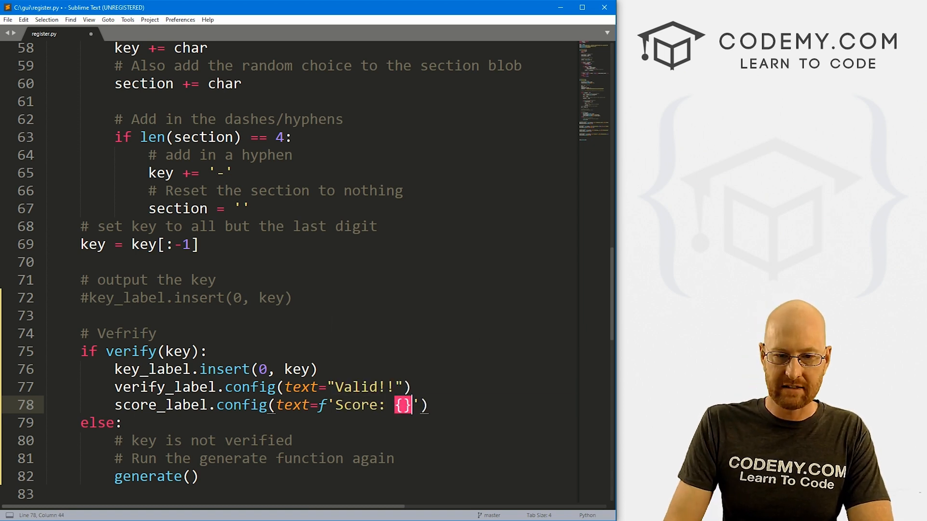
{"action": "type", "text": "score"}
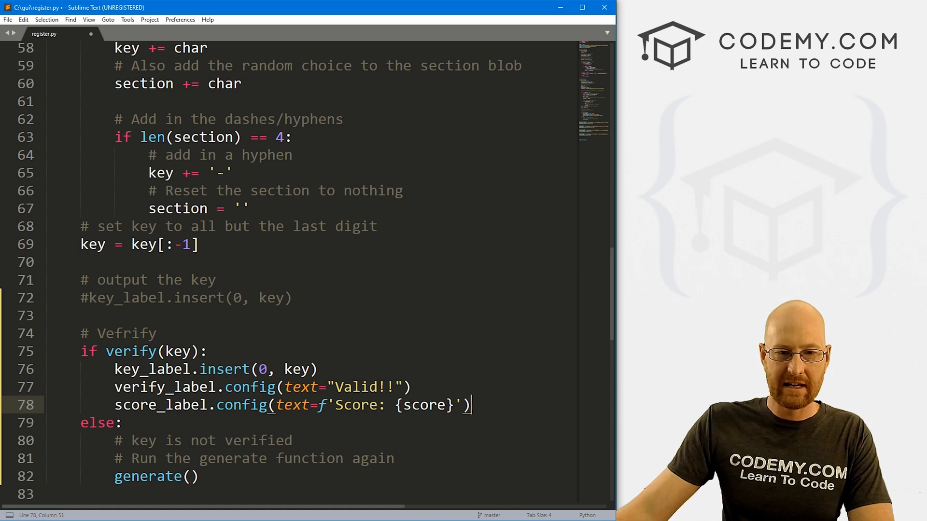
Step: Scroll over verify()'s scoring rules and the global score variable
{"action": "scroll", "scroll_direction": "up", "scroll_amount": 3}
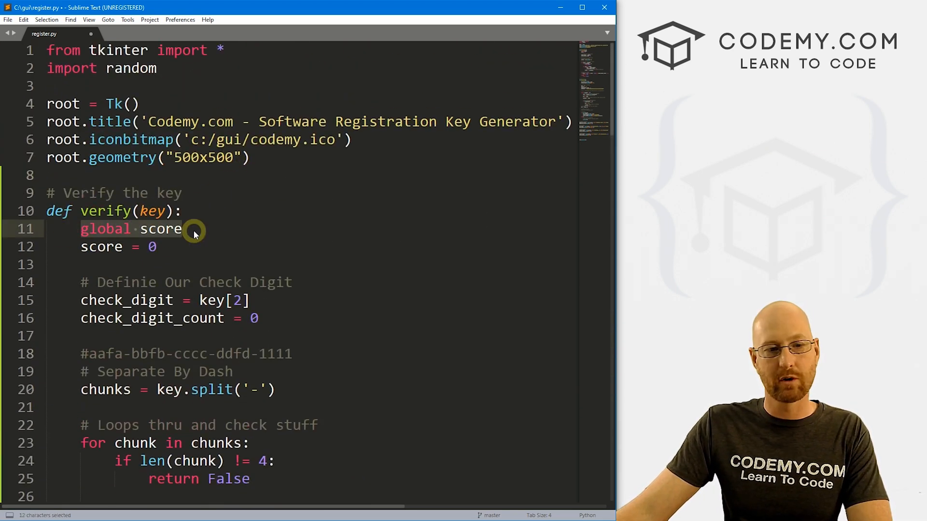
{"action": "scroll", "scroll_direction": "down", "scroll_amount": 3}
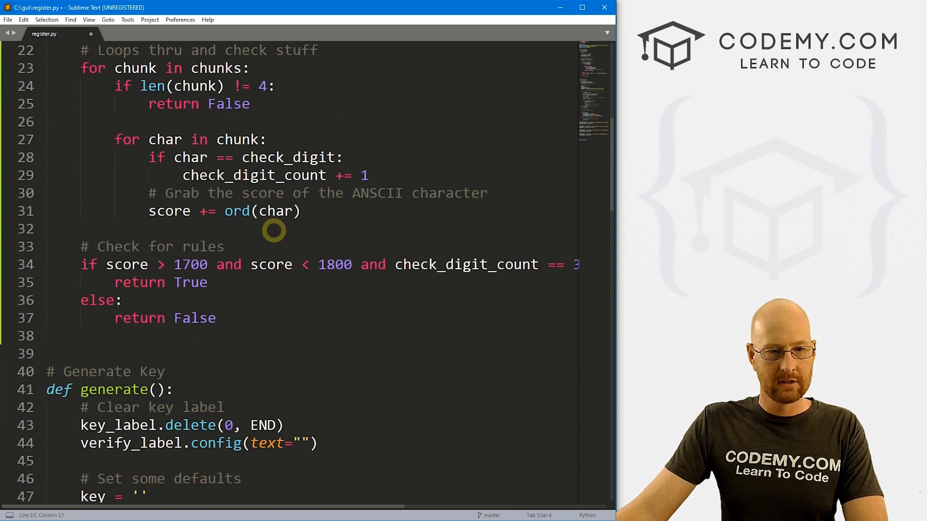
{"action": "scroll", "scroll_direction": "down", "scroll_amount": 3}
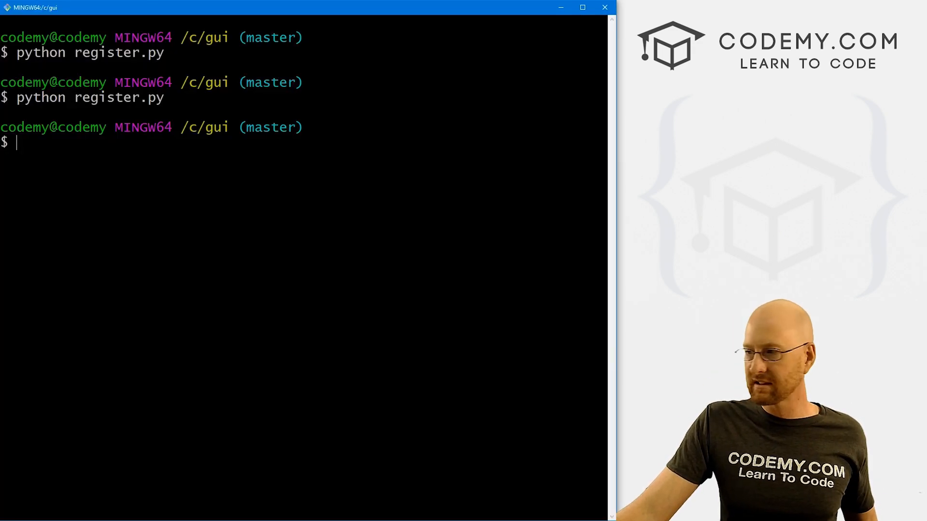
Step: Run 'python register.py' from the gui folder in Git Bash
{"action": "type", "text": "python register.py"}
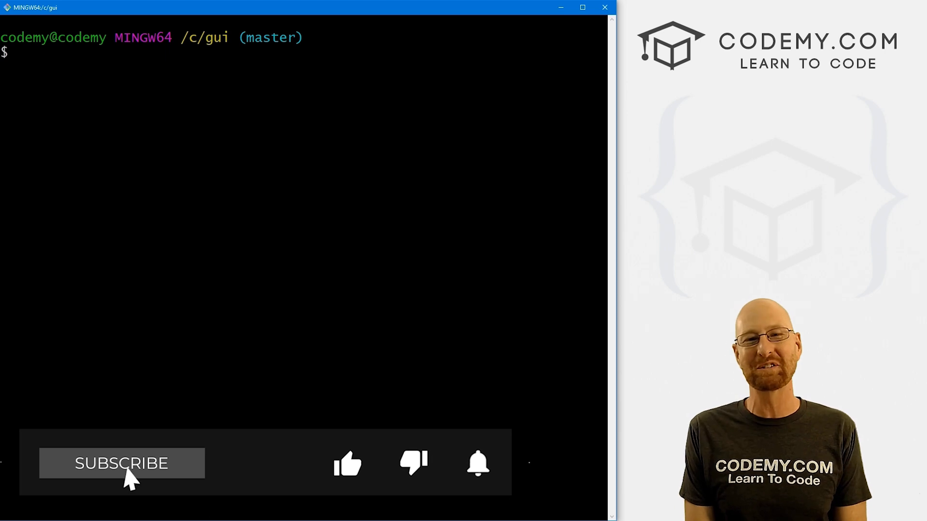
{"action": "left_click", "coordinate": [121, 464]}
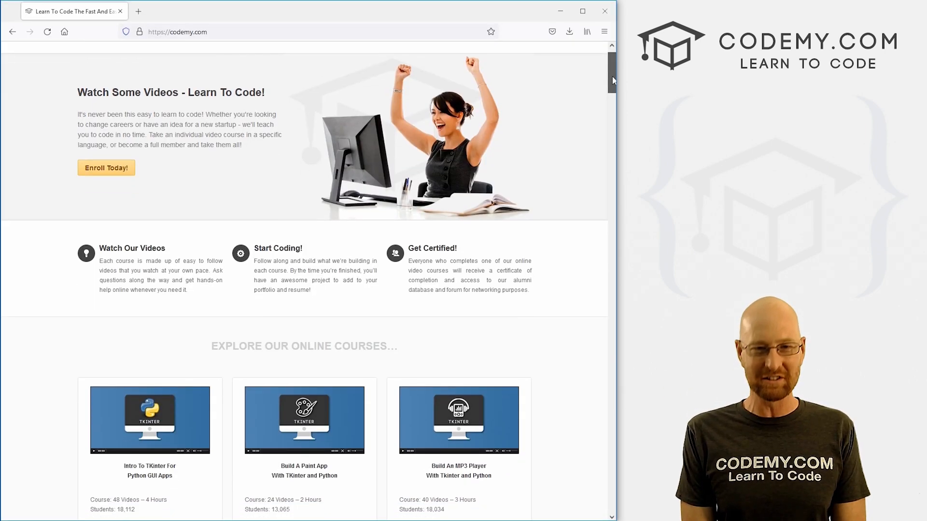
{"action": "scroll", "scroll_direction": "down", "scroll_amount": 3}
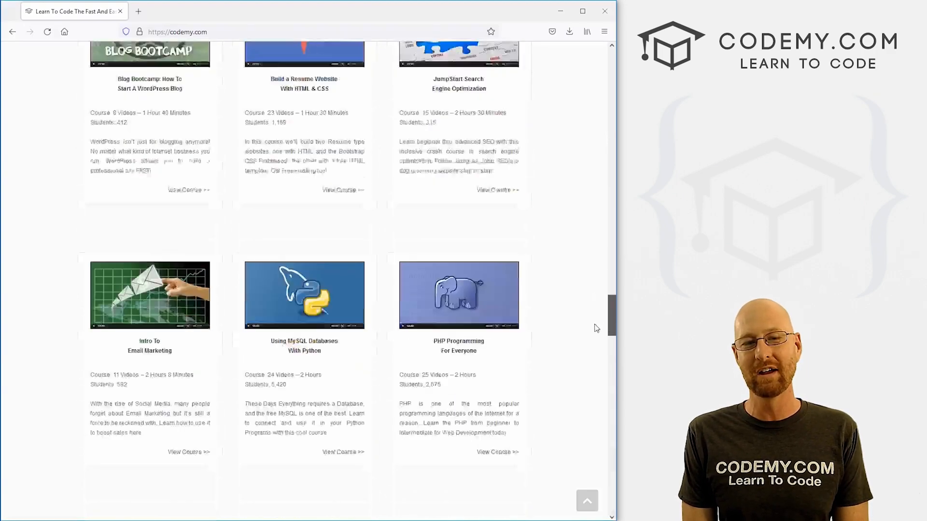
{"action": "scroll", "scroll_direction": "down", "scroll_amount": 3}
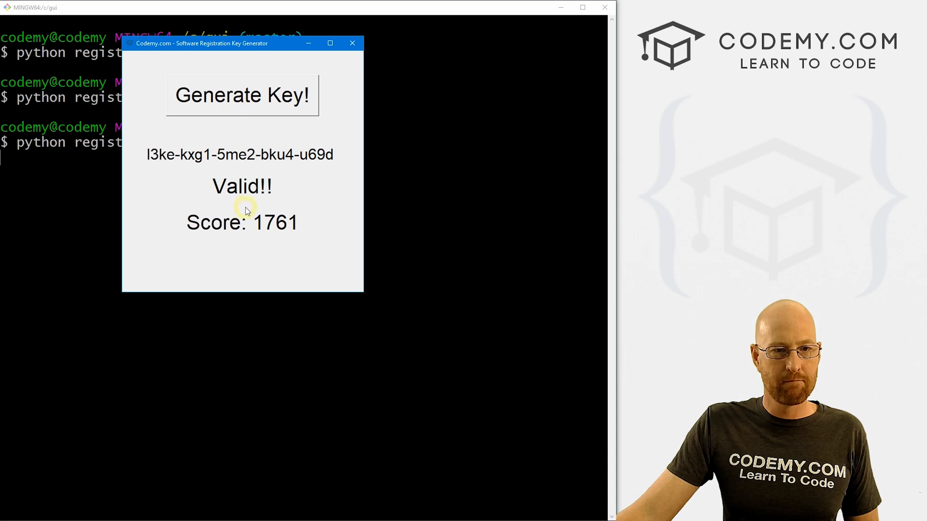
{"action": "left_click", "coordinate": [242, 95]}
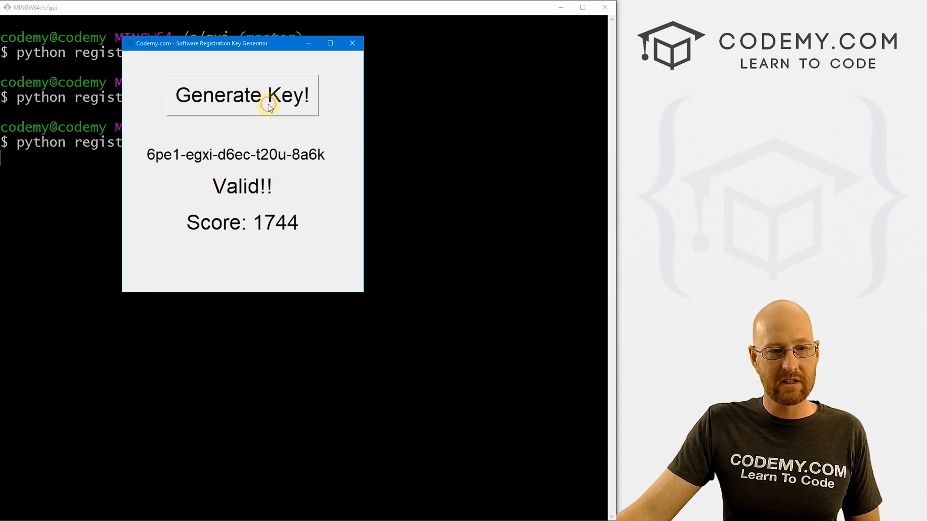
{"action": "left_click", "coordinate": [242, 95]}
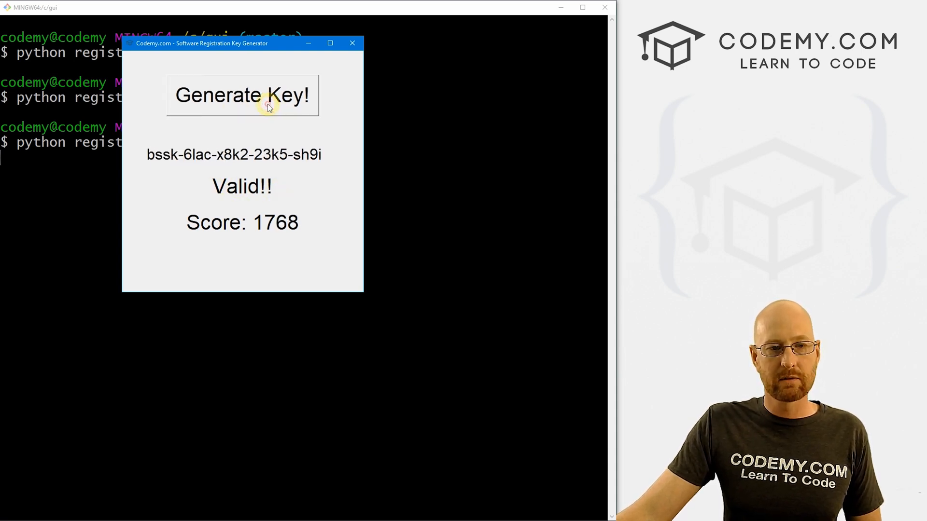
{"action": "left_click", "coordinate": [242, 95]}
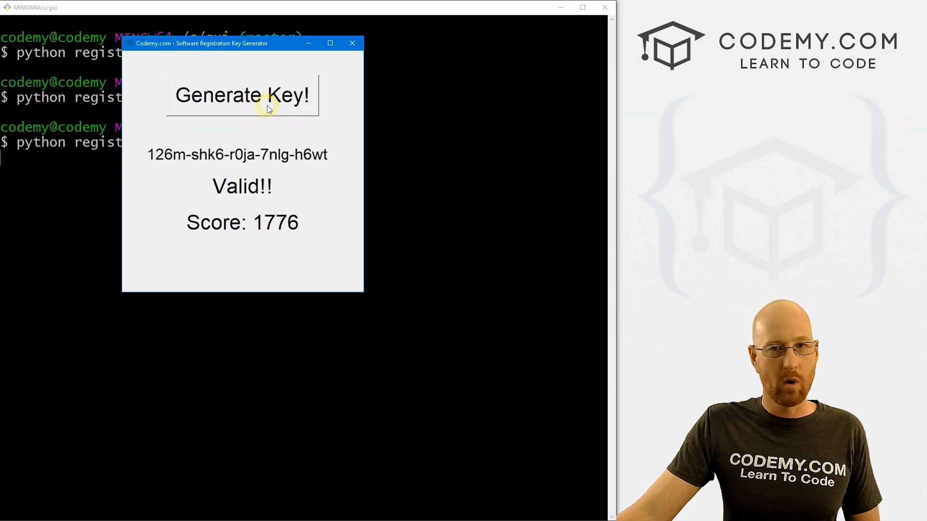
{"action": "left_click", "coordinate": [242, 95]}
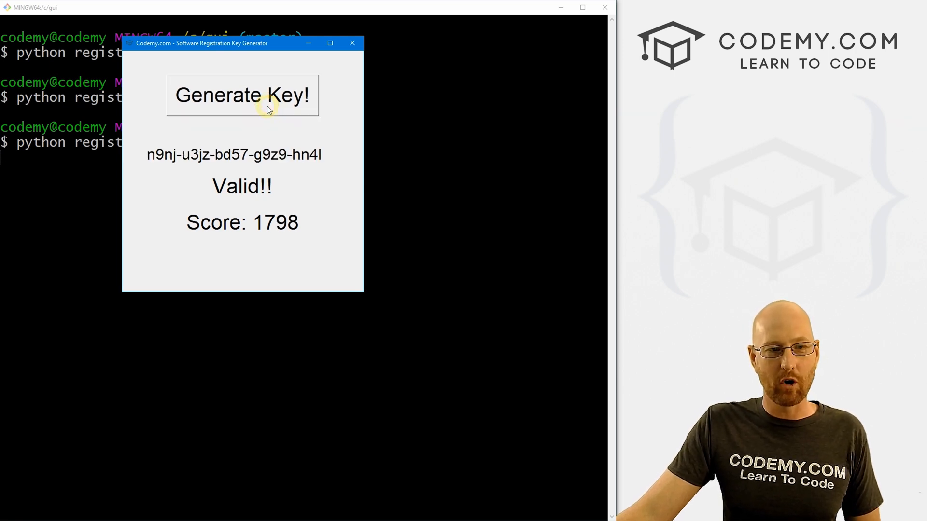
{"action": "mouse_move", "coordinate": [352, 97]}
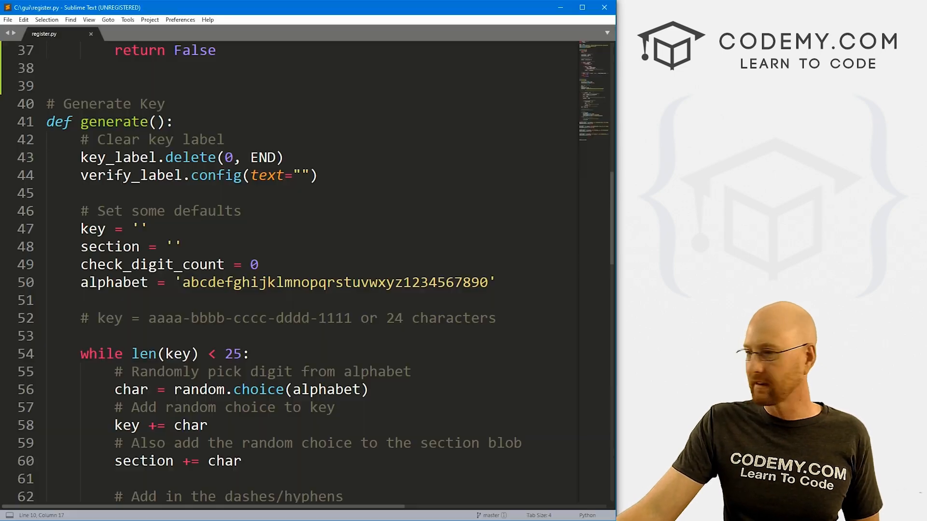
{"action": "scroll", "scroll_direction": "down", "scroll_amount": 3}
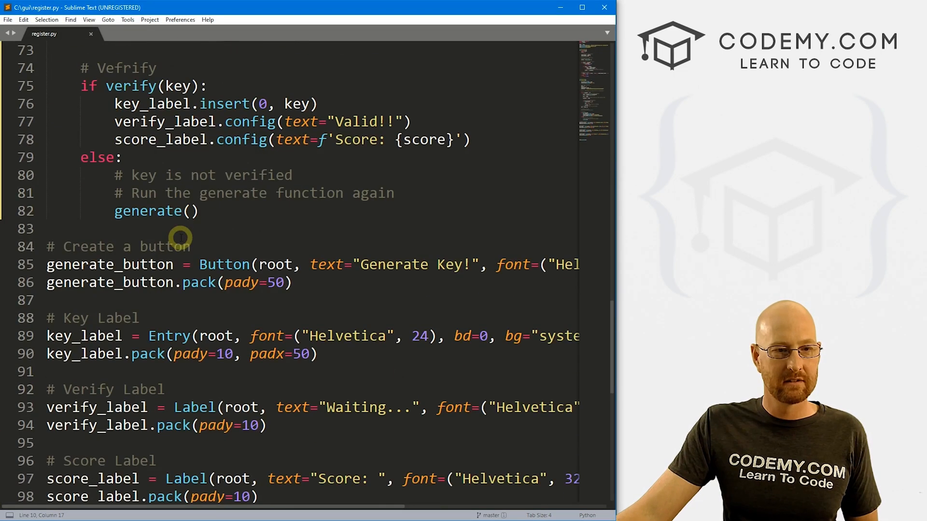
{"action": "double_click", "coordinate": [147, 211]}
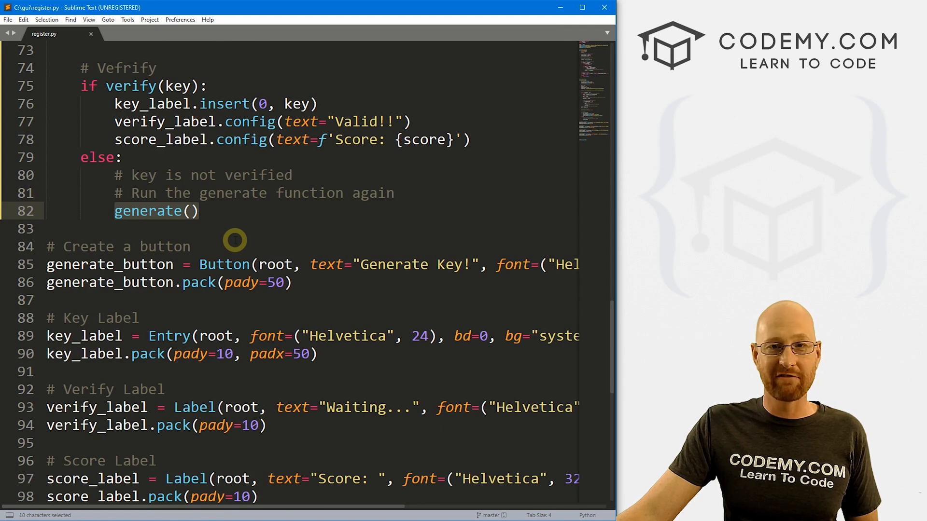
{"action": "mouse_move", "coordinate": [261, 236]}
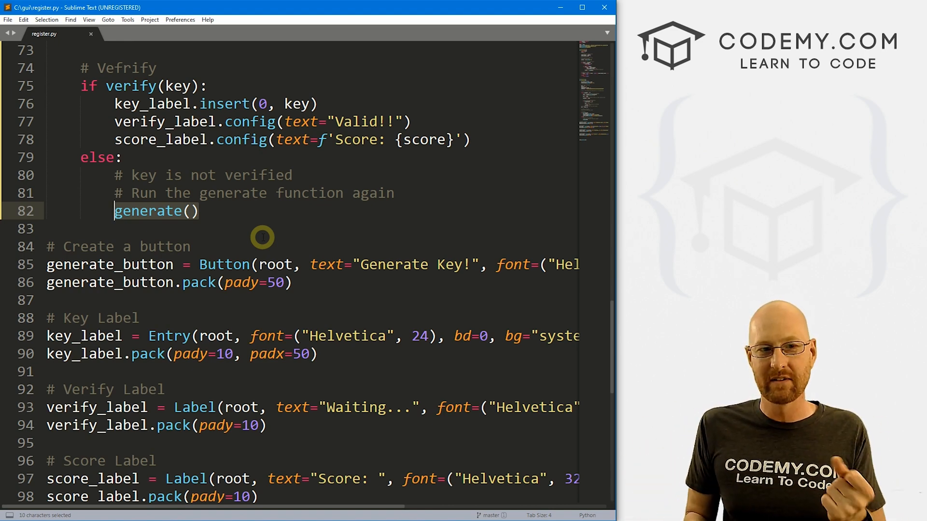
{"action": "scroll", "scroll_direction": "up", "scroll_amount": 3}
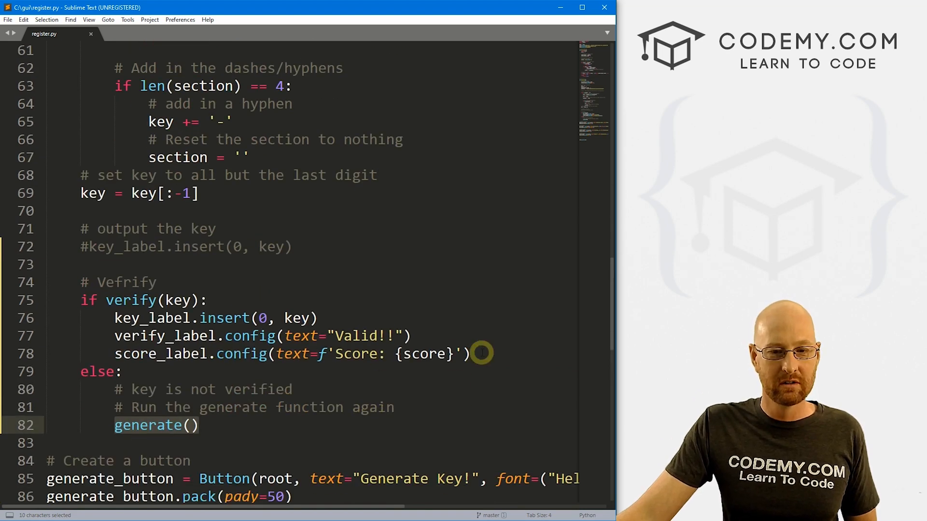
{"action": "left_click", "coordinate": [48, 264]}
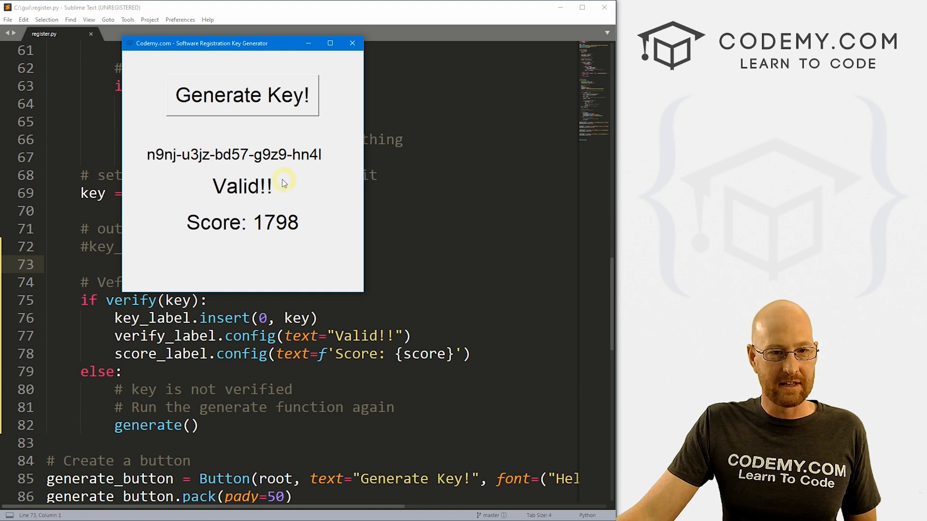
{"action": "mouse_move", "coordinate": [289, 229]}
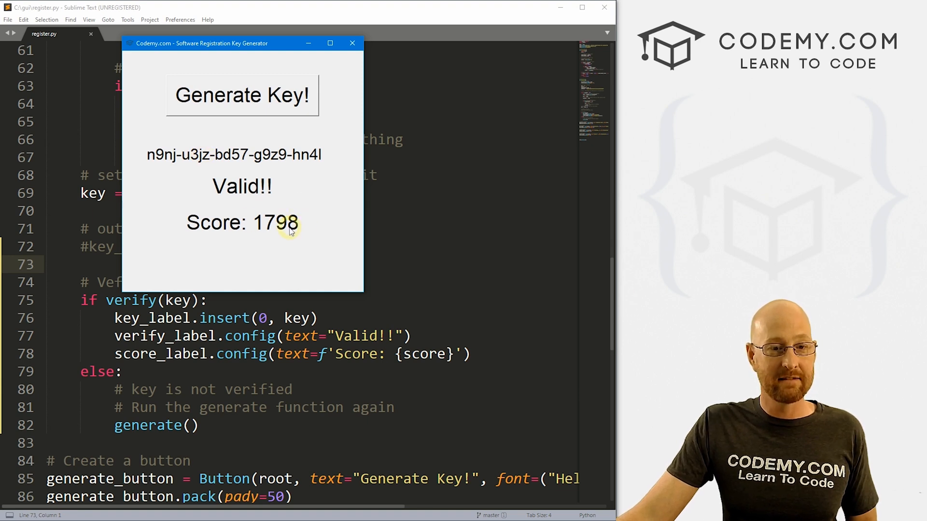
{"action": "mouse_move", "coordinate": [182, 174]}
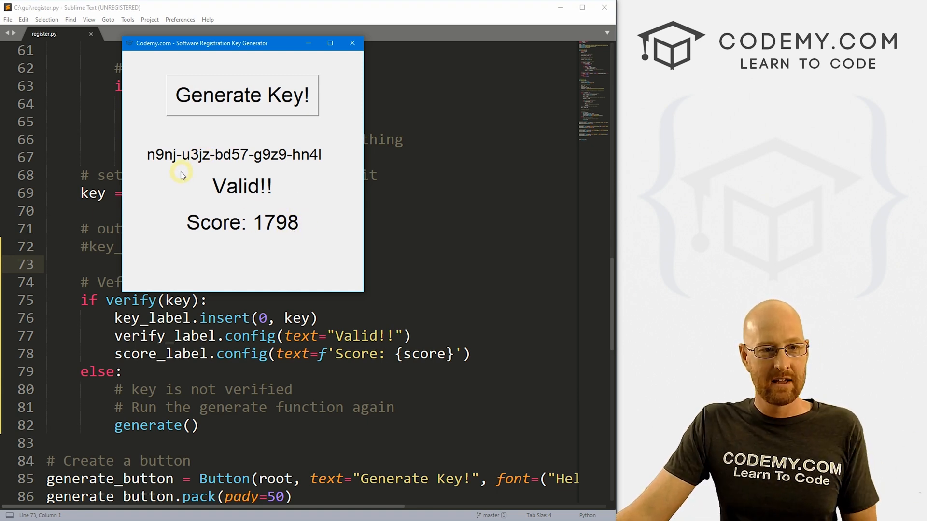
{"action": "double_click", "coordinate": [169, 155]}
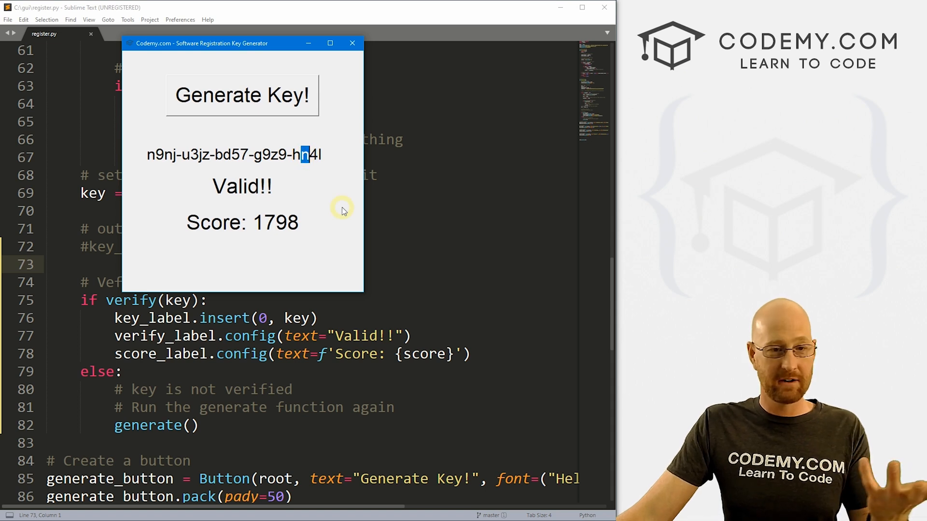
{"action": "left_click", "coordinate": [241, 94]}
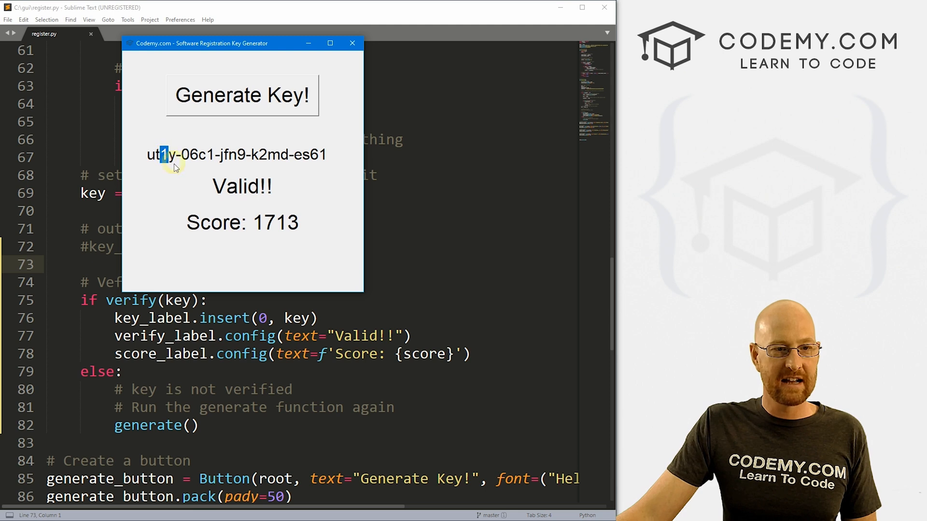
{"action": "mouse_move", "coordinate": [173, 160]}
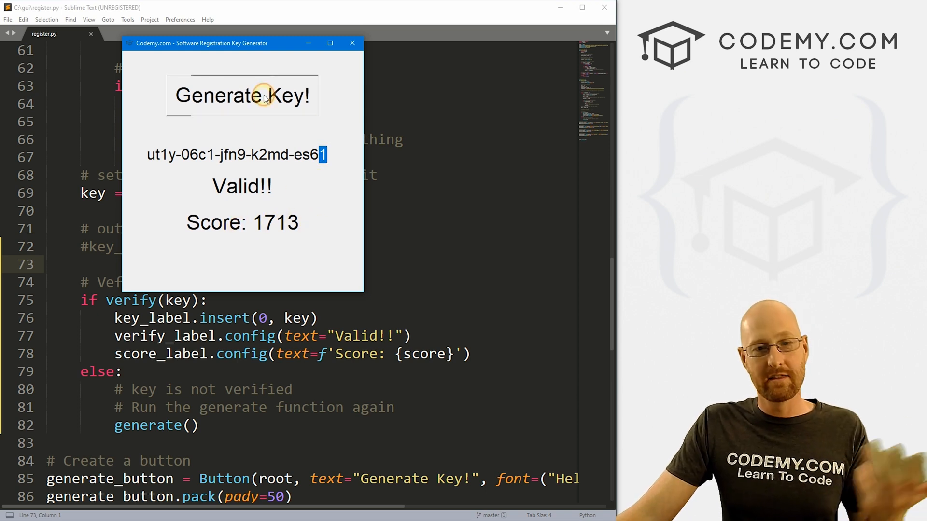
{"action": "left_click", "coordinate": [242, 95]}
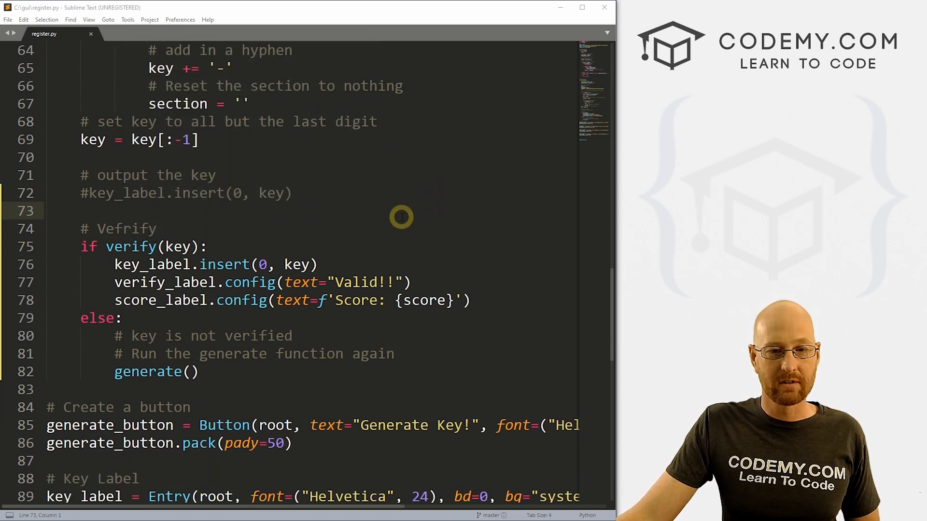
Step: Change line 34 to check_digit_count == 5 and save register.py
{"action": "scroll", "scroll_direction": "up", "scroll_amount": 3}
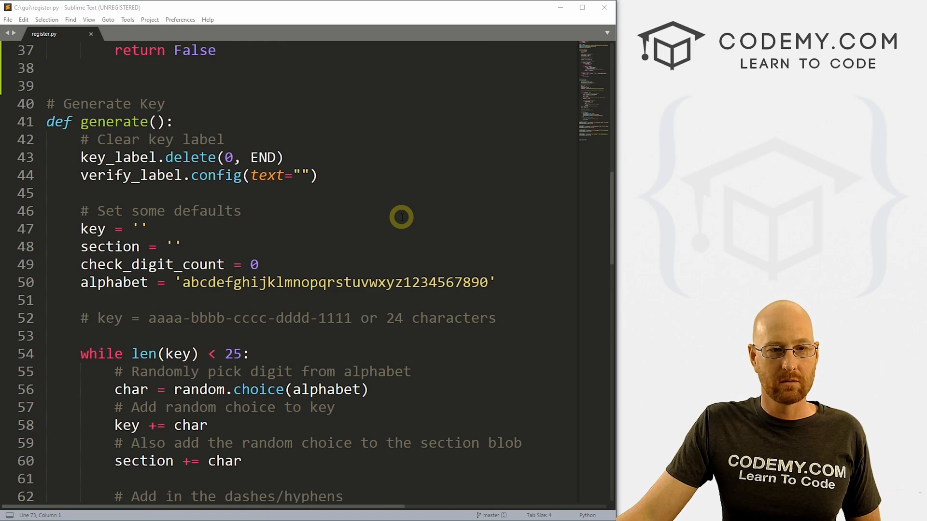
{"action": "scroll", "scroll_direction": "up", "scroll_amount": 3}
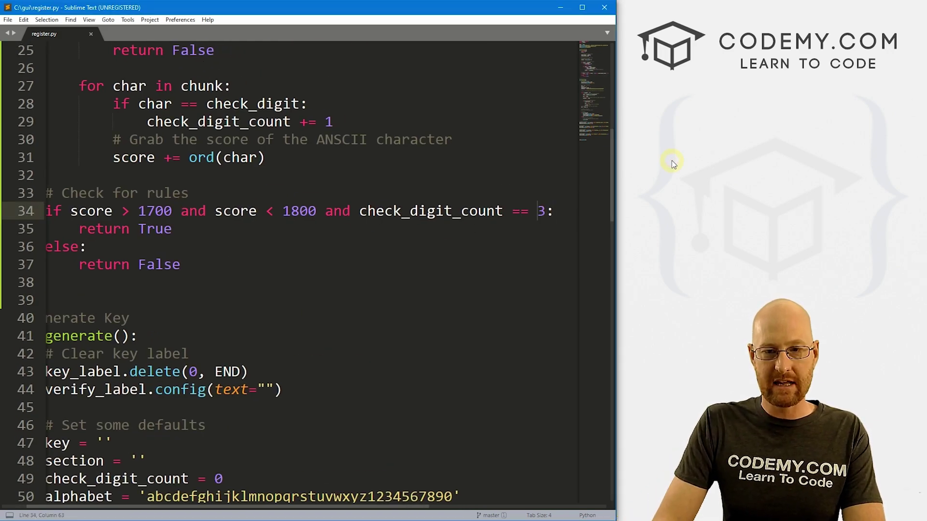
{"action": "type", "text": "5"}
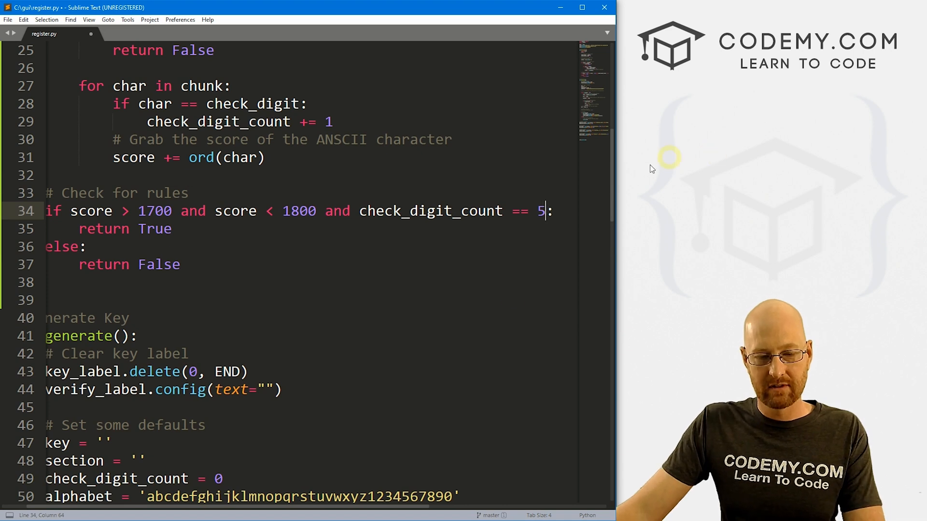
{"action": "key", "text": "ctrl+s"}
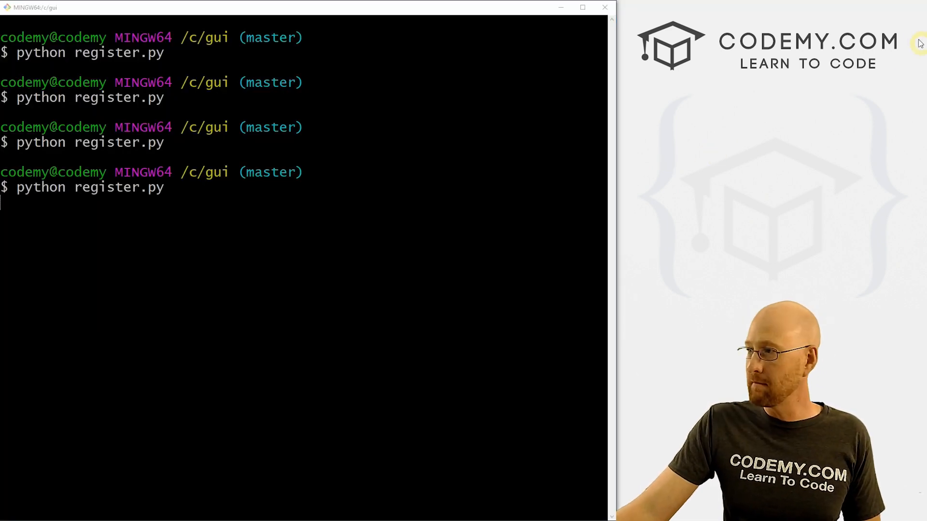
Step: Rerun register.py, generate a key, and view the resulting RecursionError traceback
{"action": "key", "text": "Return"}
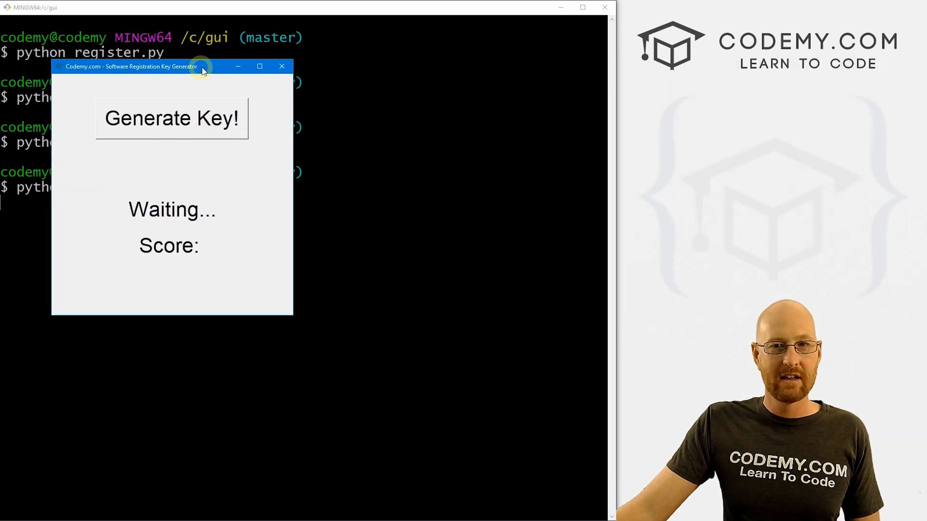
{"action": "mouse_move", "coordinate": [473, 5]}
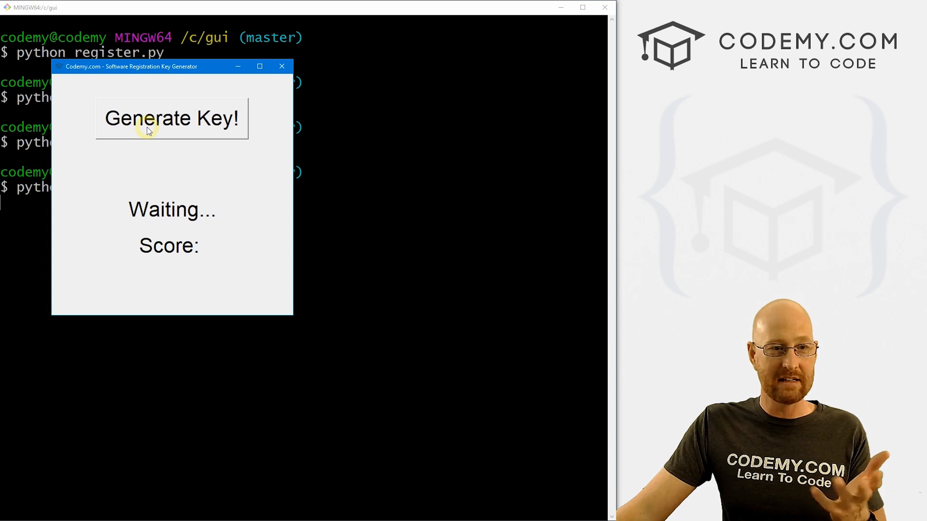
{"action": "left_click", "coordinate": [172, 117]}
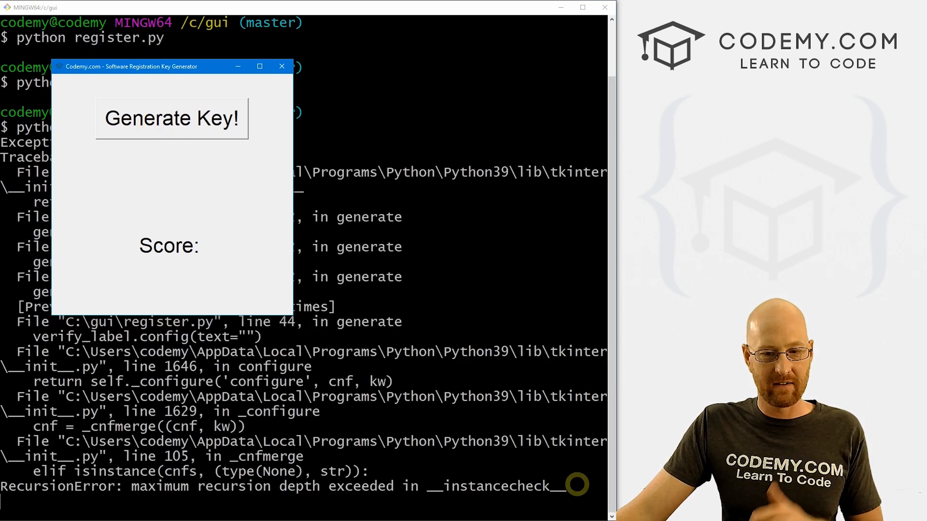
{"action": "left_click", "coordinate": [282, 66]}
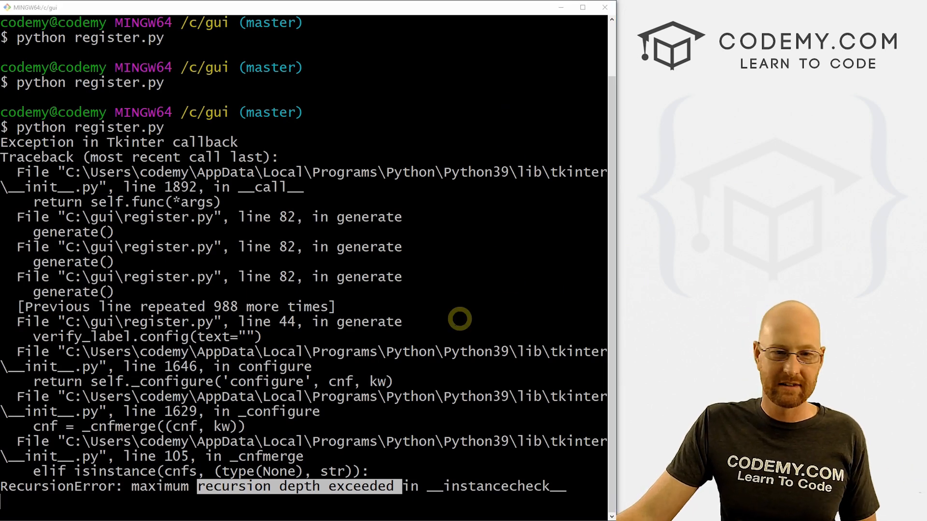
{"action": "mouse_move", "coordinate": [692, 237]}
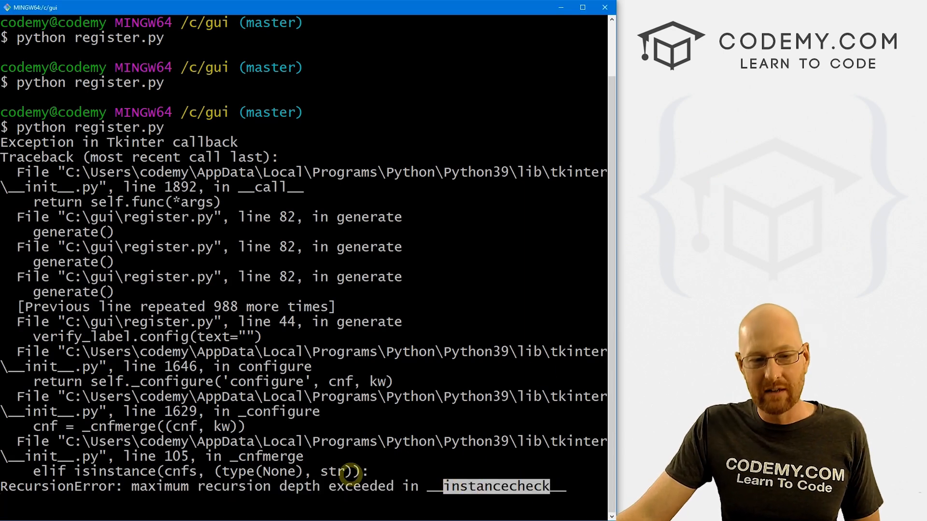
{"action": "mouse_move", "coordinate": [353, 451]}
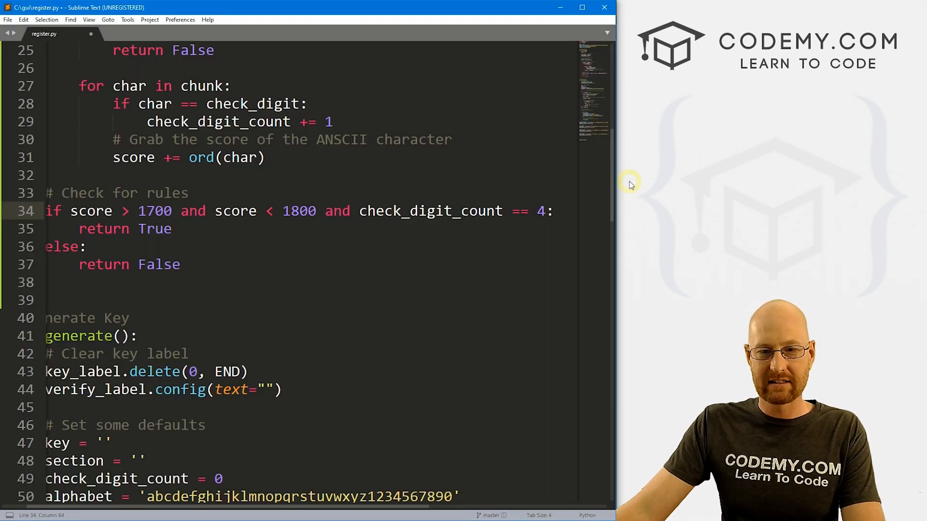
{"action": "type", "text": "5"}
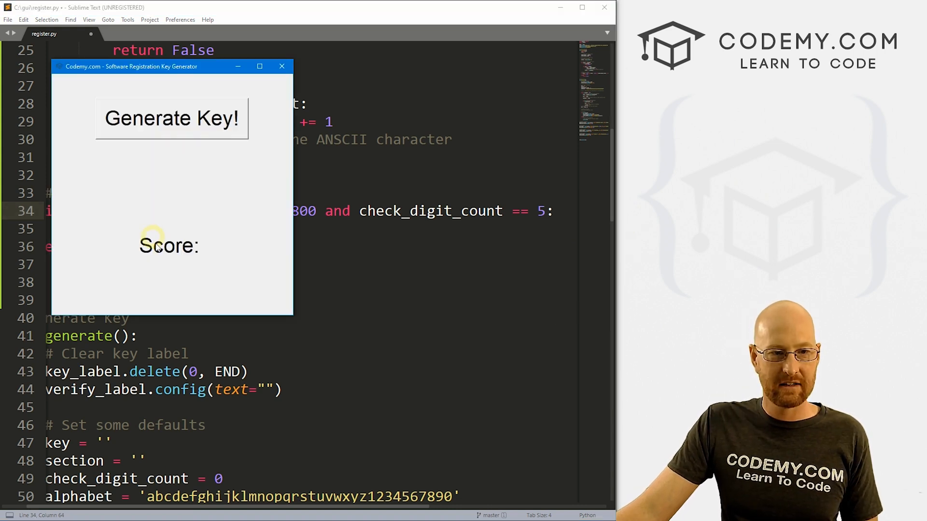
{"action": "left_click", "coordinate": [170, 117]}
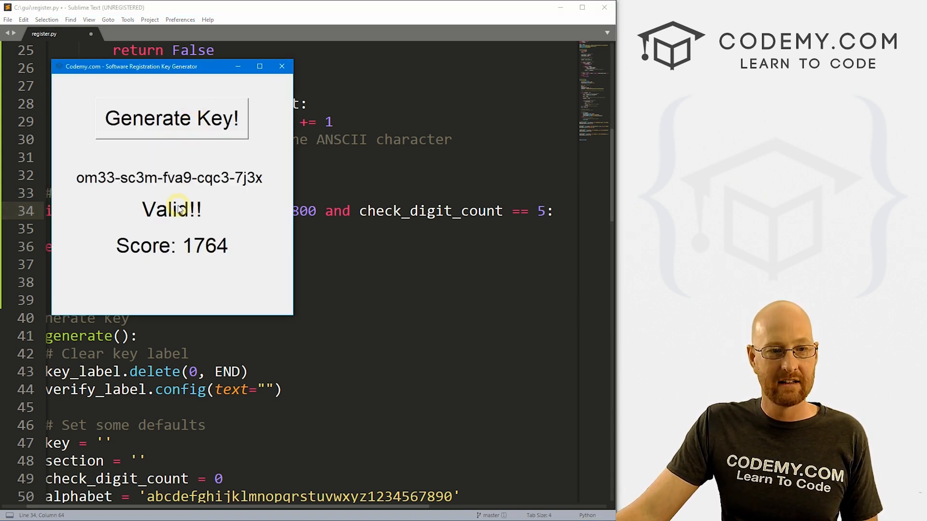
{"action": "mouse_move", "coordinate": [229, 211]}
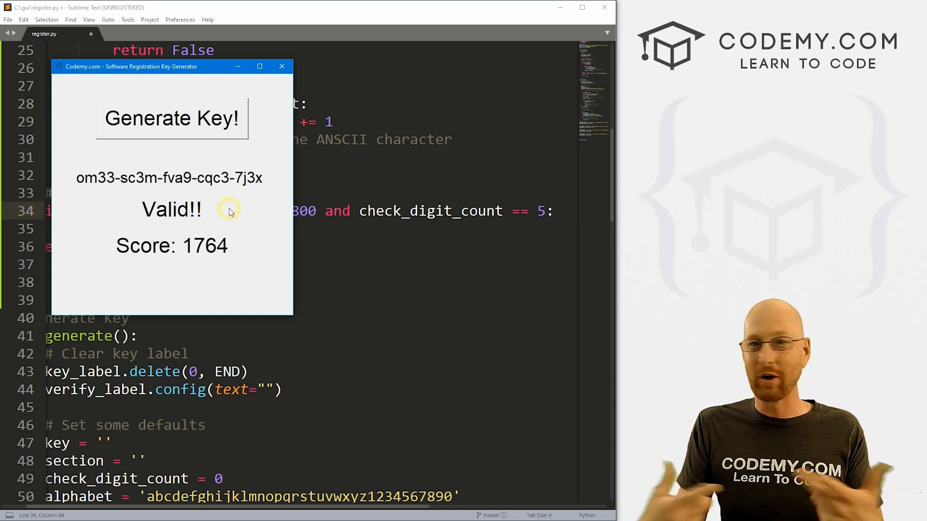
{"action": "mouse_move", "coordinate": [65, 158]}
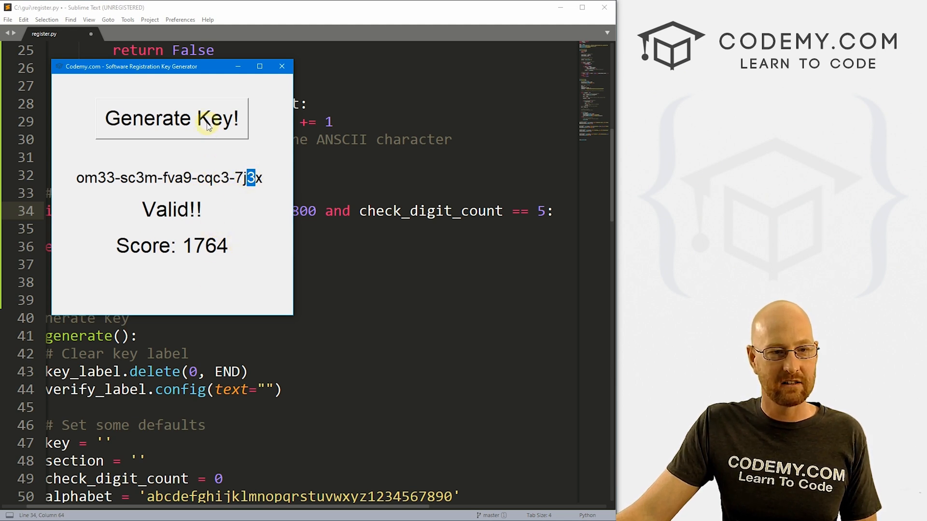
{"action": "left_click", "coordinate": [171, 117]}
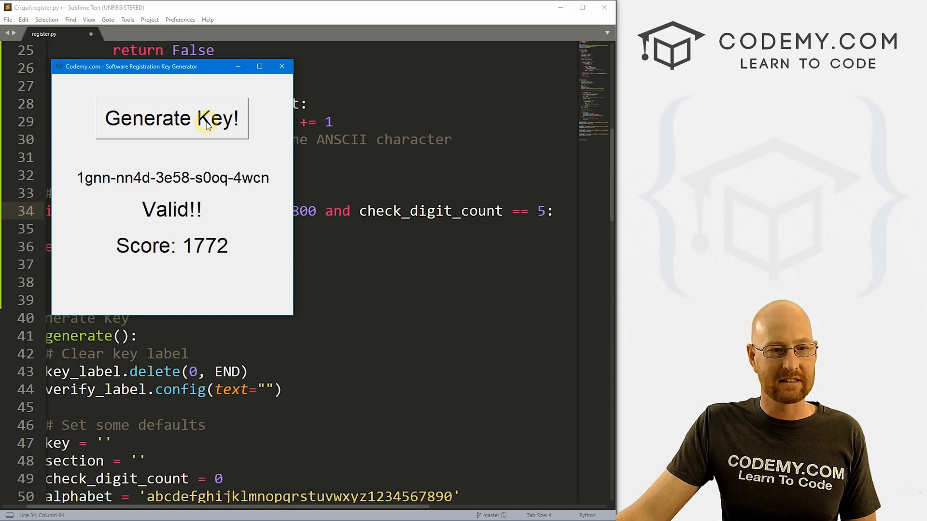
{"action": "left_click", "coordinate": [171, 118]}
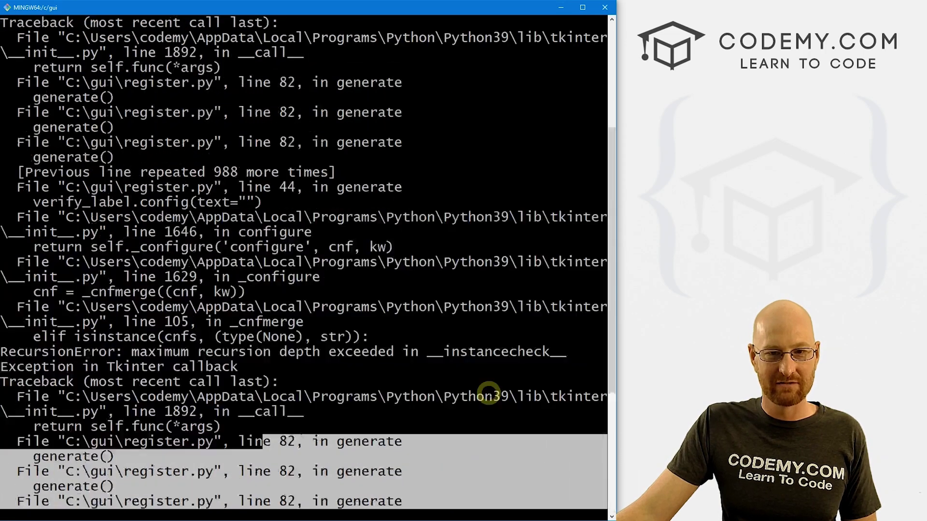
Step: Change the rule to check_digit_count == 4 and generate keys under it
{"action": "scroll", "scroll_direction": "down", "scroll_amount": 3}
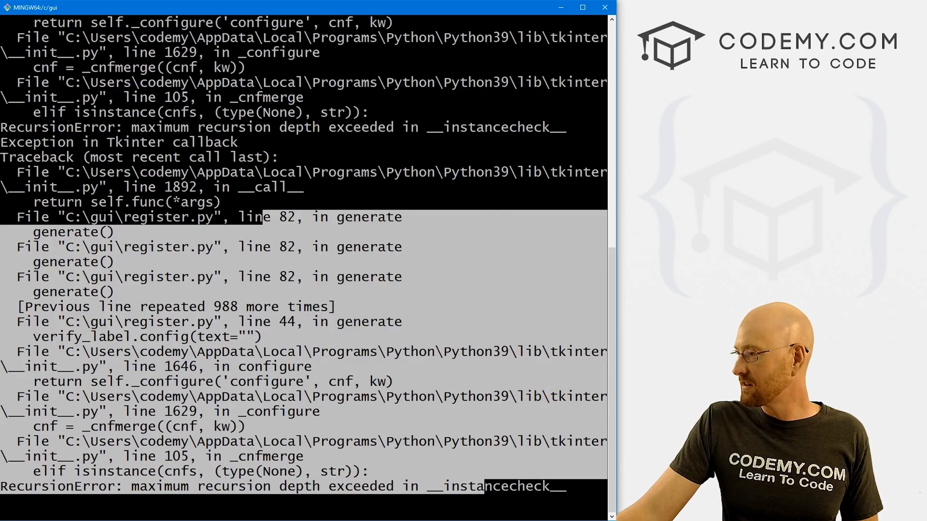
{"action": "scroll", "scroll_direction": "down", "scroll_amount": 3}
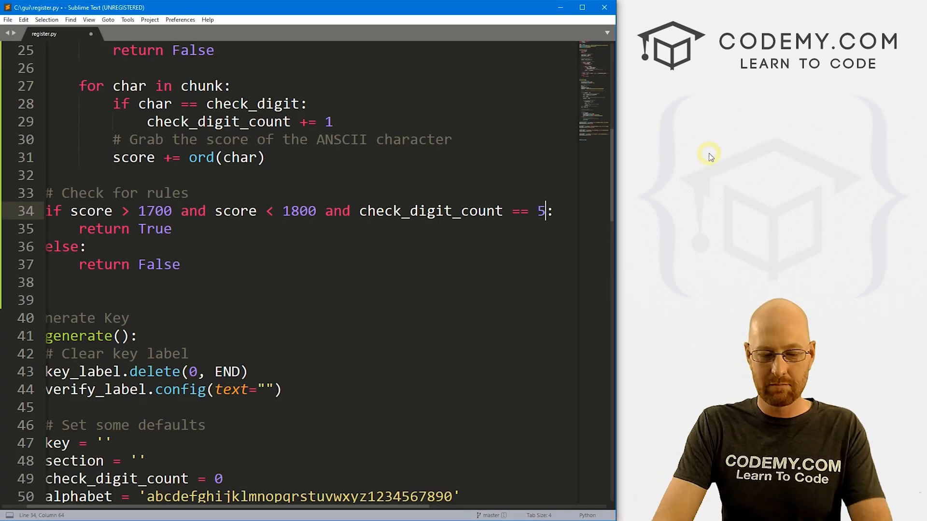
{"action": "type", "text": "4"}
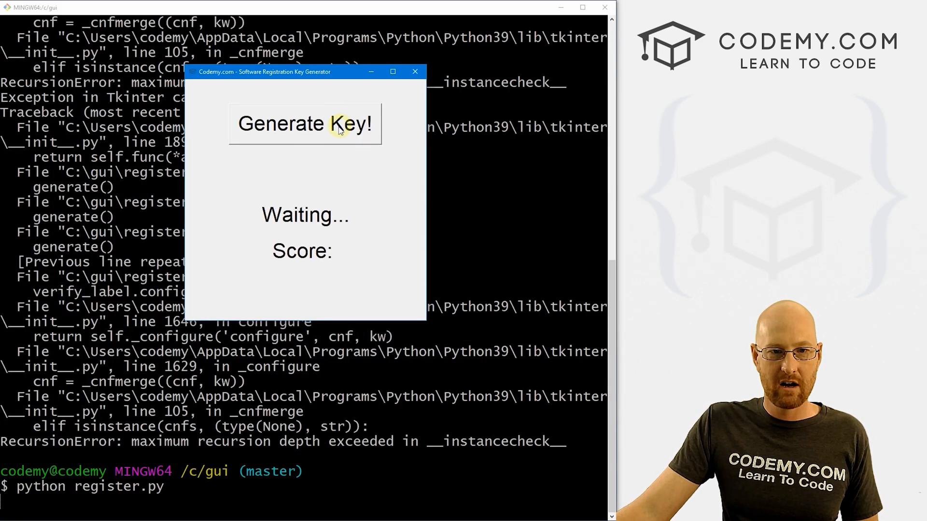
{"action": "left_click", "coordinate": [305, 124]}
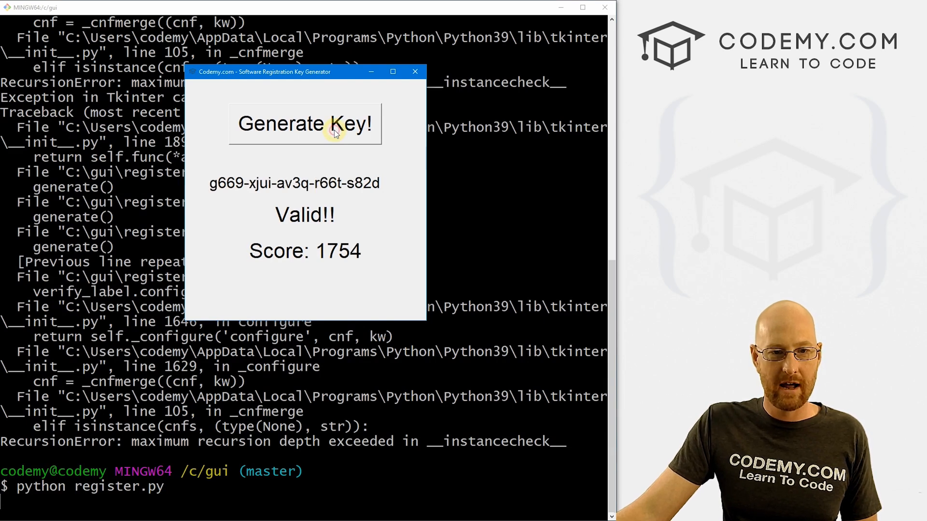
{"action": "left_click", "coordinate": [304, 123]}
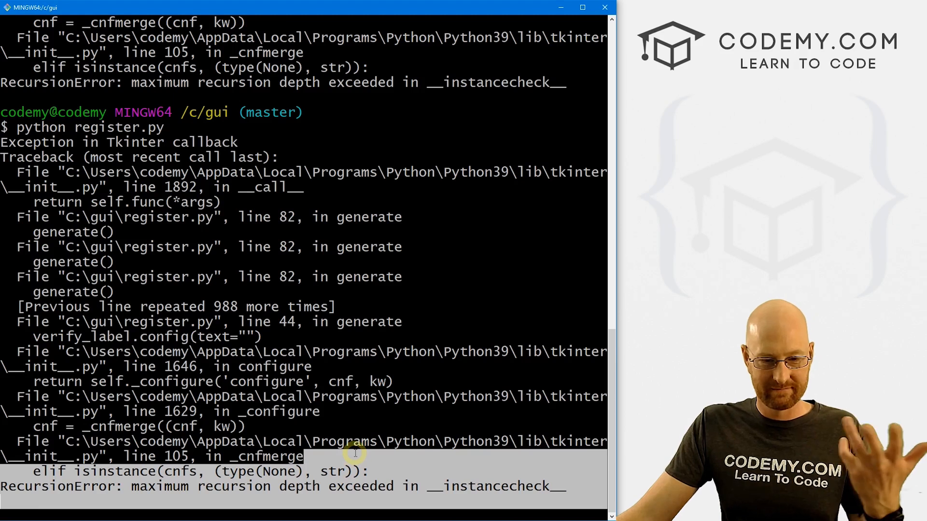
{"action": "mouse_move", "coordinate": [478, 464]}
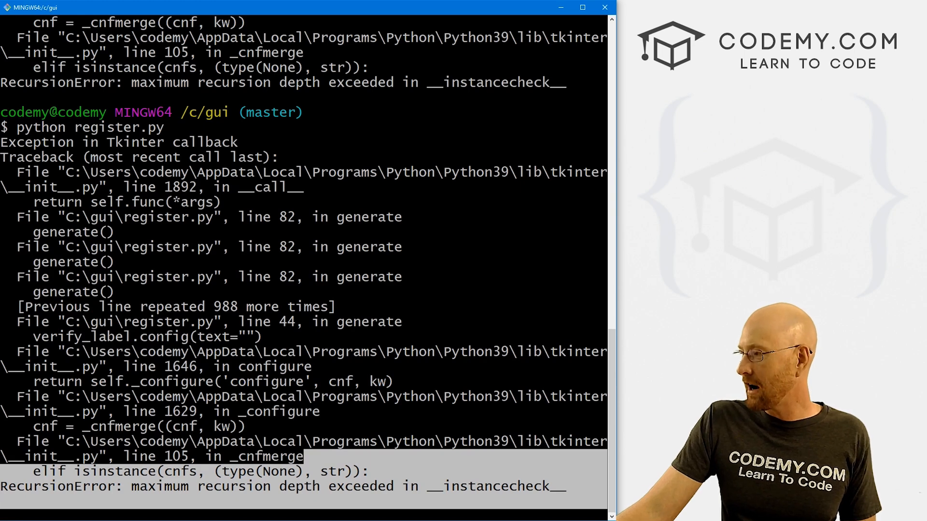
{"action": "scroll", "scroll_direction": "down", "scroll_amount": 3}
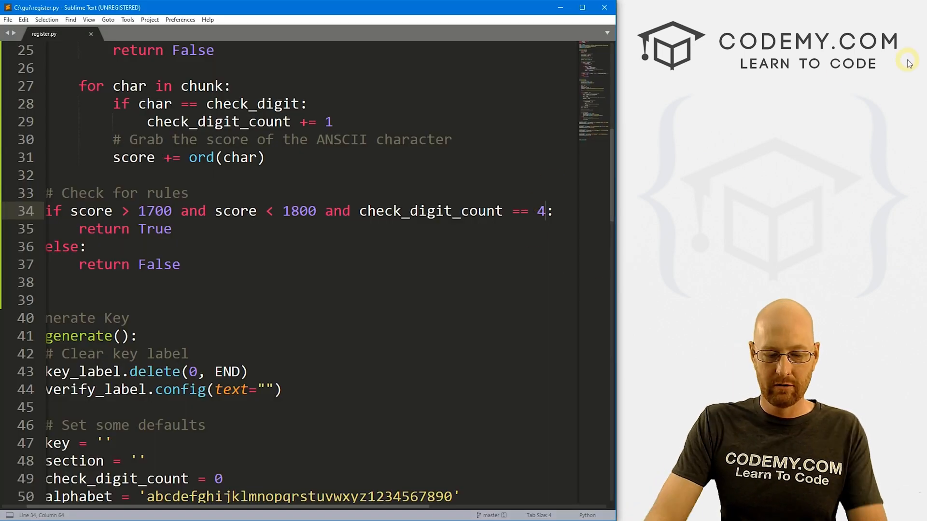
Step: Set the rule to == 3 after generating keys like 1k1a-5gzu-s1tw-92sh-wc9e (Score 1798)
{"action": "type", "text": "3"}
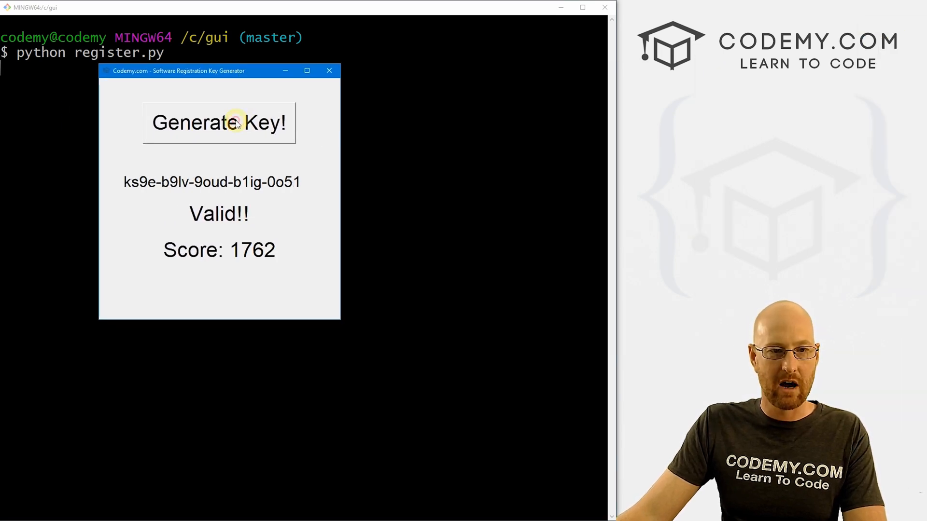
{"action": "left_click", "coordinate": [218, 122]}
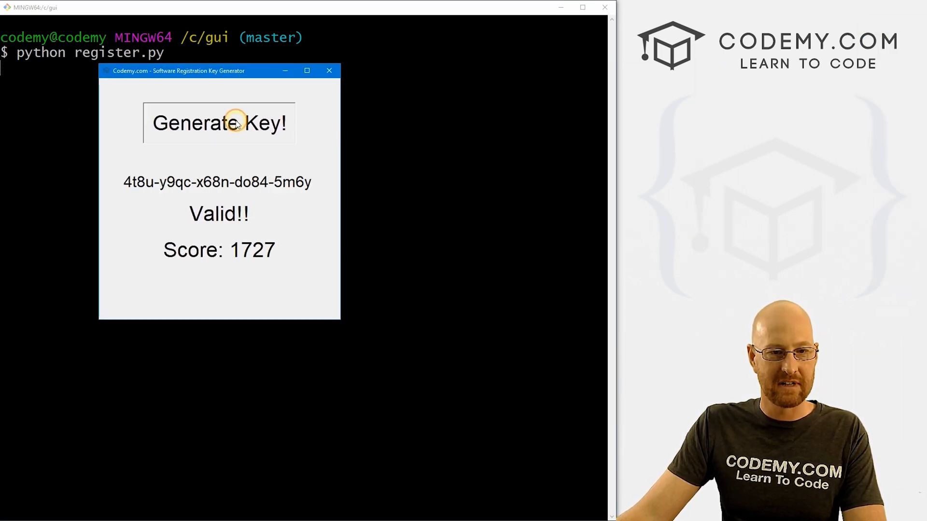
{"action": "left_click", "coordinate": [218, 123]}
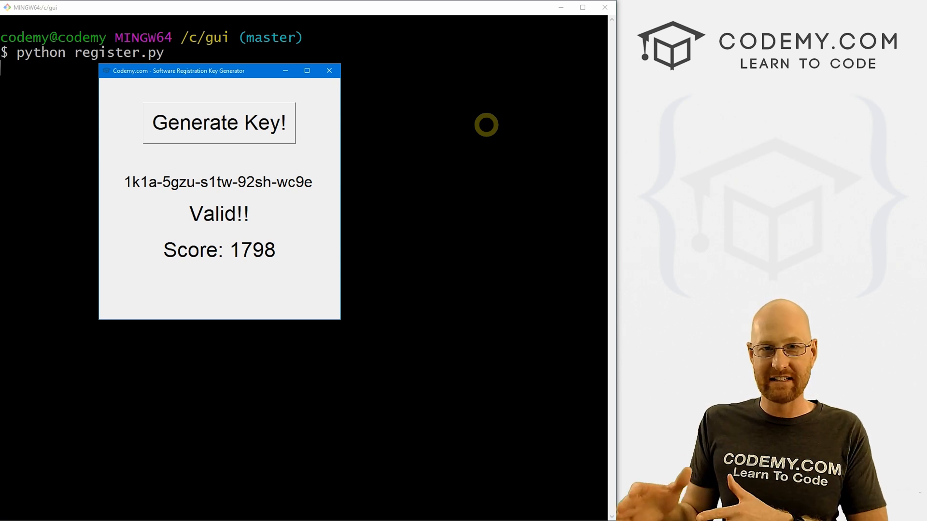
{"action": "mouse_move", "coordinate": [280, 200]}
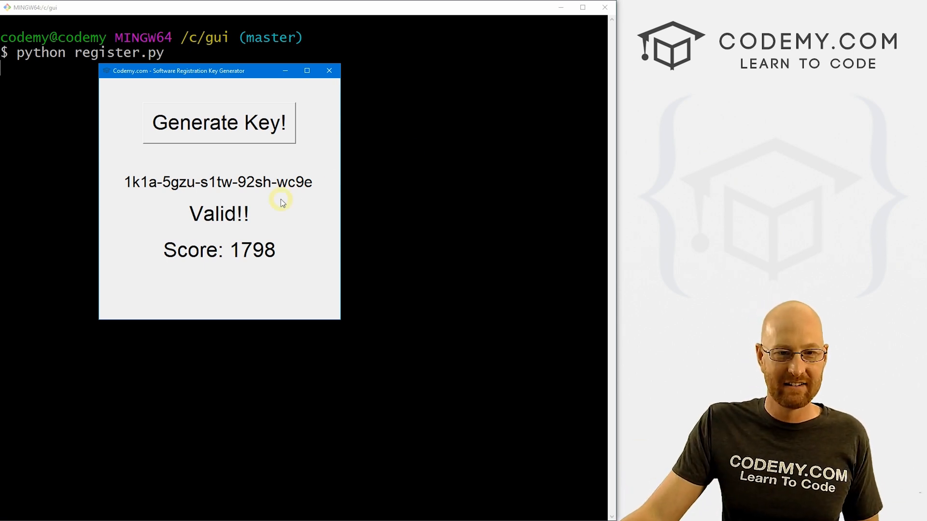
{"action": "triple_click", "coordinate": [217, 182]}
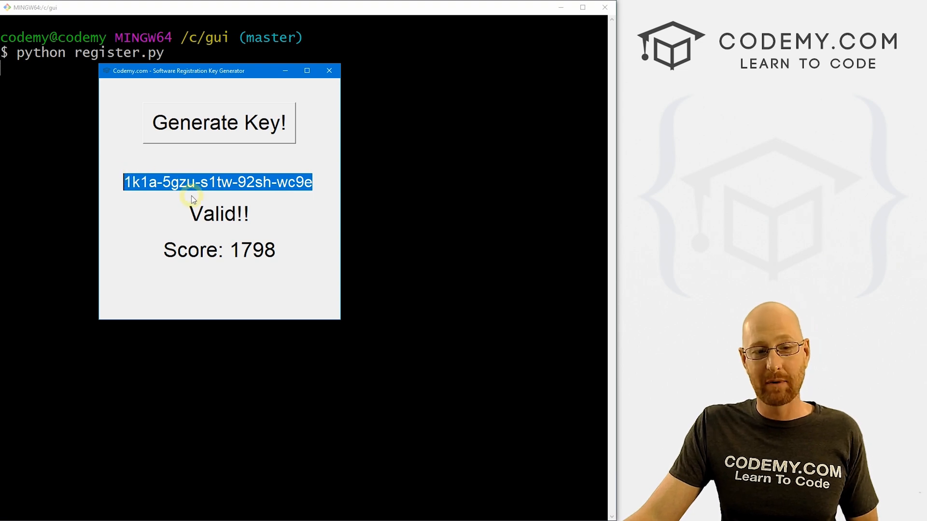
{"action": "left_click", "coordinate": [329, 70]}
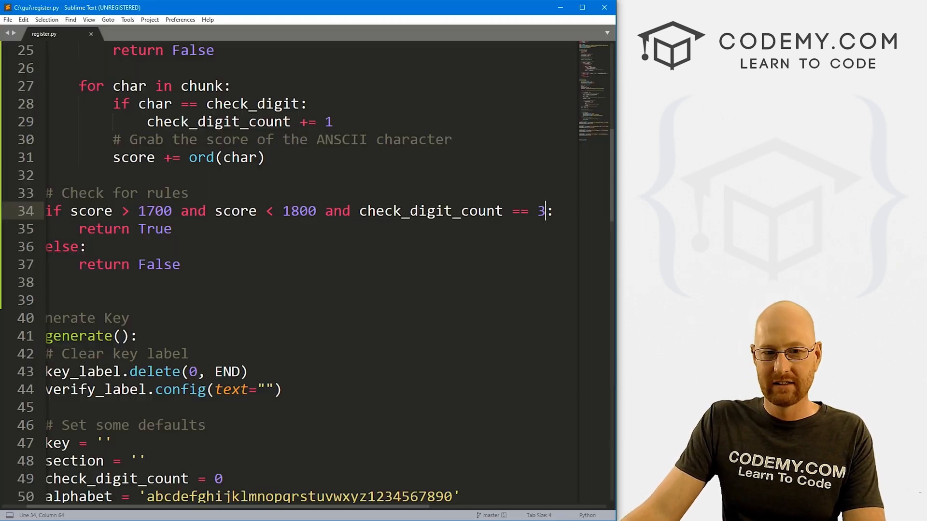
{"action": "mouse_move", "coordinate": [267, 211]}
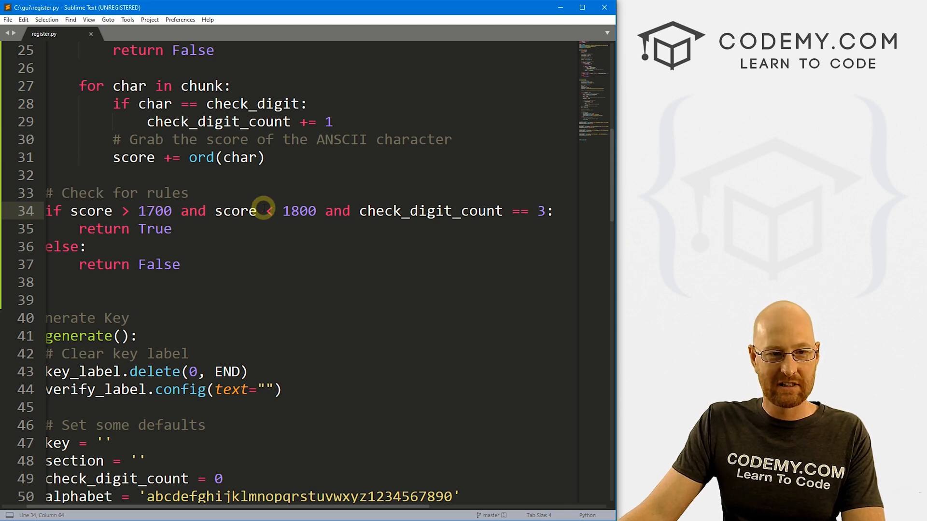
{"action": "key", "text": "Backspace"}
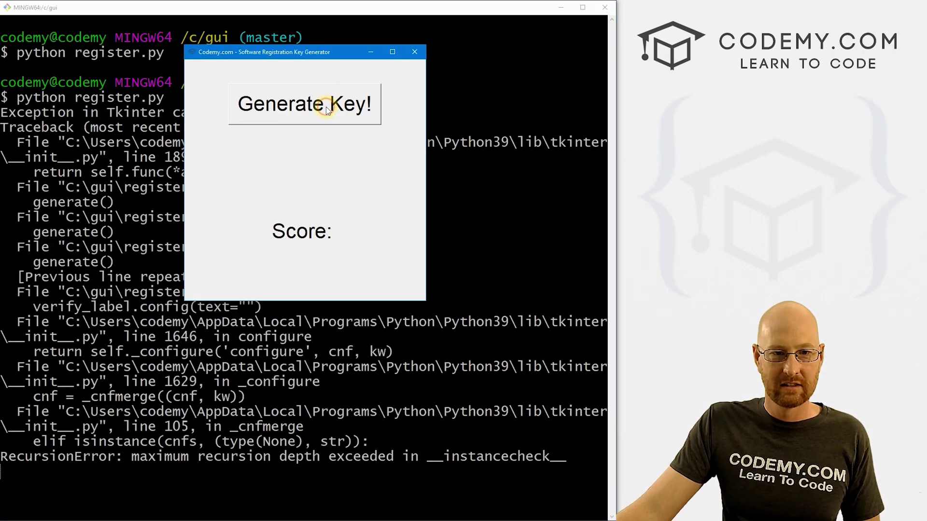
{"action": "left_click", "coordinate": [303, 104]}
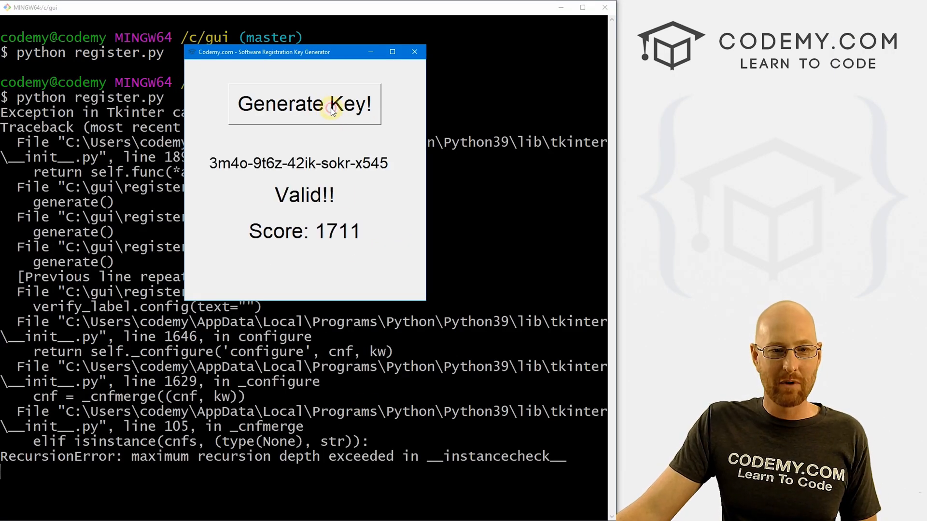
{"action": "mouse_move", "coordinate": [364, 238]}
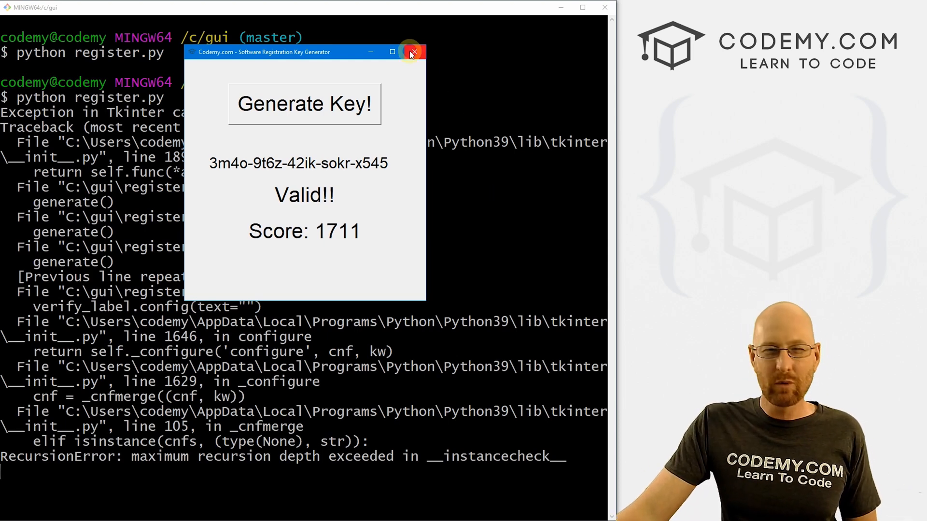
{"action": "left_click", "coordinate": [413, 52]}
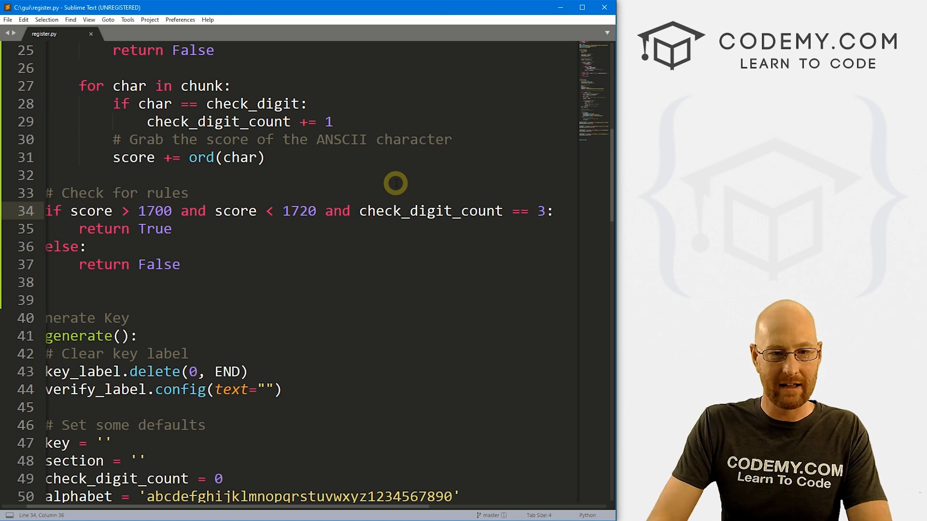
{"action": "type", "text": "1800"}
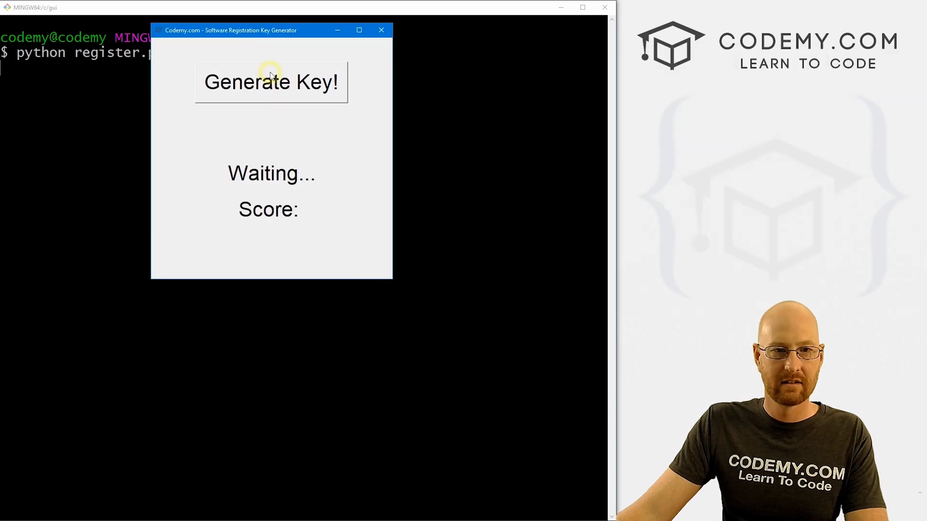
{"action": "left_click", "coordinate": [271, 82]}
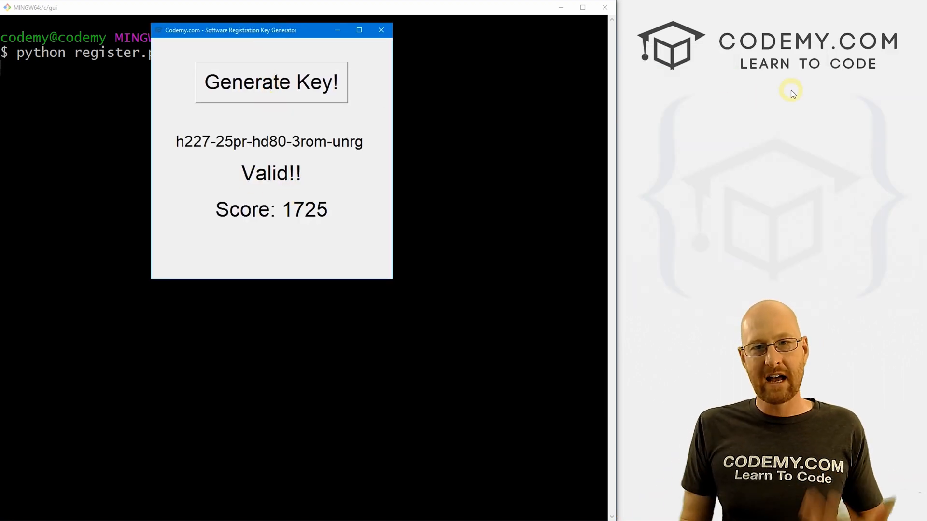
{"action": "mouse_move", "coordinate": [831, 84]}
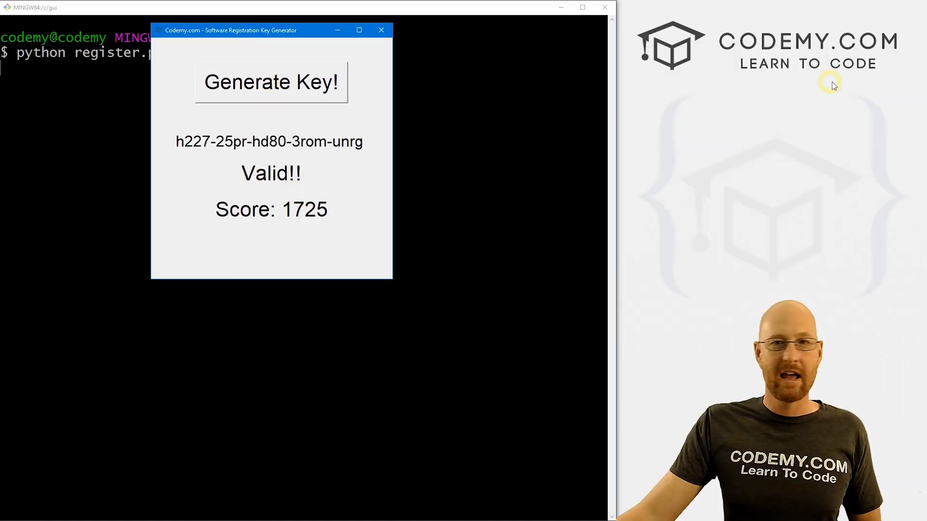
{"action": "mouse_move", "coordinate": [233, 104]}
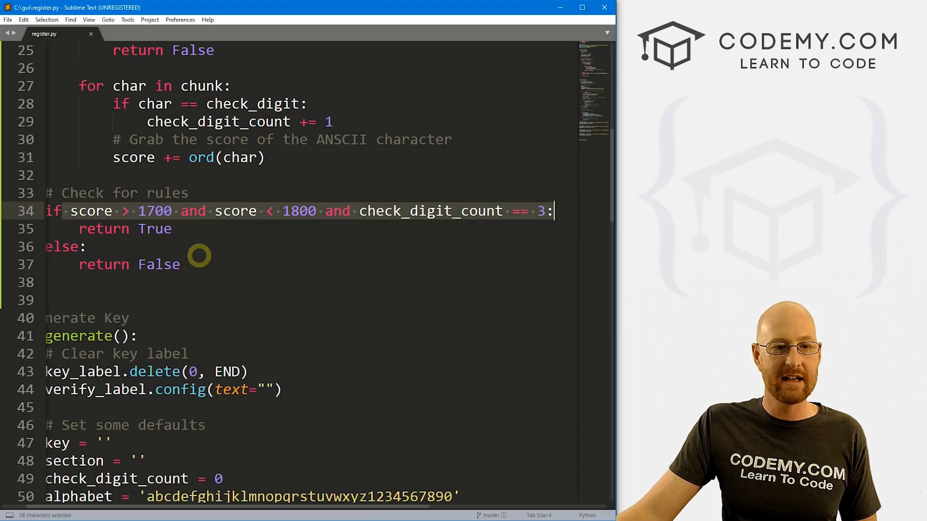
{"action": "scroll", "scroll_direction": "up", "scroll_amount": 3}
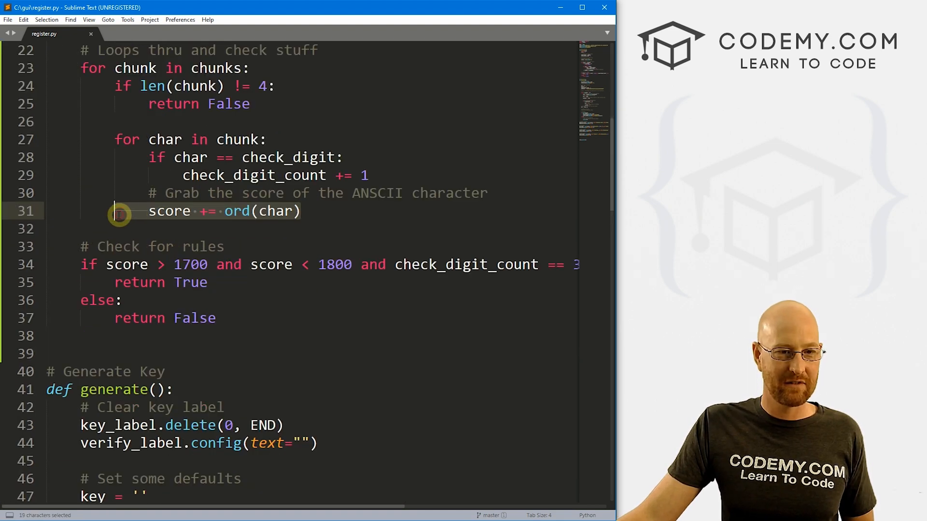
{"action": "mouse_move", "coordinate": [240, 211]}
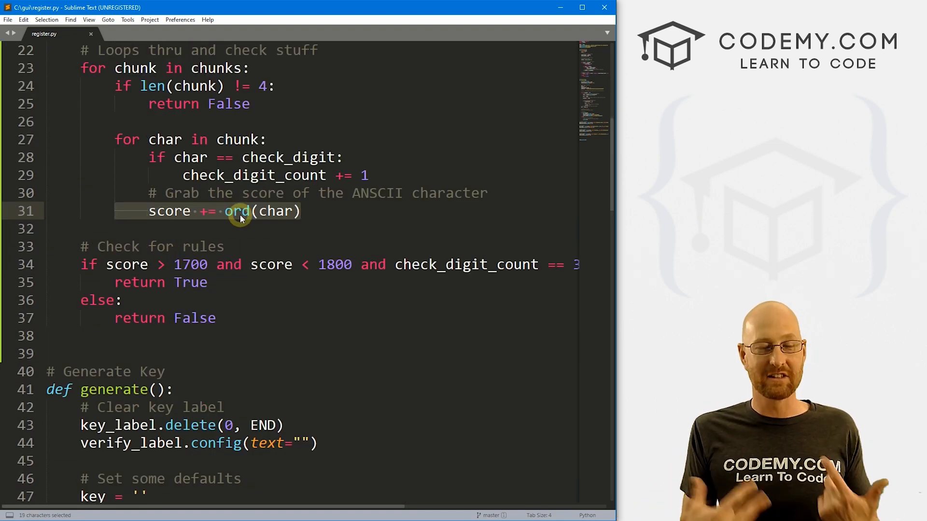
{"action": "scroll", "scroll_direction": "up", "scroll_amount": 3}
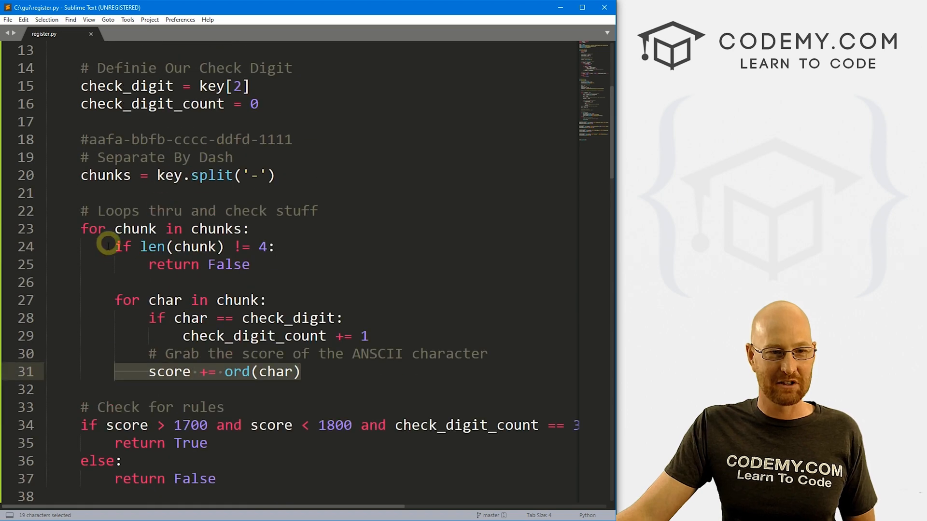
{"action": "left_click", "coordinate": [325, 336]}
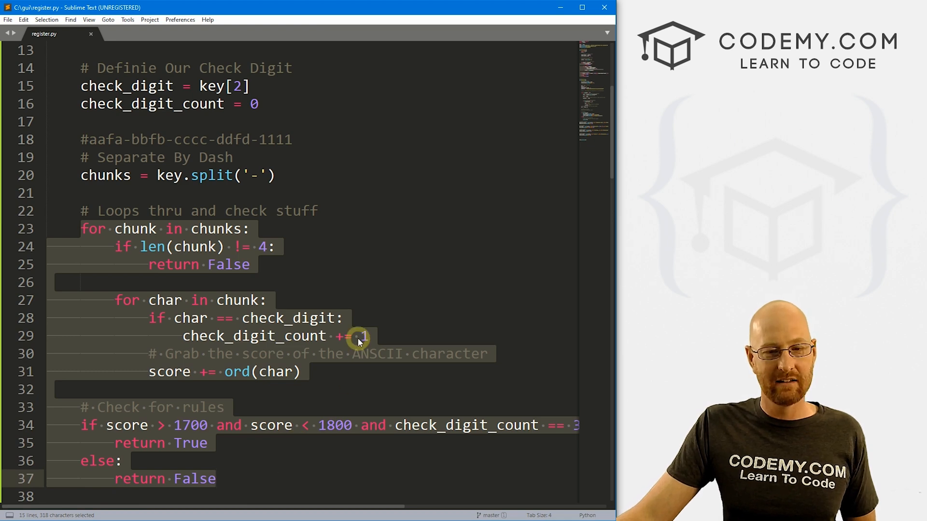
{"action": "scroll", "scroll_direction": "down", "scroll_amount": 3}
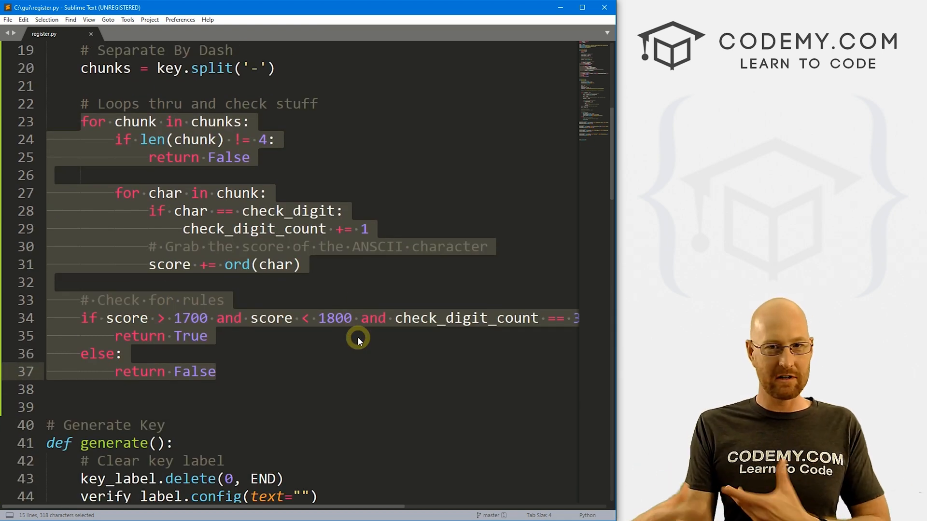